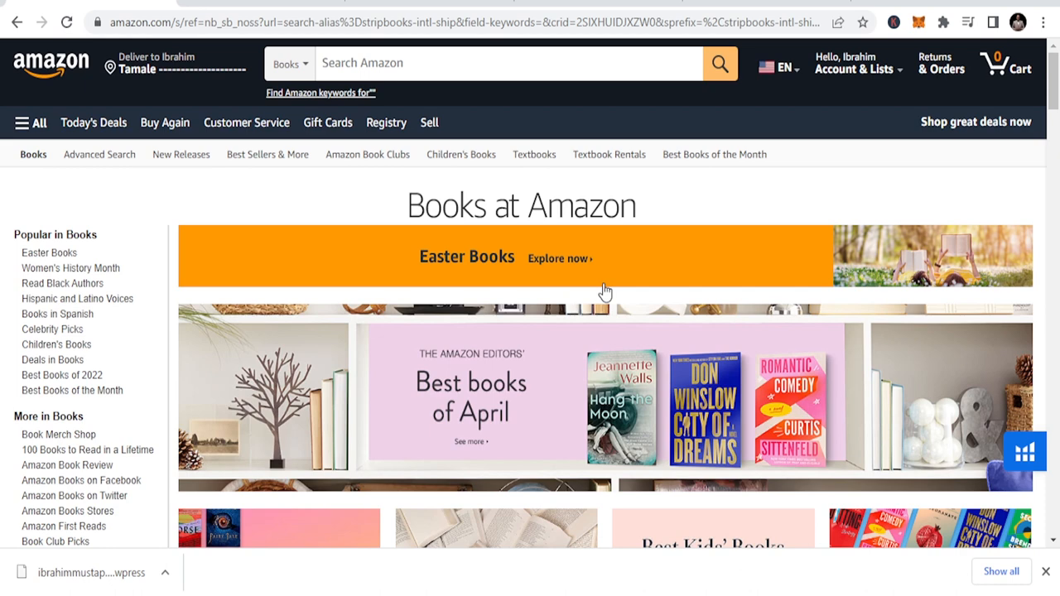
{"action": "mouse_move", "coordinate": [646, 299]}
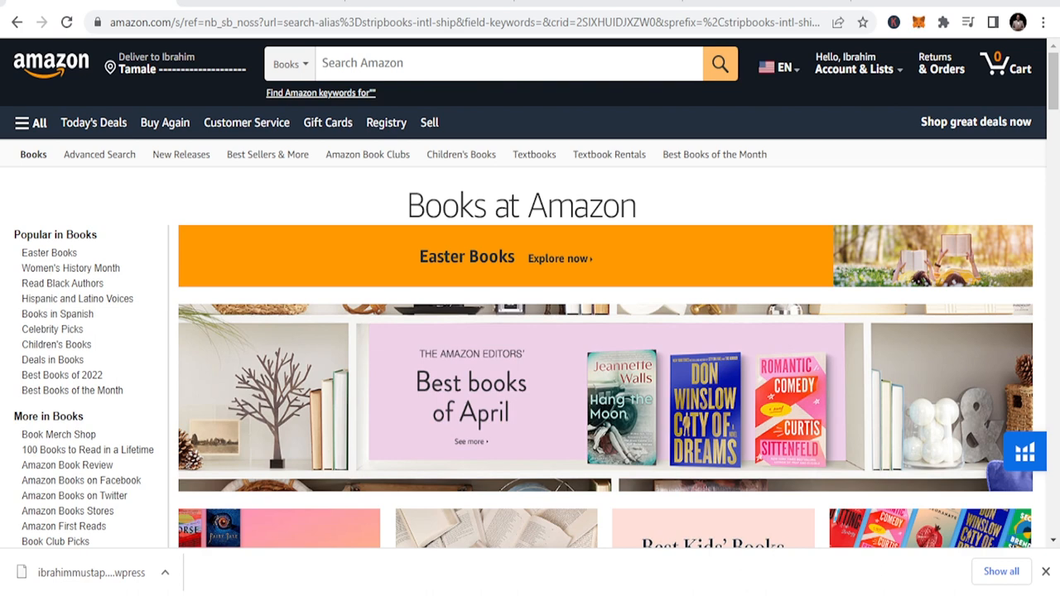
{"action": "mouse_move", "coordinate": [464, 235]}
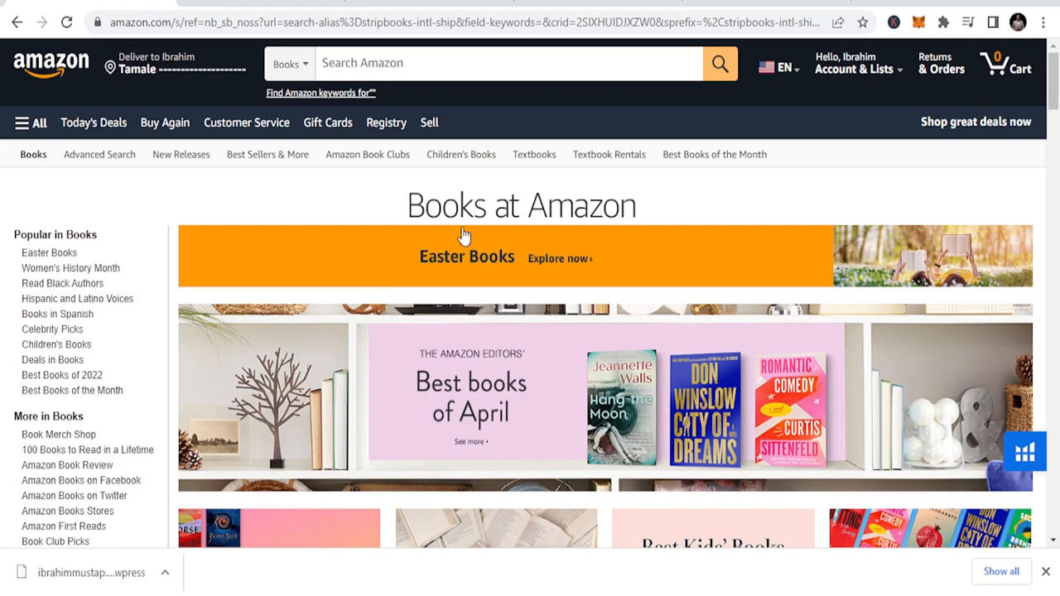
Scroll the Amazon Books page, then enter 'logbook' in search and review Helium 10 suggestions.
{"action": "scroll", "scroll_direction": "down", "scroll_amount": 3}
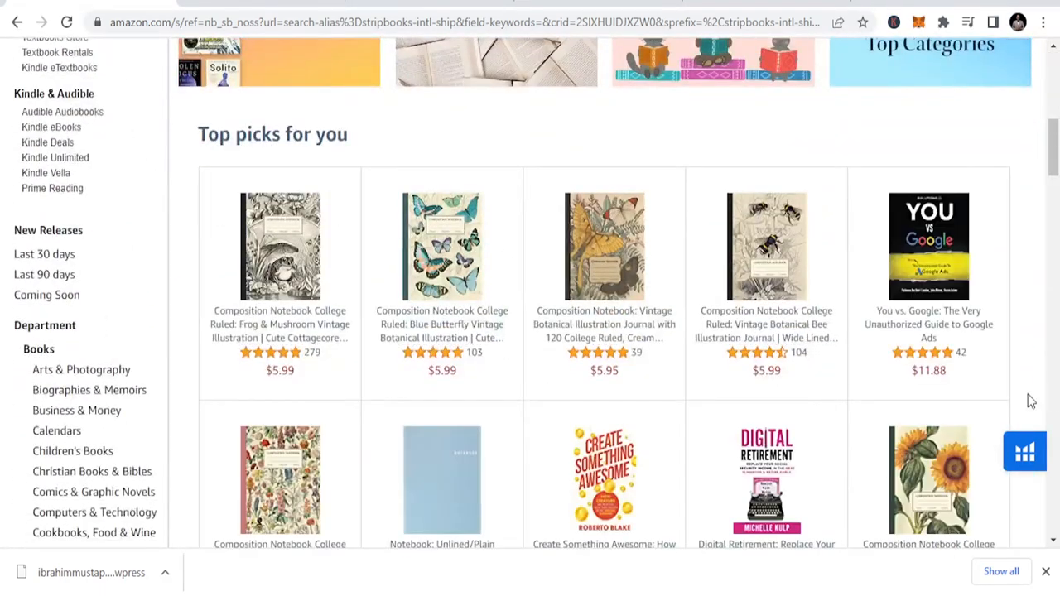
{"action": "scroll", "scroll_direction": "down", "scroll_amount": 3}
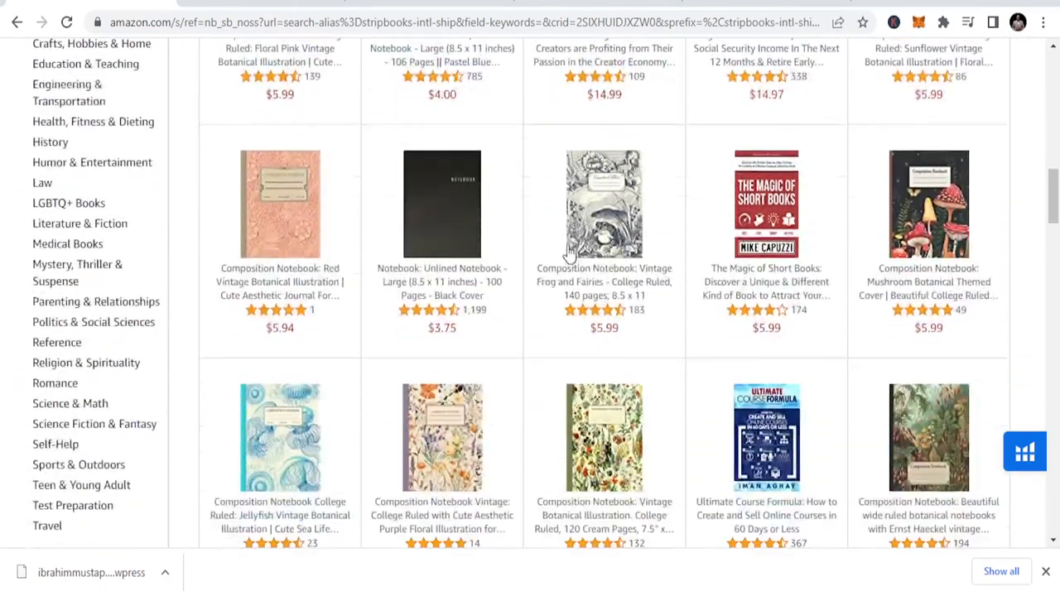
{"action": "scroll", "scroll_direction": "down", "scroll_amount": 3}
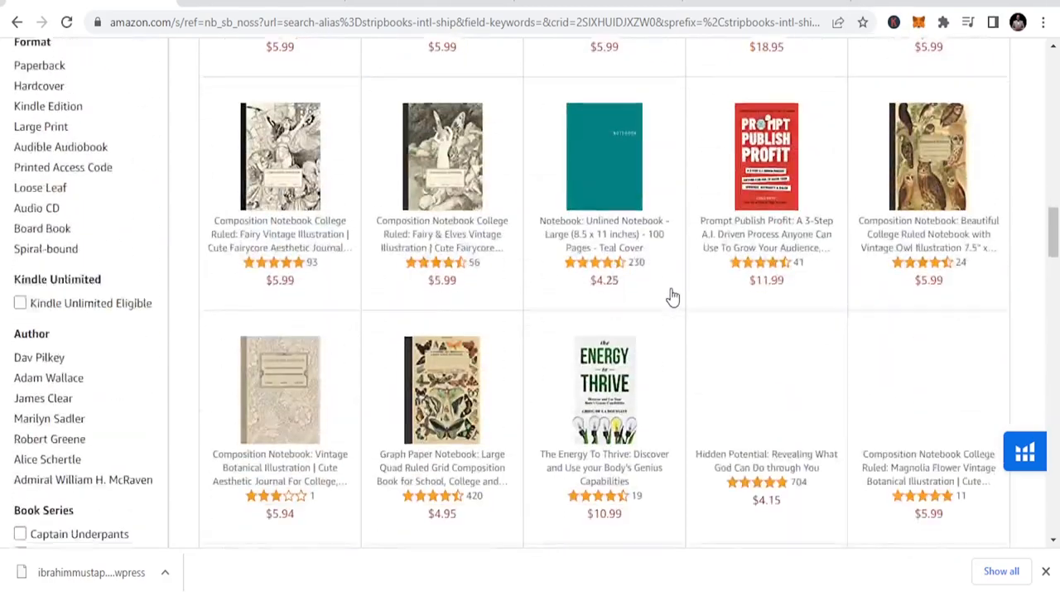
{"action": "scroll", "scroll_direction": "down", "scroll_amount": 3}
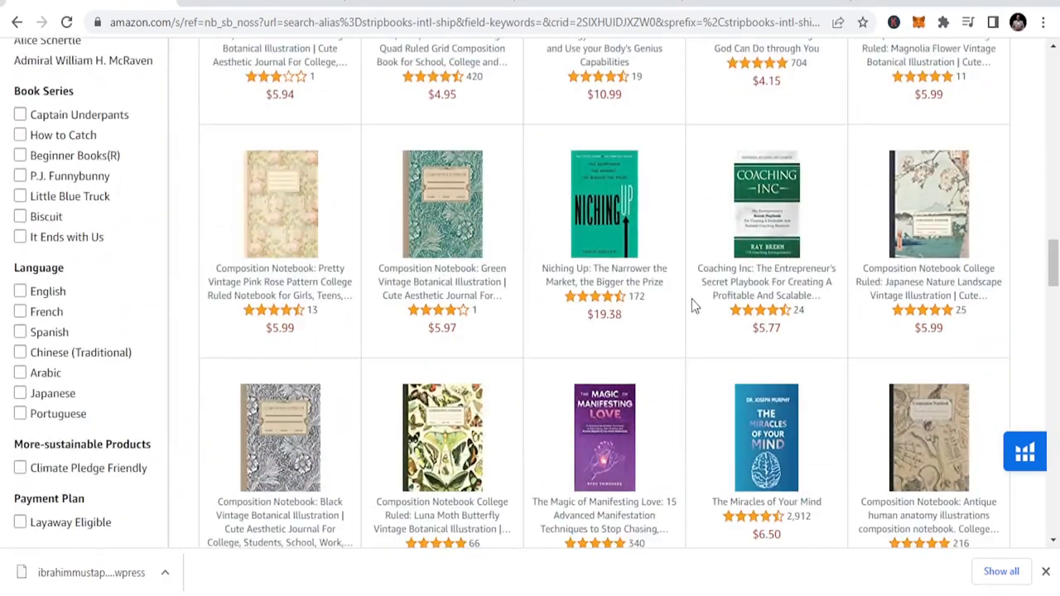
{"action": "scroll", "scroll_direction": "down", "scroll_amount": 3}
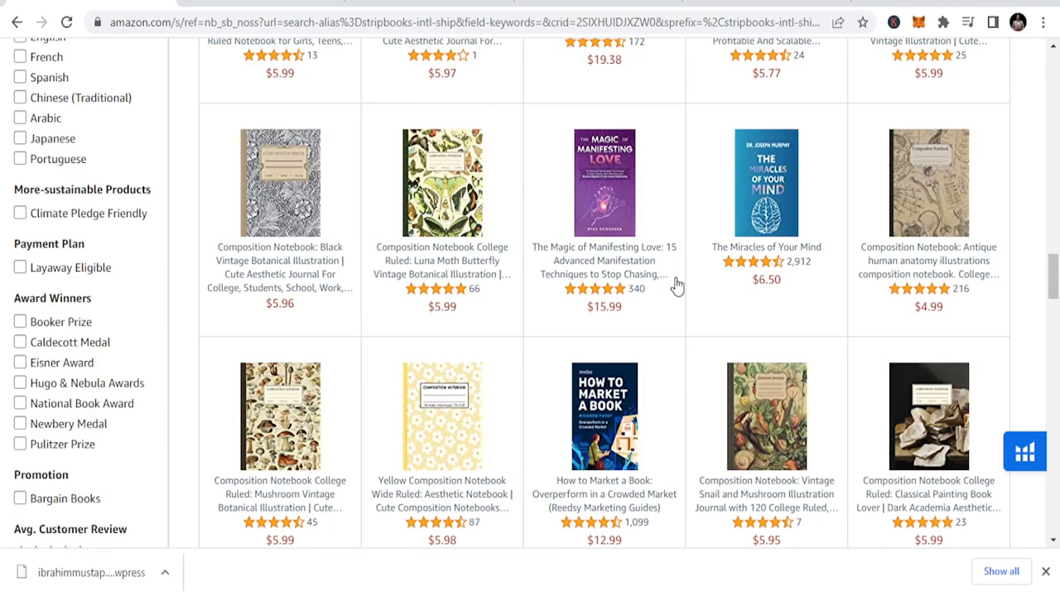
{"action": "scroll", "scroll_direction": "down", "scroll_amount": 3}
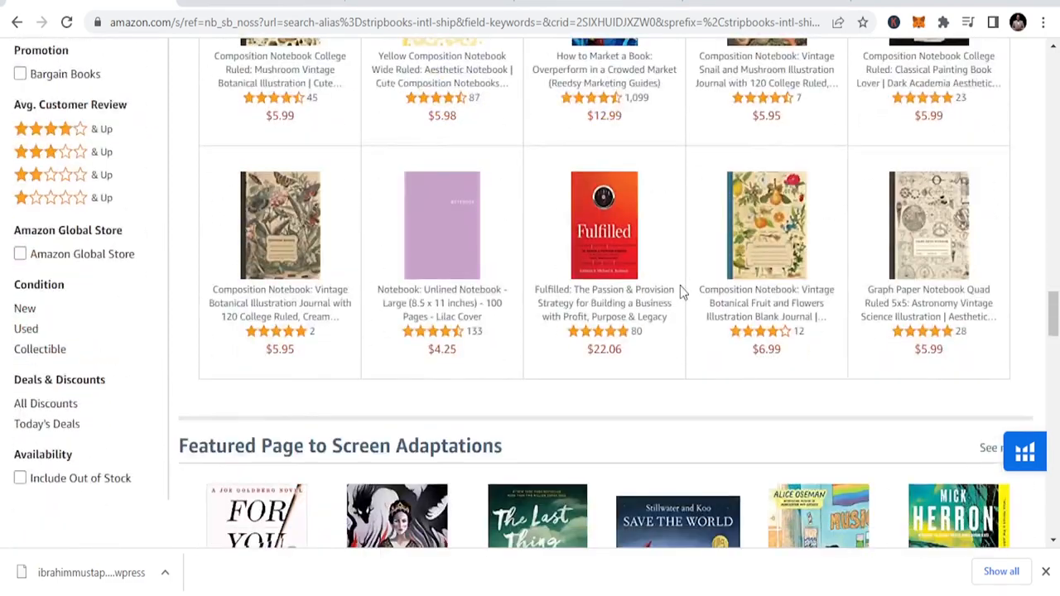
{"action": "scroll", "scroll_direction": "down", "scroll_amount": 3}
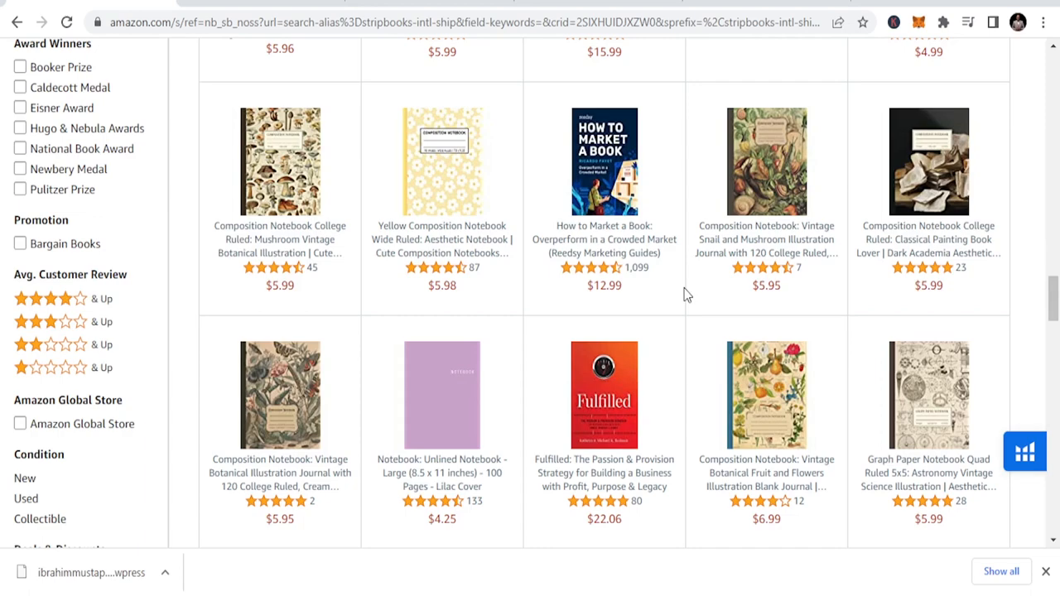
{"action": "scroll", "scroll_direction": "up", "scroll_amount": 3}
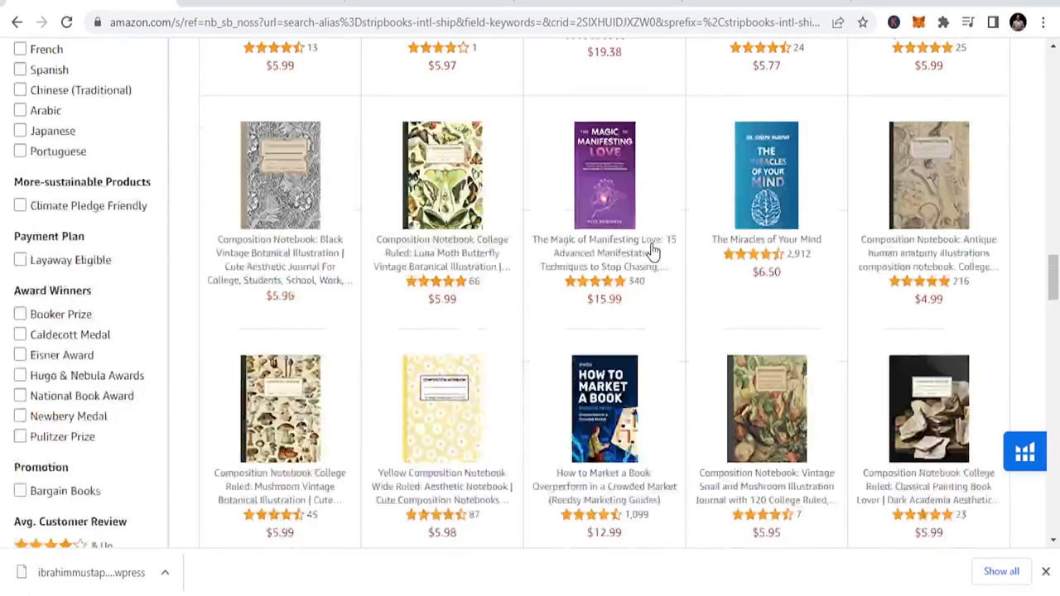
{"action": "scroll", "scroll_direction": "down", "scroll_amount": 3}
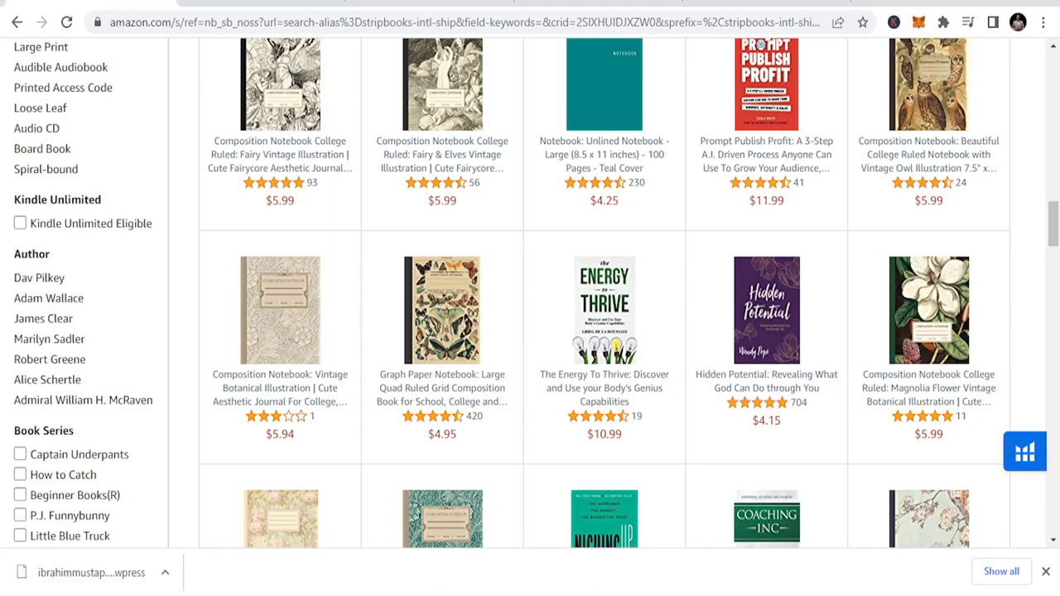
{"action": "scroll", "scroll_direction": "up", "scroll_amount": 3}
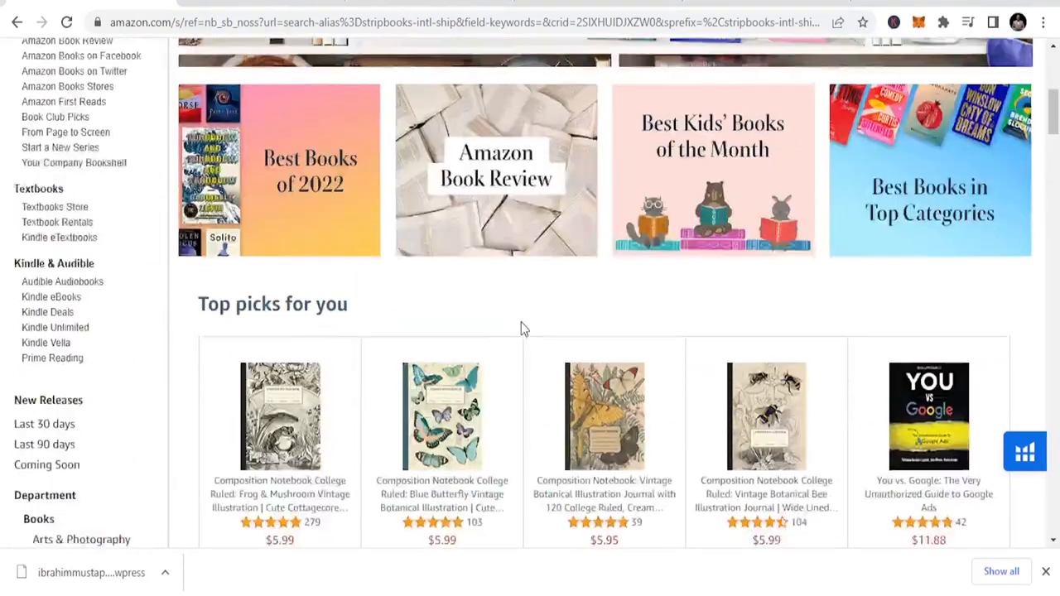
{"action": "scroll", "scroll_direction": "up", "scroll_amount": 3}
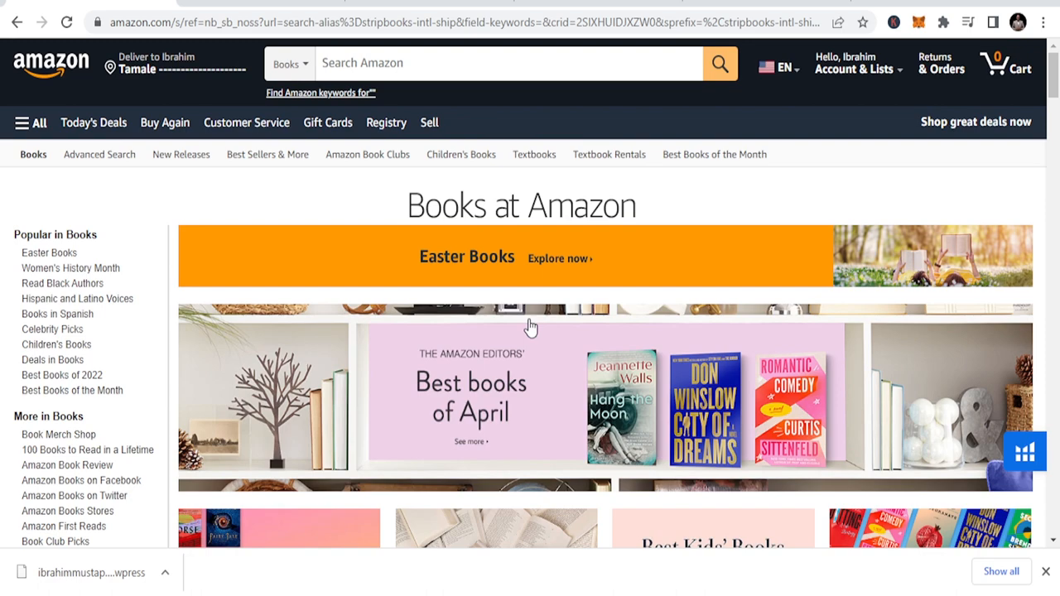
{"action": "mouse_move", "coordinate": [447, 316]}
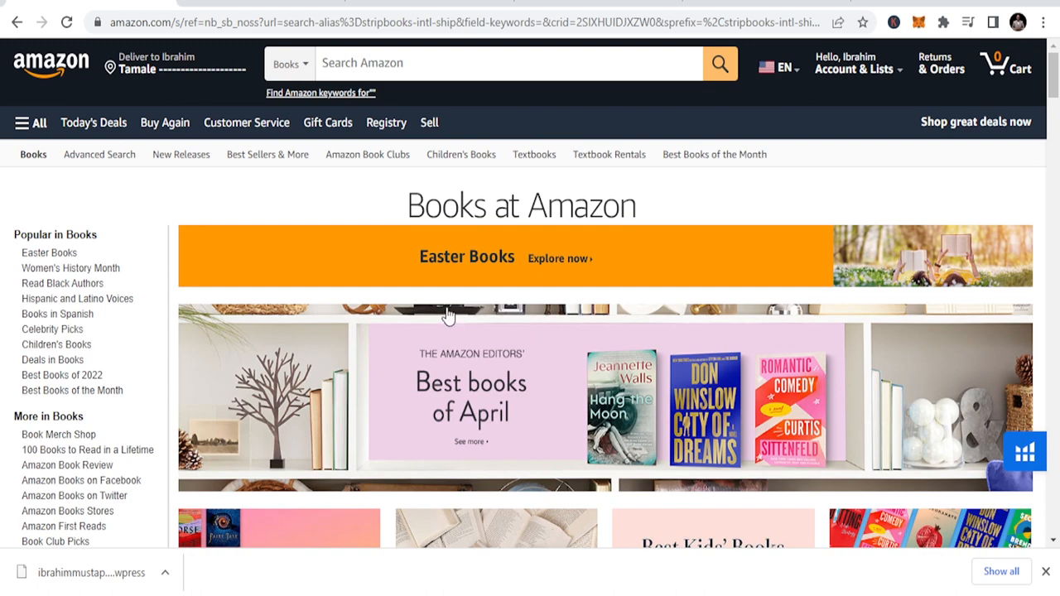
{"action": "scroll", "scroll_direction": "down", "scroll_amount": 3}
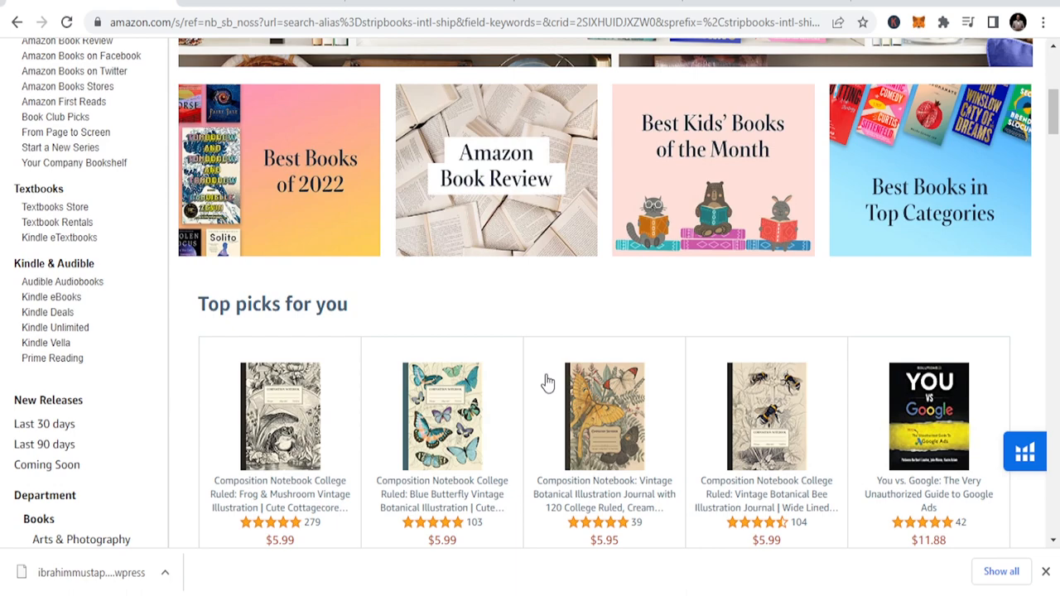
{"action": "scroll", "scroll_direction": "up", "scroll_amount": 3}
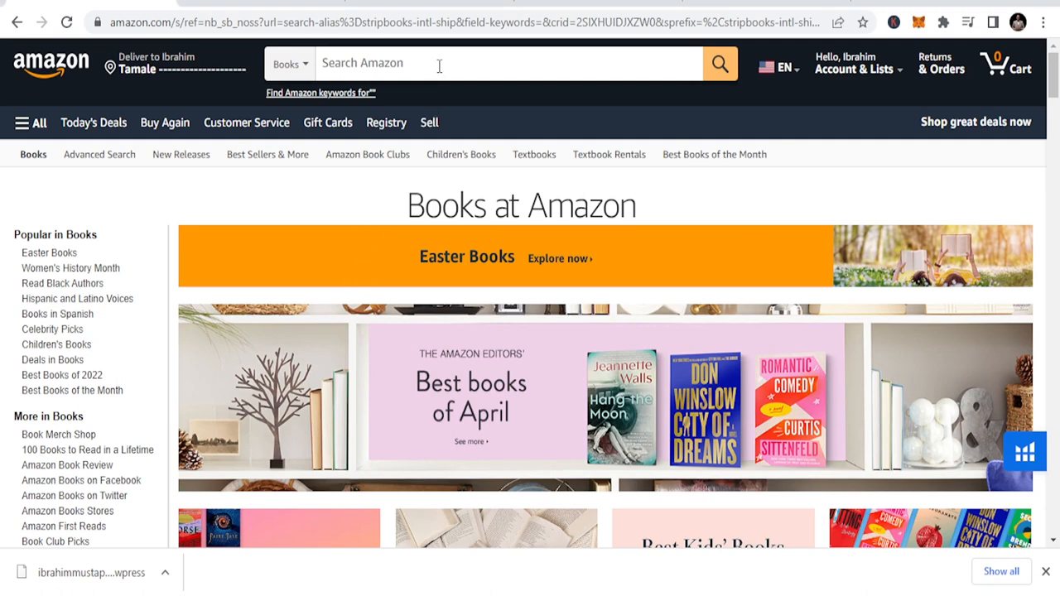
{"action": "type", "text": "logbook"}
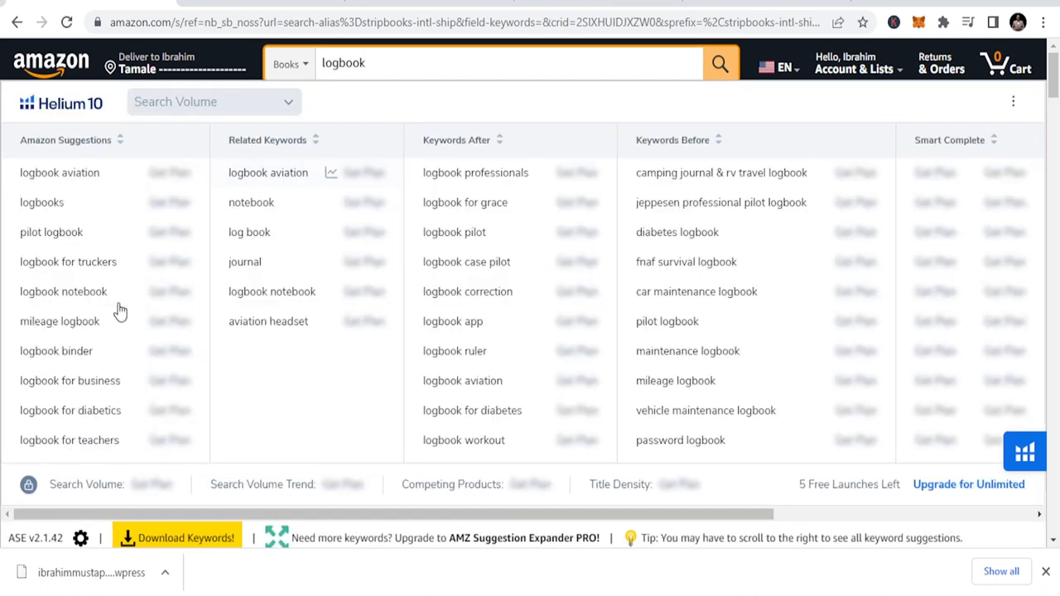
{"action": "mouse_move", "coordinate": [45, 240]}
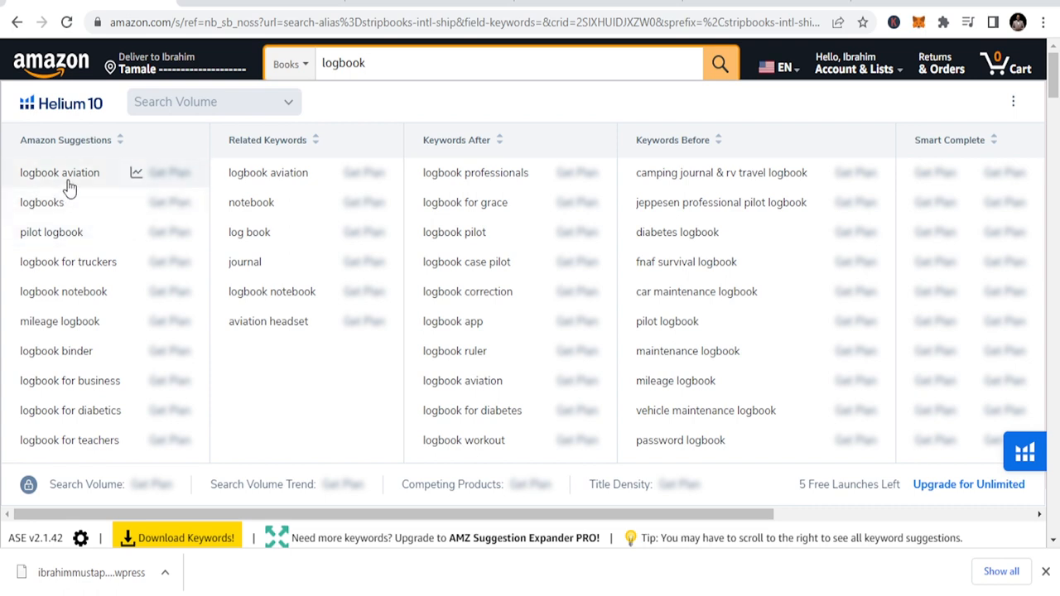
{"action": "mouse_move", "coordinate": [77, 207]}
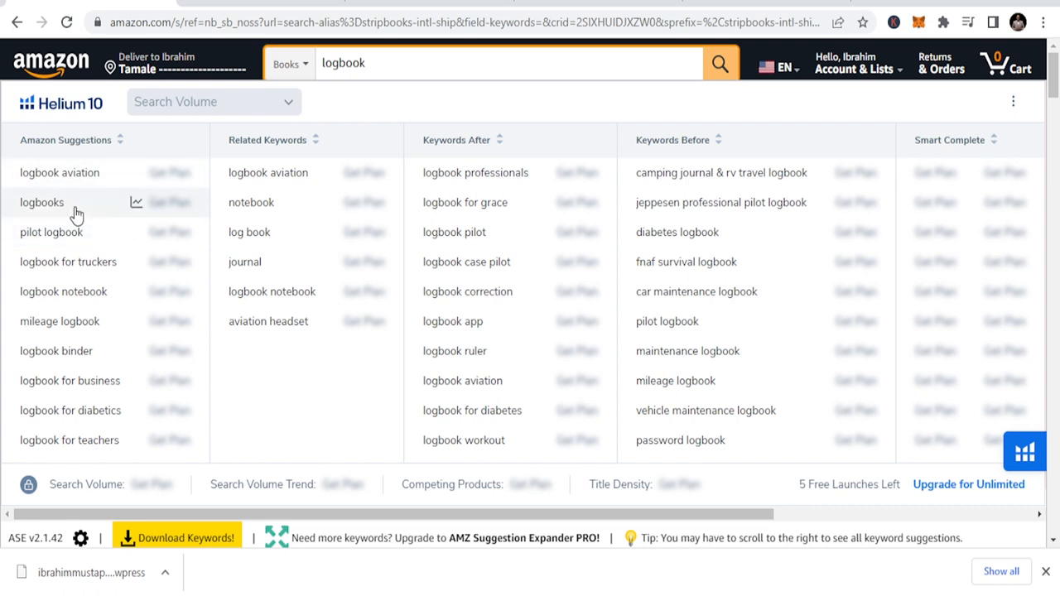
{"action": "mouse_move", "coordinate": [68, 262]}
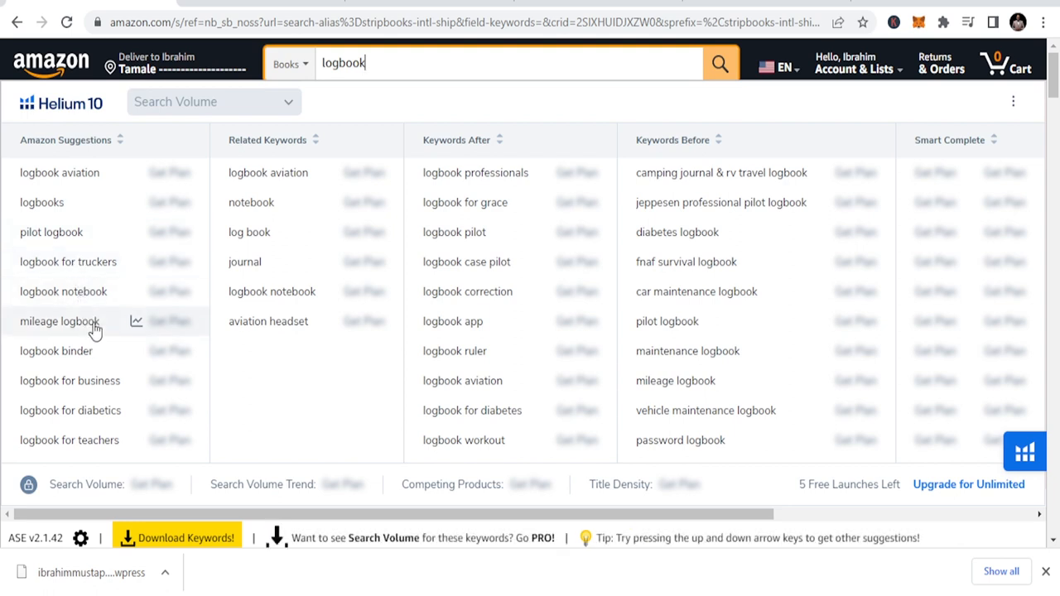
{"action": "mouse_move", "coordinate": [114, 364]}
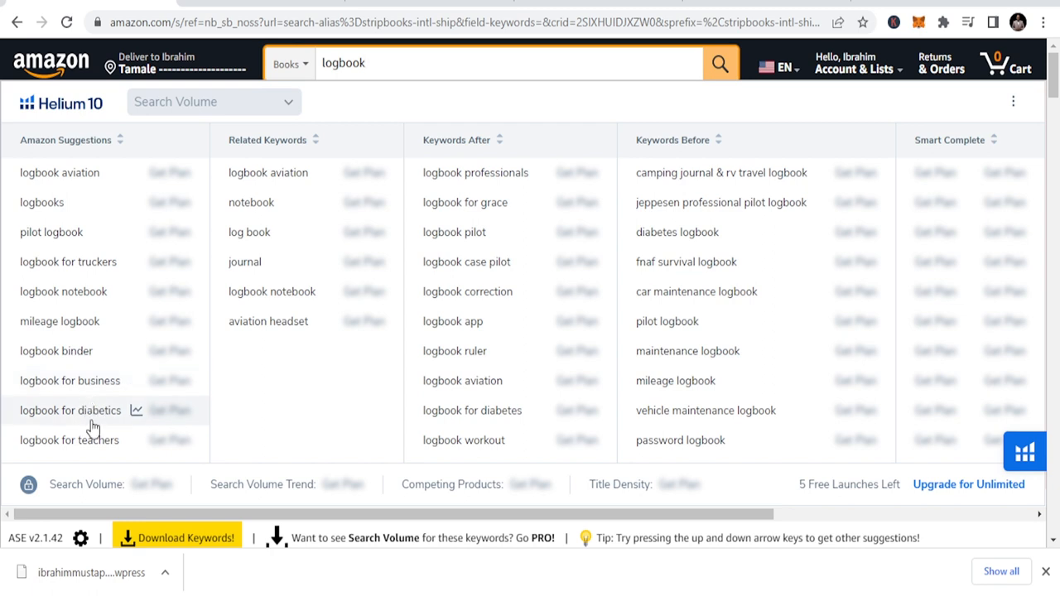
{"action": "mouse_move", "coordinate": [181, 258]}
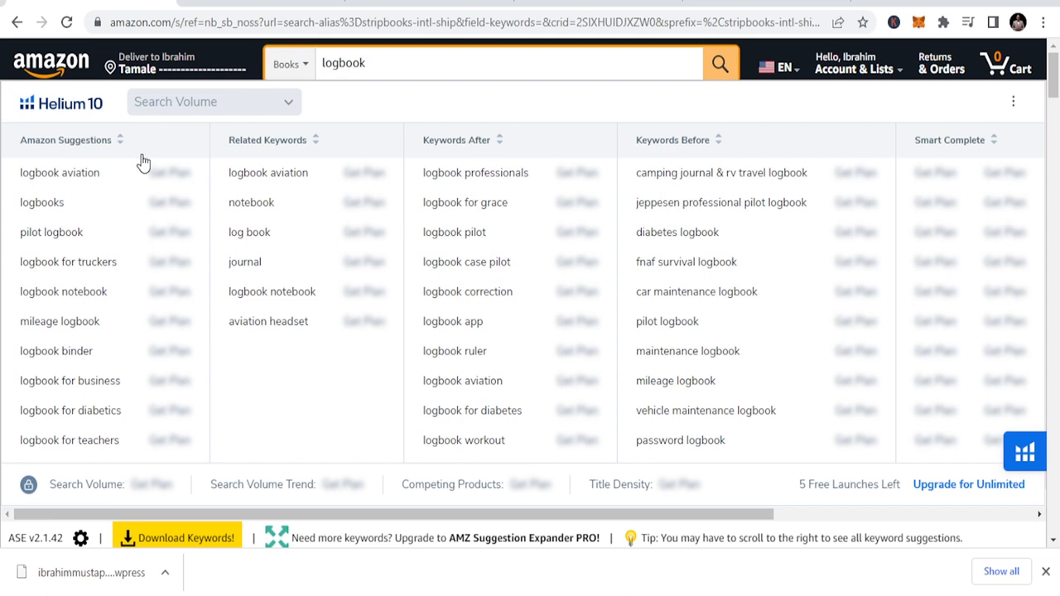
{"action": "mouse_move", "coordinate": [257, 291]}
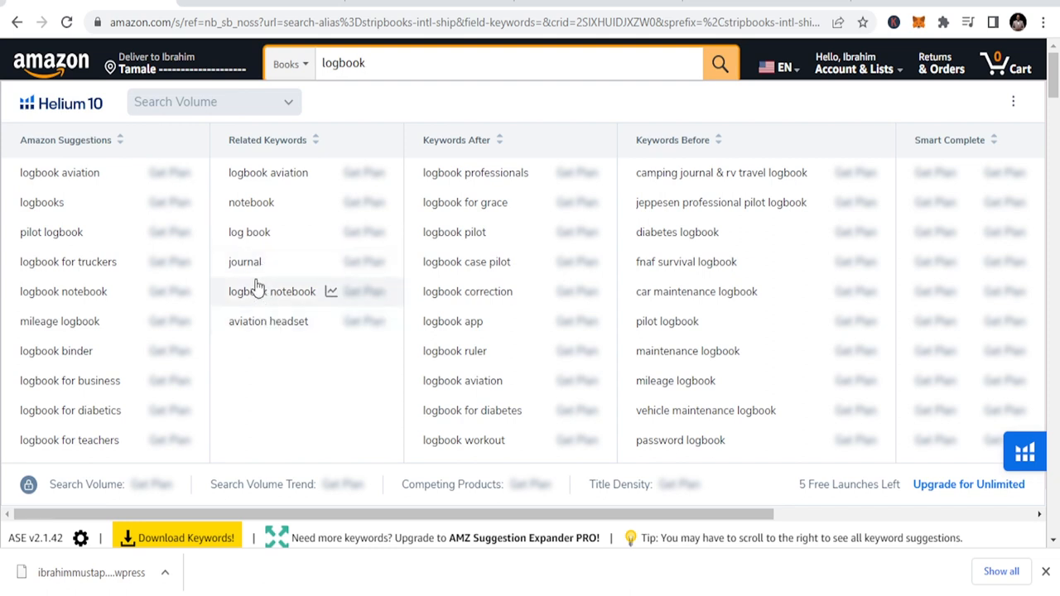
{"action": "mouse_move", "coordinate": [249, 180]}
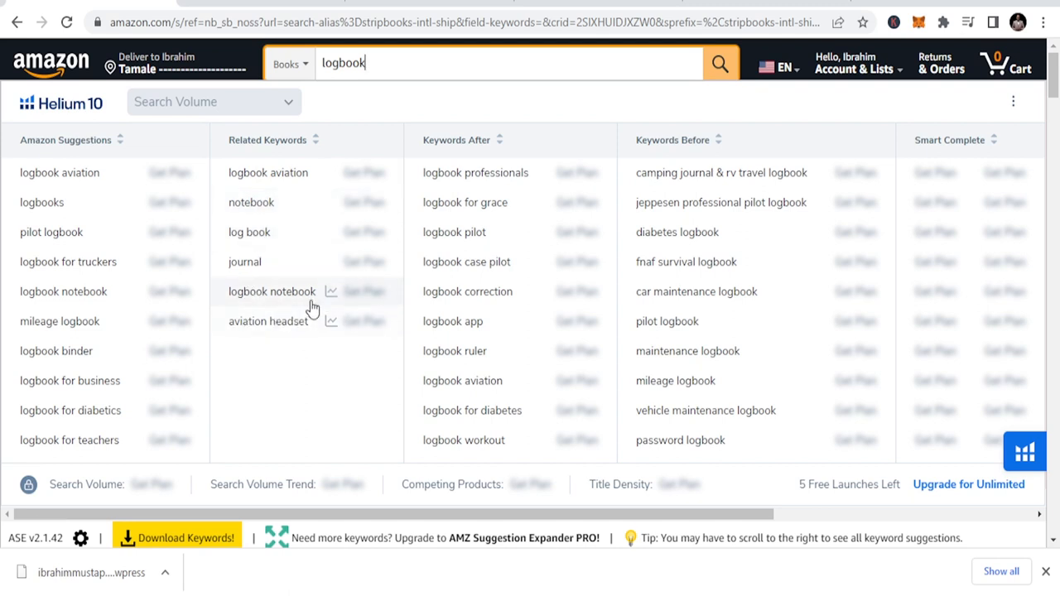
{"action": "mouse_move", "coordinate": [455, 195]}
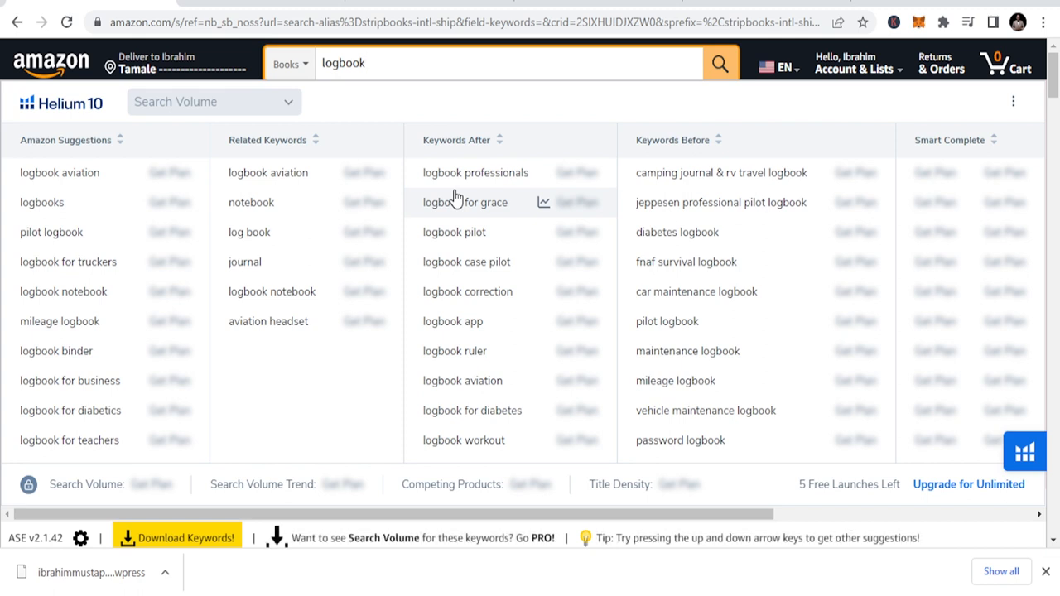
{"action": "mouse_move", "coordinate": [446, 262]}
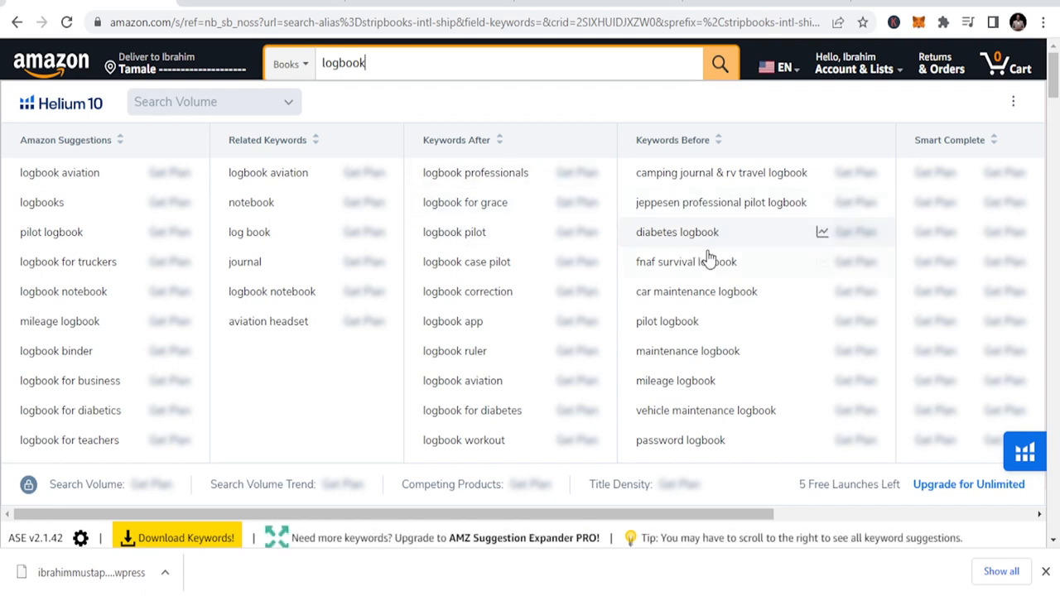
{"action": "mouse_move", "coordinate": [704, 290]}
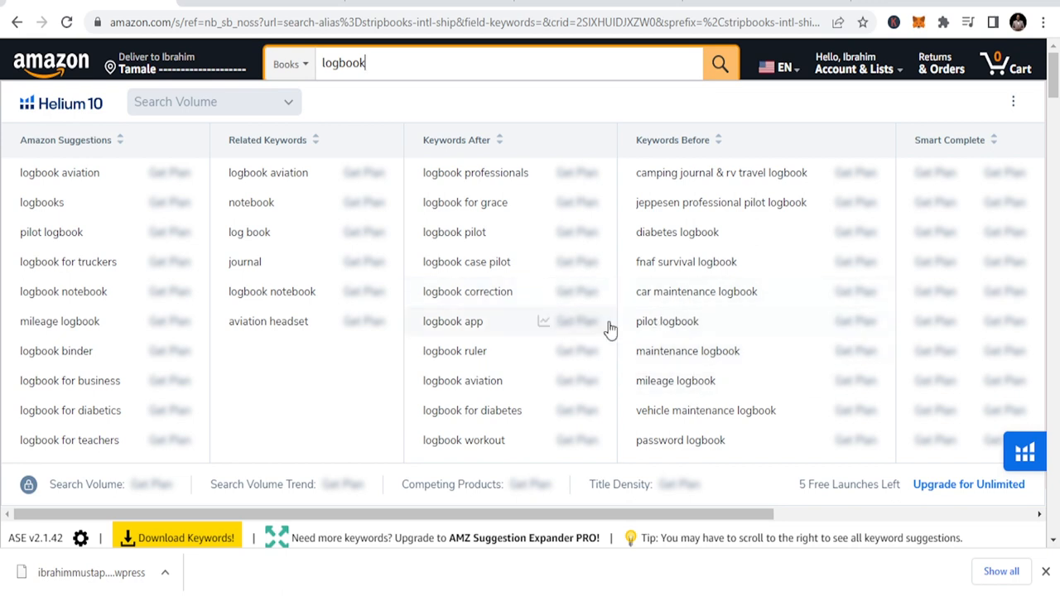
{"action": "scroll", "scroll_direction": "down", "scroll_amount": 3}
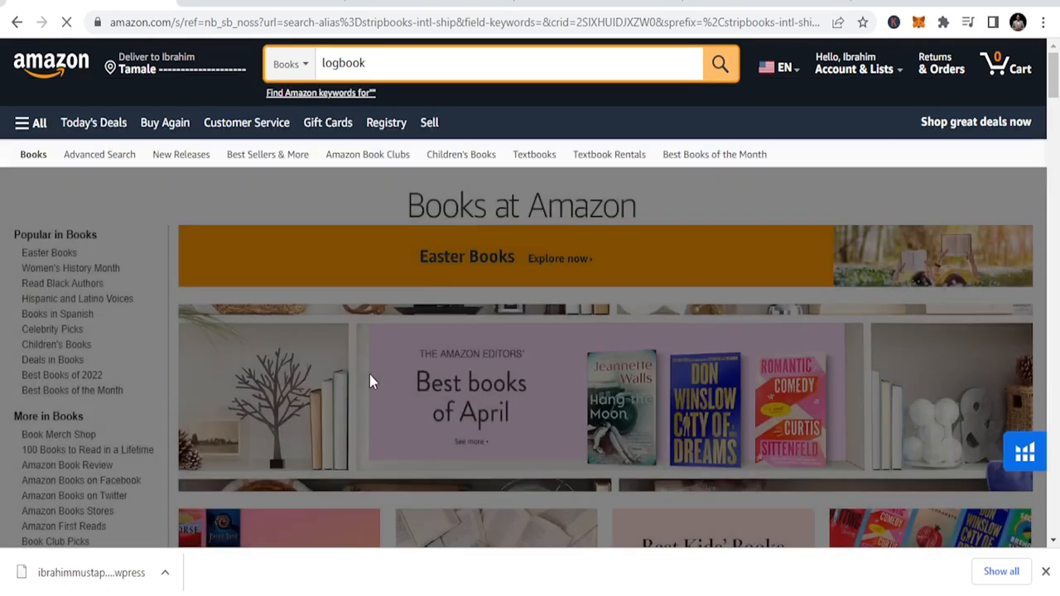
Scroll through the first page of Amazon logbook search results.
{"action": "left_click", "coordinate": [719, 63]}
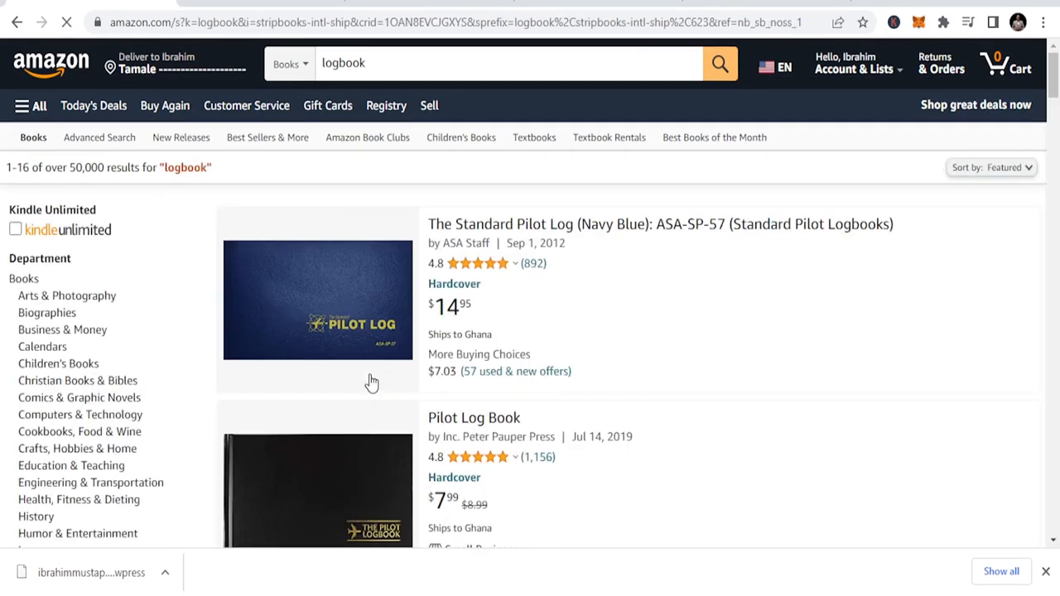
{"action": "scroll", "scroll_direction": "down", "scroll_amount": 3}
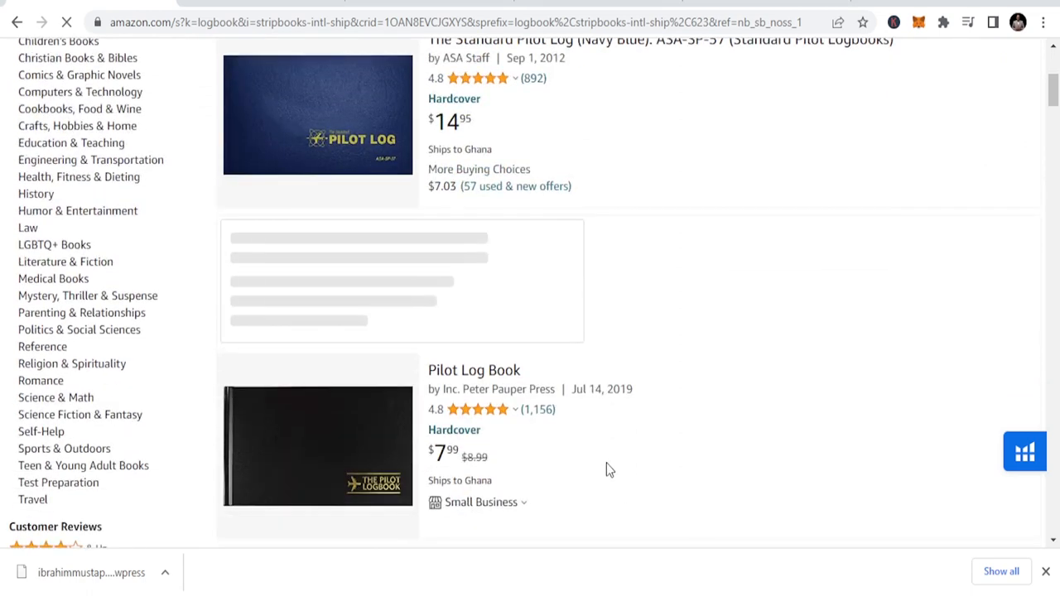
{"action": "scroll", "scroll_direction": "down", "scroll_amount": 3}
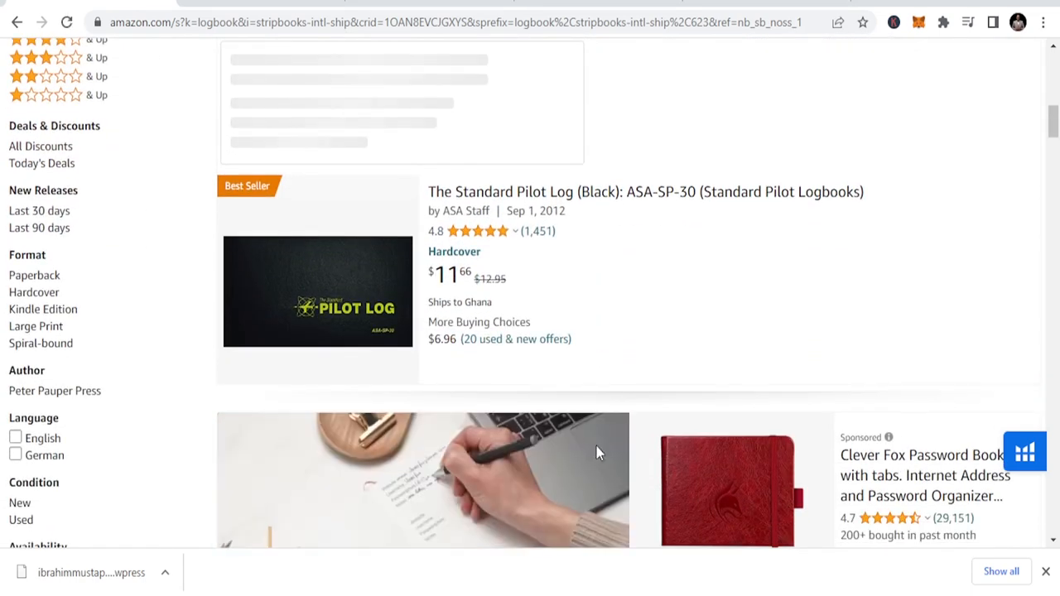
{"action": "scroll", "scroll_direction": "down", "scroll_amount": 3}
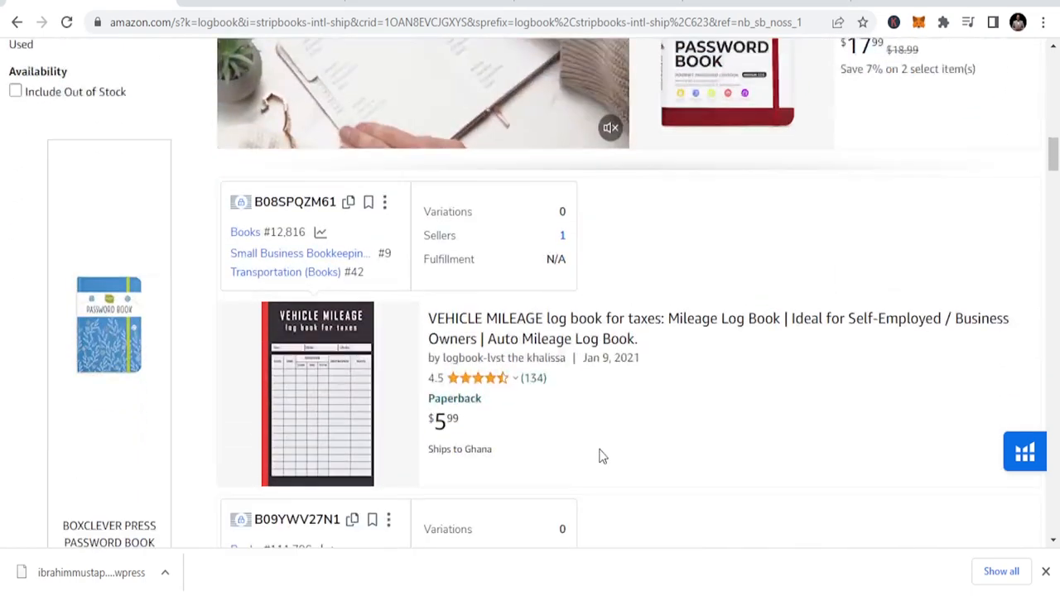
{"action": "scroll", "scroll_direction": "down", "scroll_amount": 3}
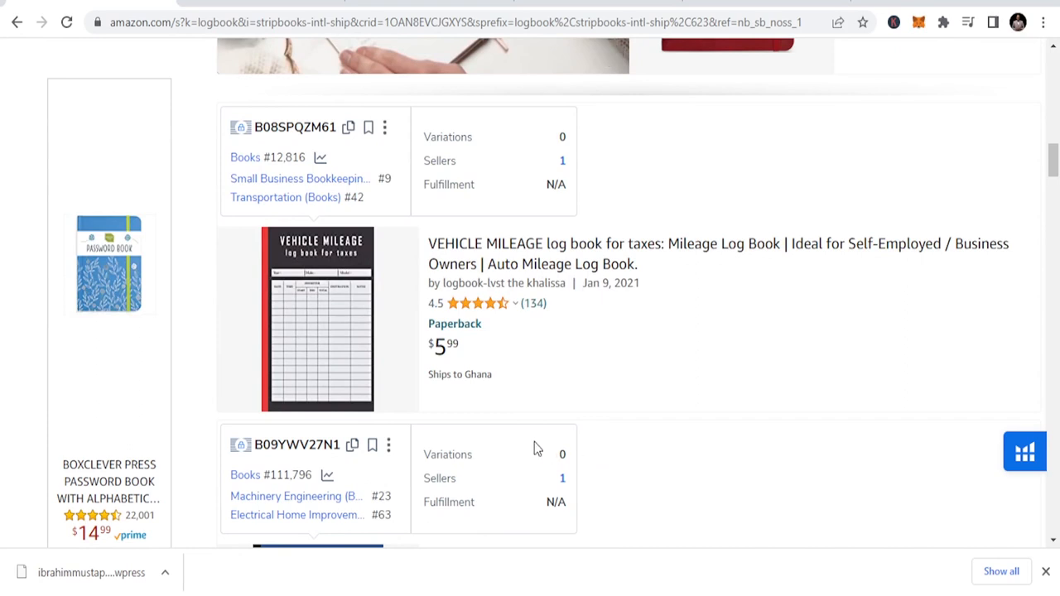
{"action": "mouse_move", "coordinate": [472, 437]}
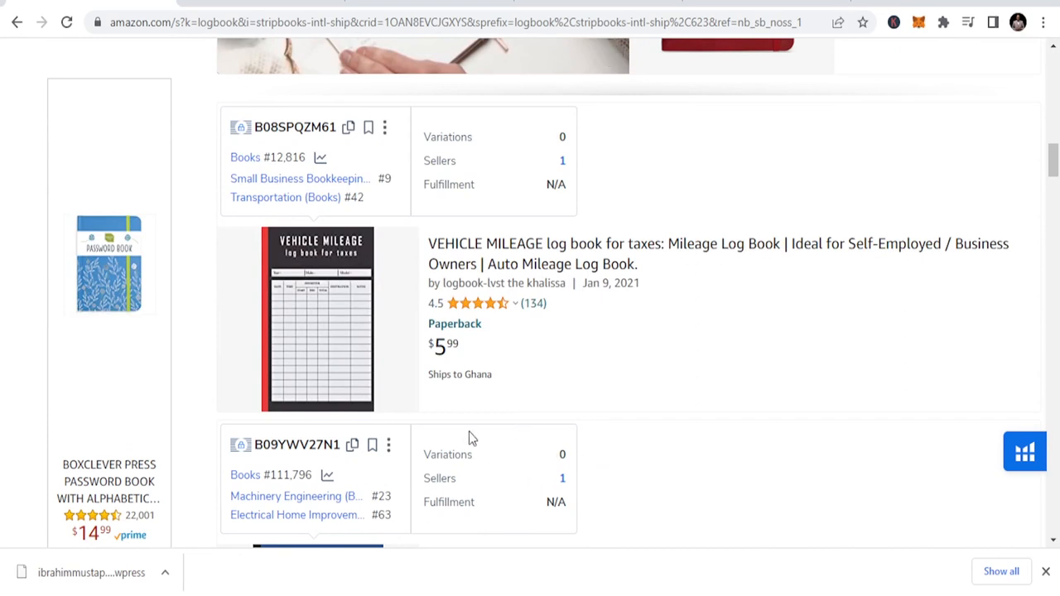
{"action": "mouse_move", "coordinate": [501, 274]}
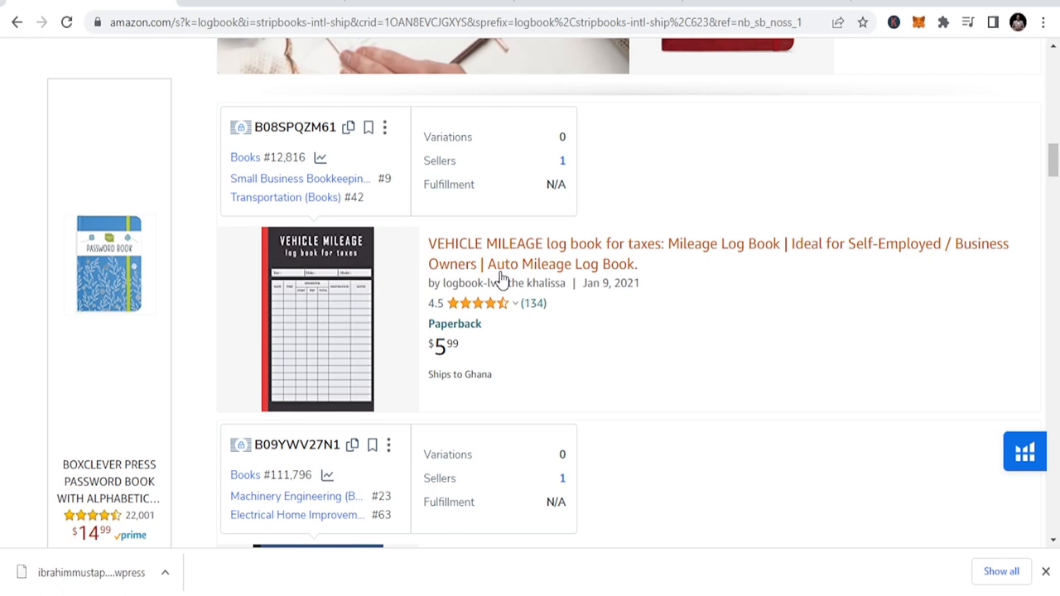
{"action": "scroll", "scroll_direction": "down", "scroll_amount": 3}
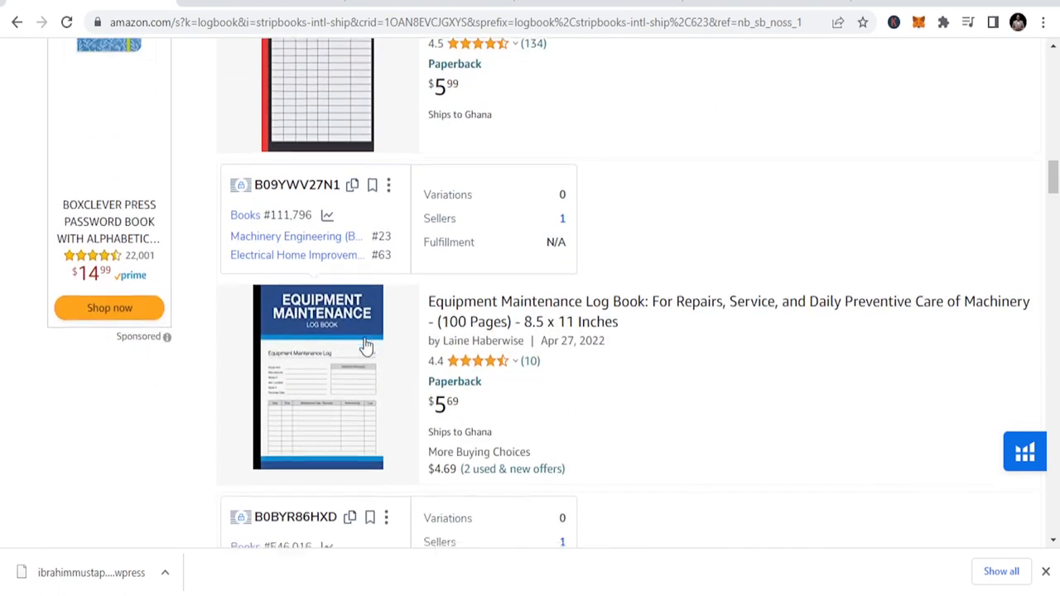
{"action": "scroll", "scroll_direction": "down", "scroll_amount": 3}
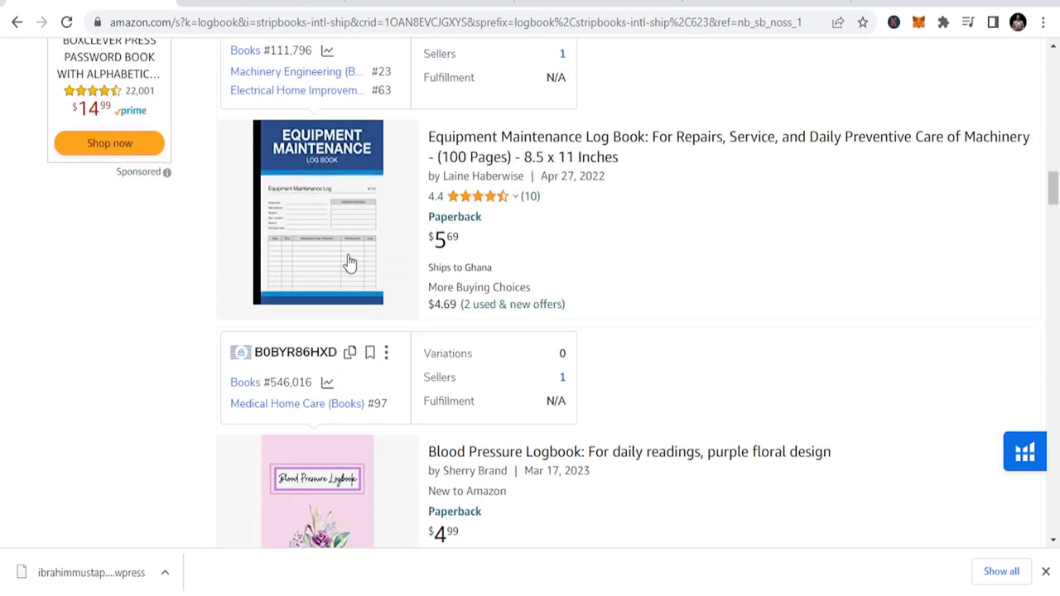
{"action": "scroll", "scroll_direction": "down", "scroll_amount": 3}
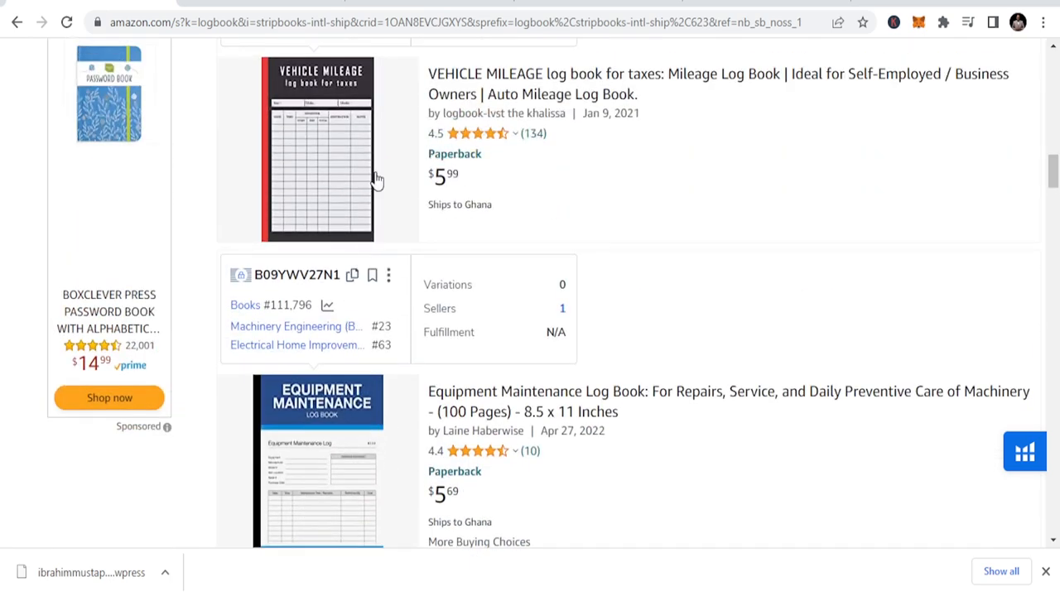
{"action": "mouse_move", "coordinate": [315, 153]}
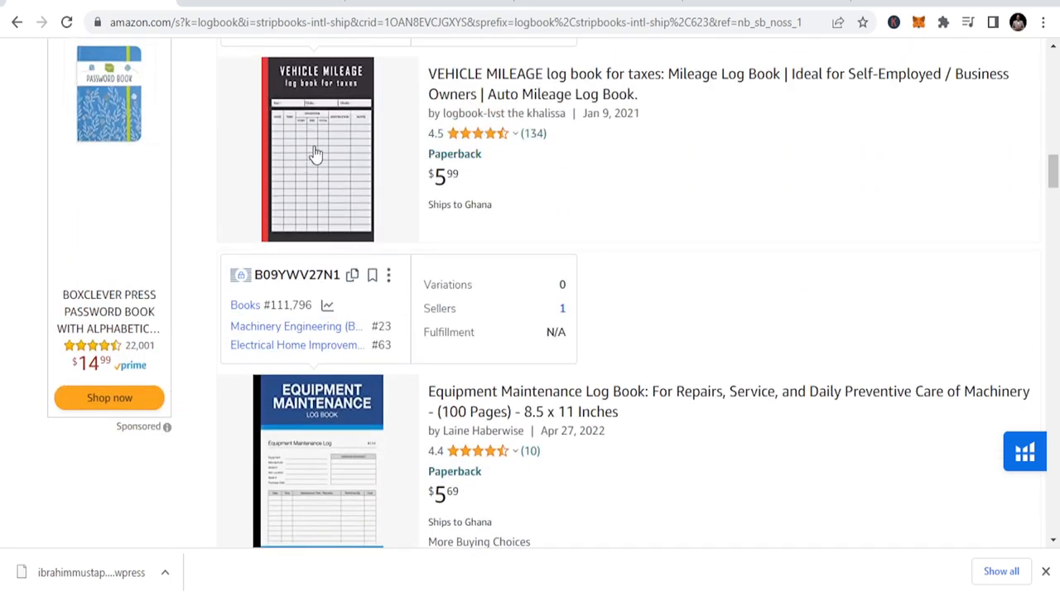
{"action": "mouse_move", "coordinate": [364, 181]}
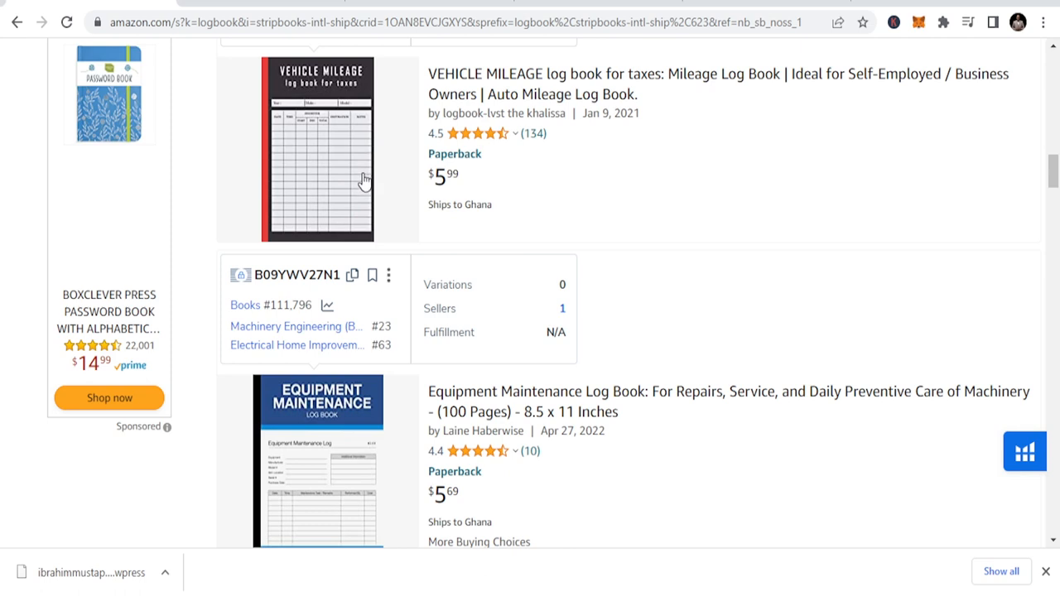
{"action": "mouse_move", "coordinate": [321, 152]}
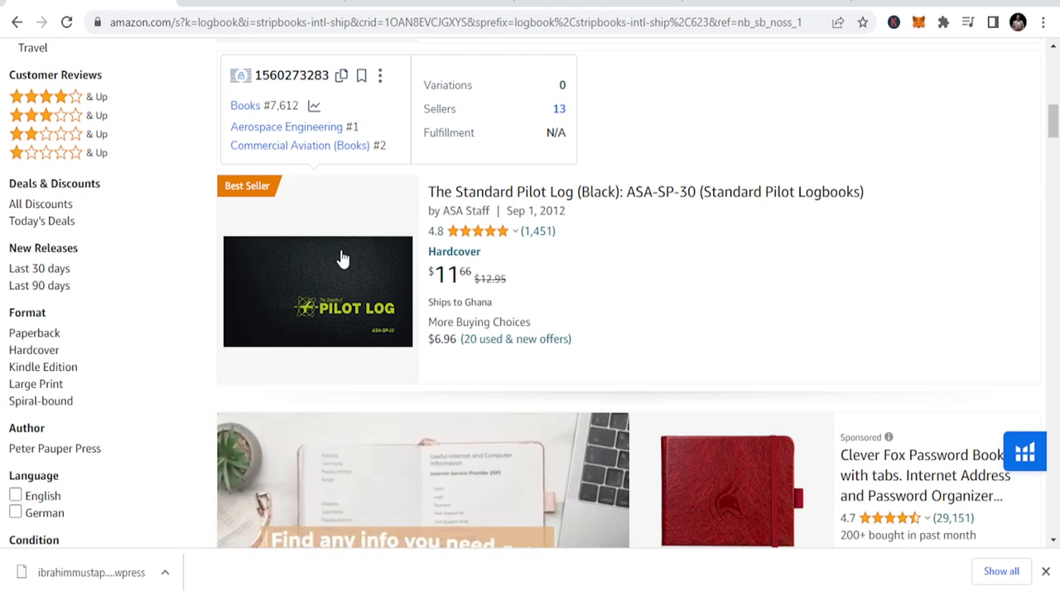
{"action": "scroll", "scroll_direction": "down", "scroll_amount": 3}
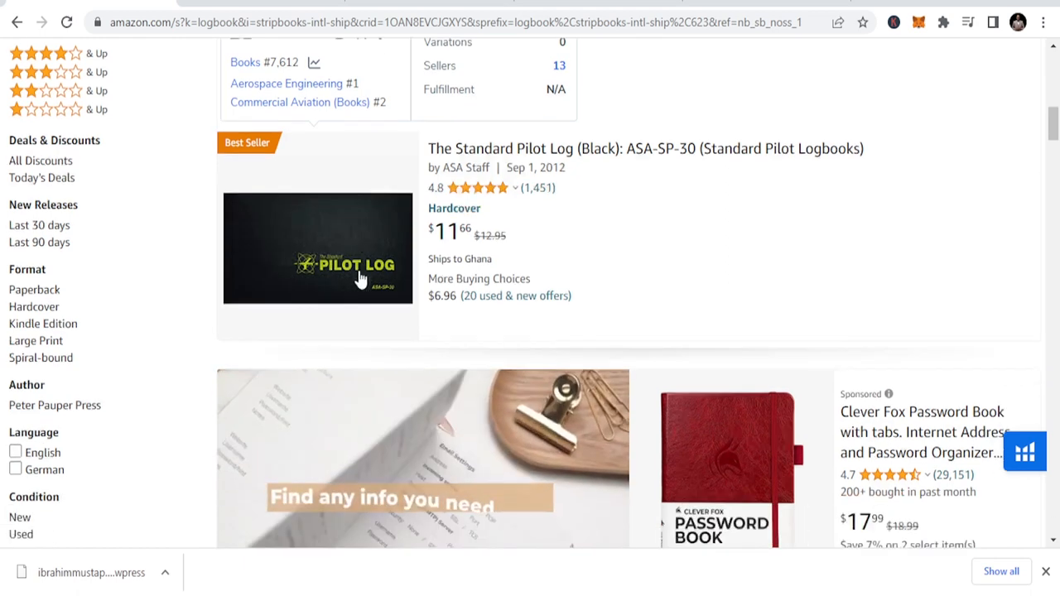
{"action": "scroll", "scroll_direction": "down", "scroll_amount": 3}
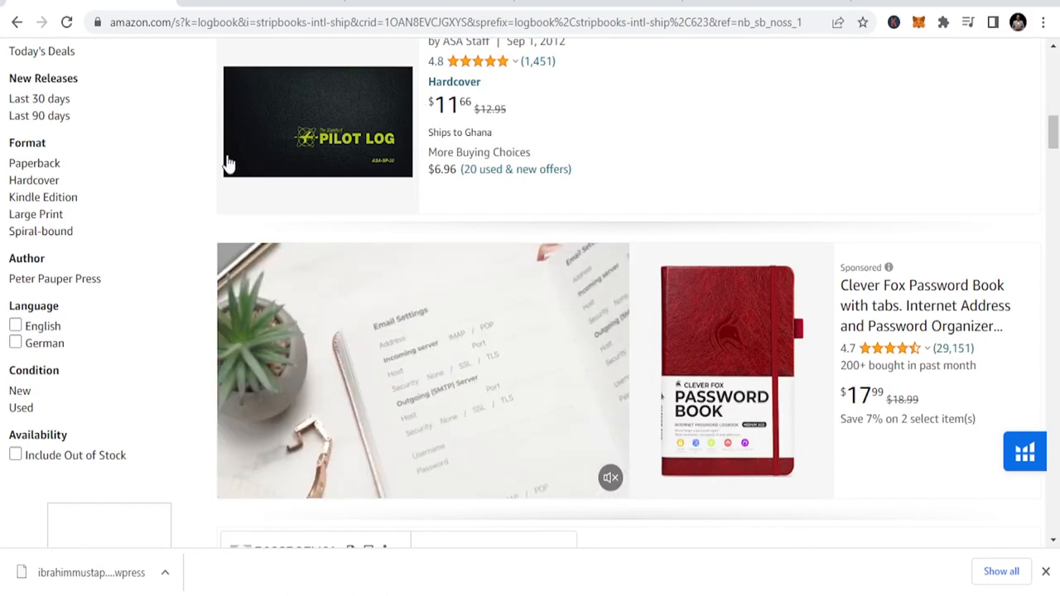
{"action": "scroll", "scroll_direction": "down", "scroll_amount": 3}
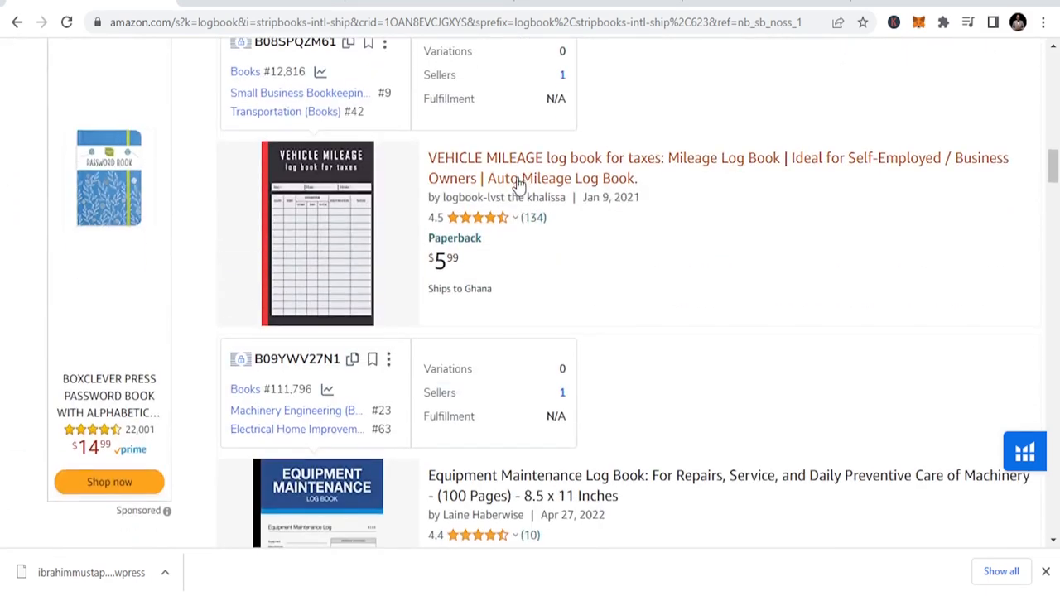
{"action": "scroll", "scroll_direction": "down", "scroll_amount": 3}
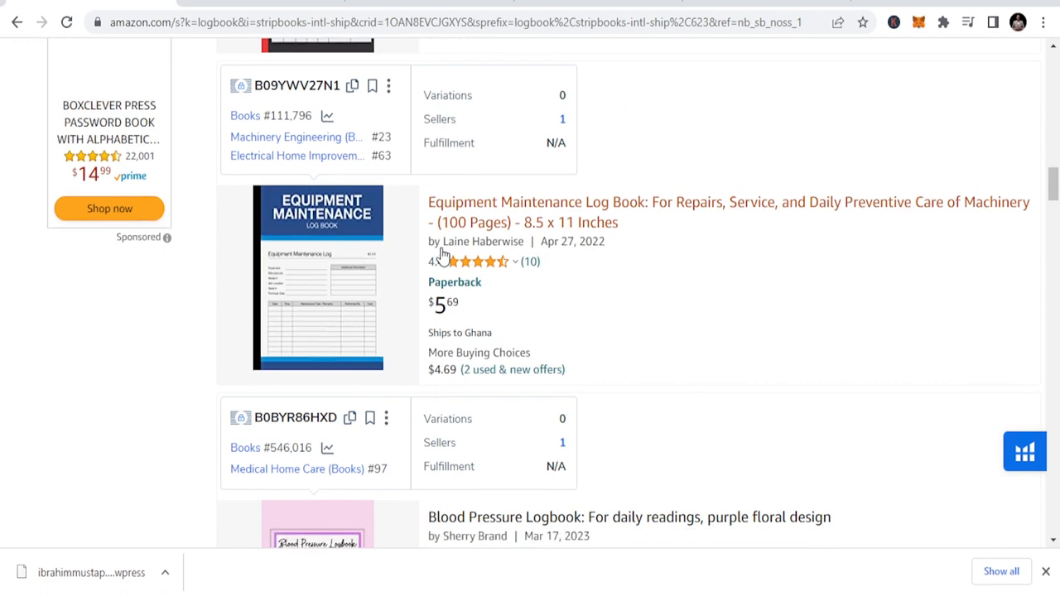
{"action": "scroll", "scroll_direction": "down", "scroll_amount": 3}
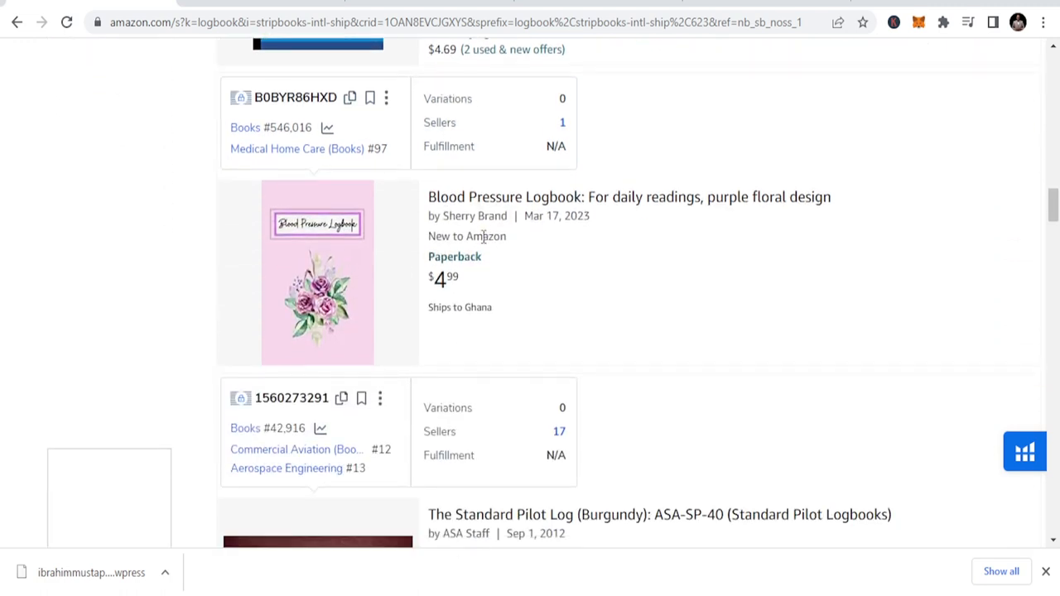
{"action": "mouse_move", "coordinate": [488, 259]}
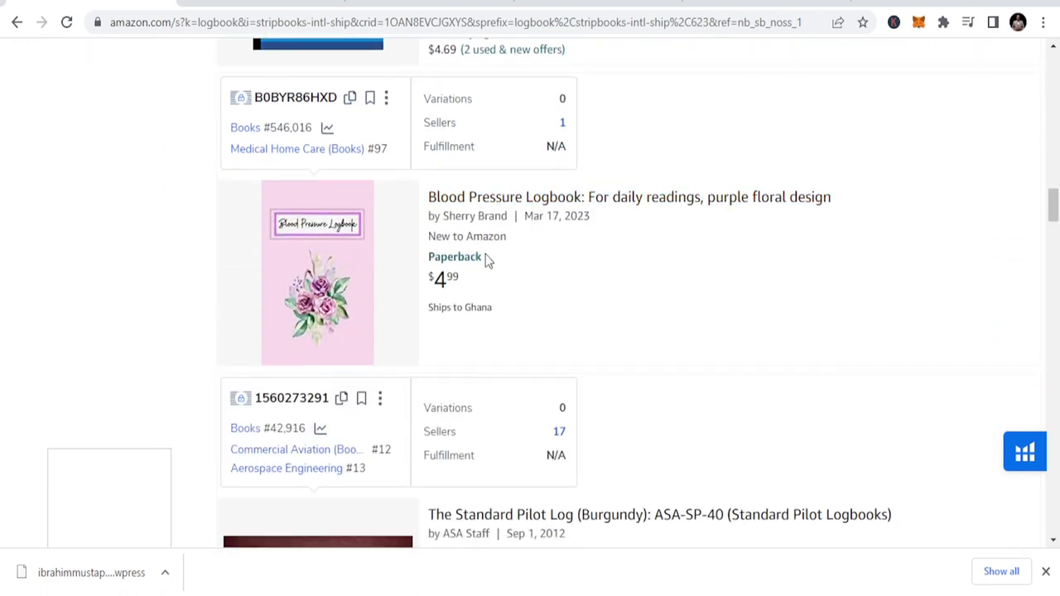
{"action": "scroll", "scroll_direction": "down", "scroll_amount": 3}
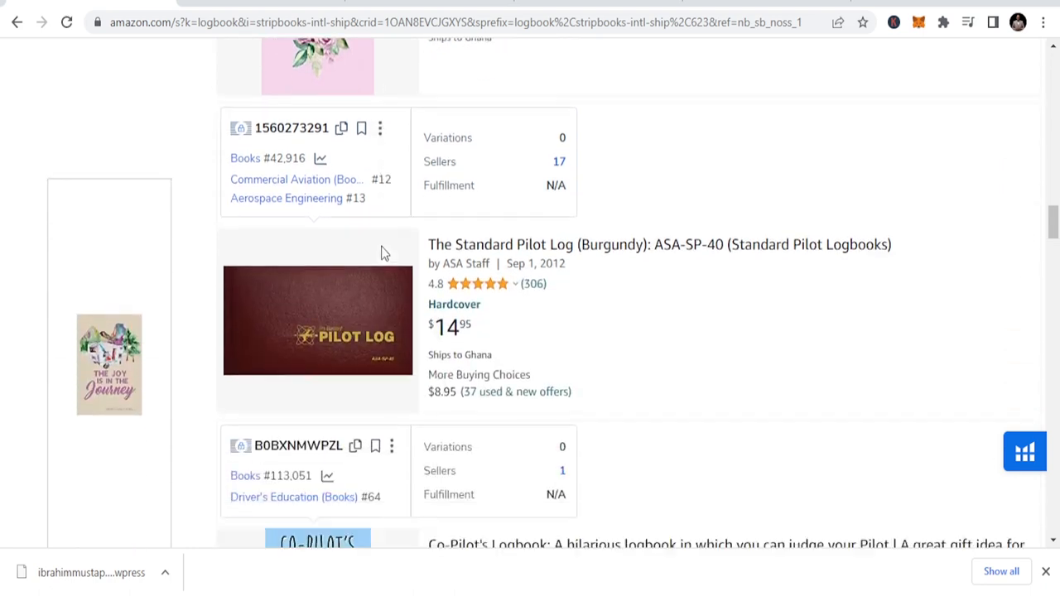
{"action": "scroll", "scroll_direction": "down", "scroll_amount": 3}
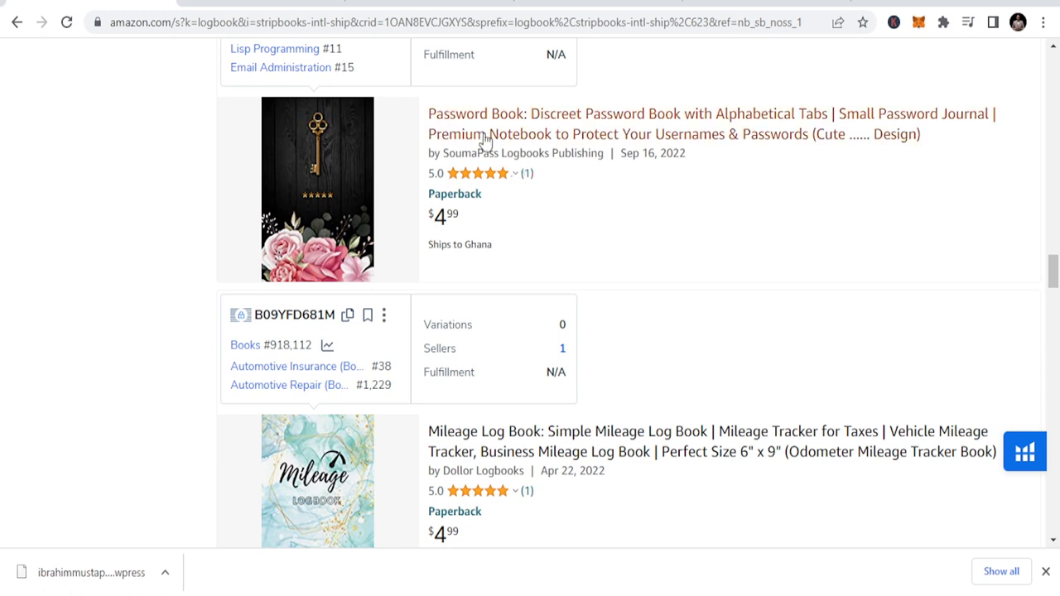
{"action": "mouse_move", "coordinate": [537, 245]}
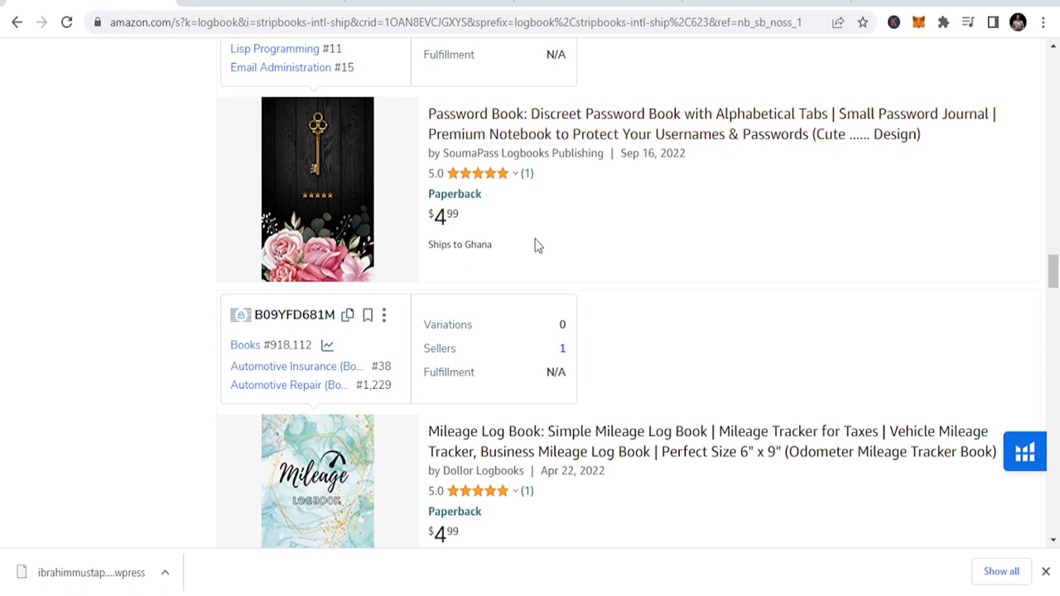
{"action": "scroll", "scroll_direction": "down", "scroll_amount": 3}
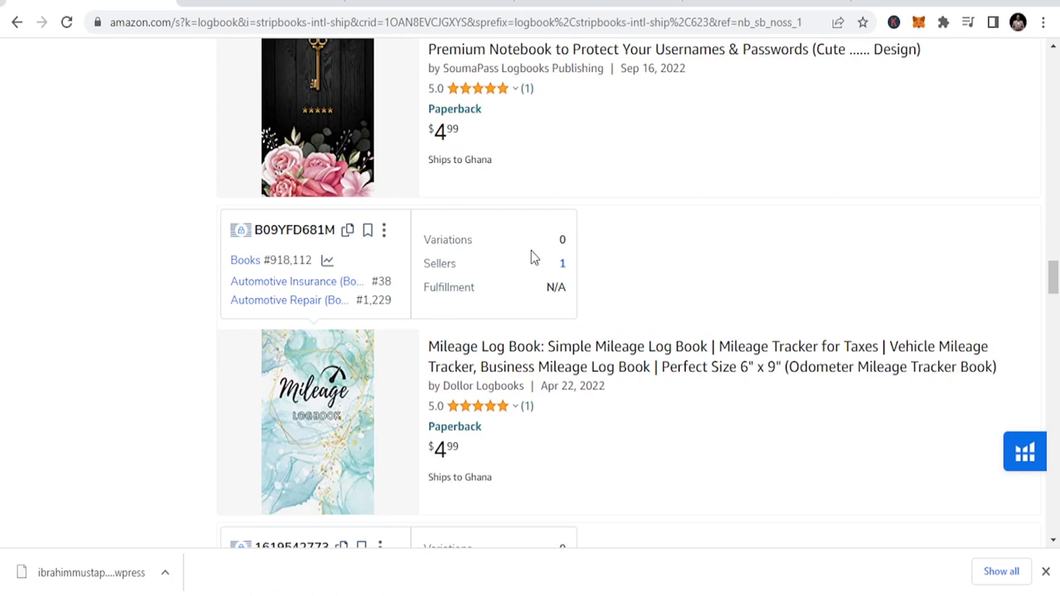
{"action": "scroll", "scroll_direction": "down", "scroll_amount": 3}
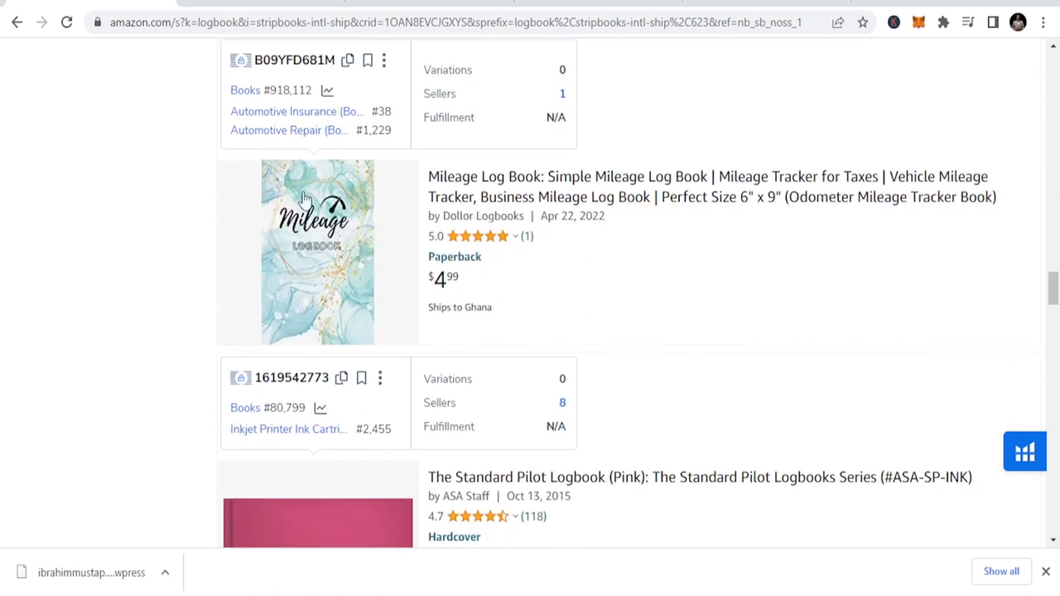
{"action": "mouse_move", "coordinate": [687, 230]}
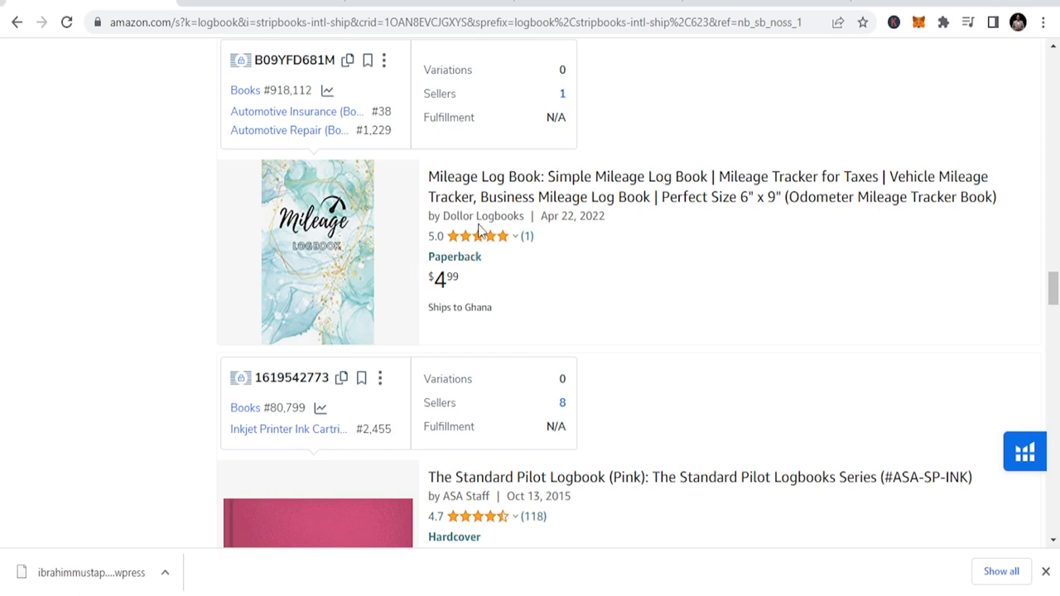
{"action": "mouse_move", "coordinate": [711, 196]}
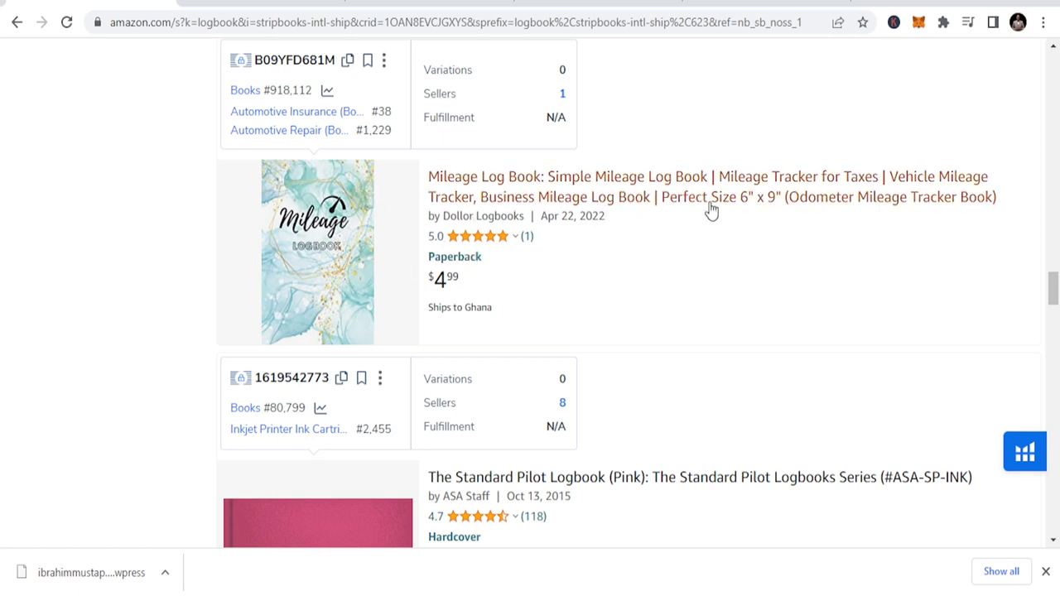
{"action": "scroll", "scroll_direction": "down", "scroll_amount": 3}
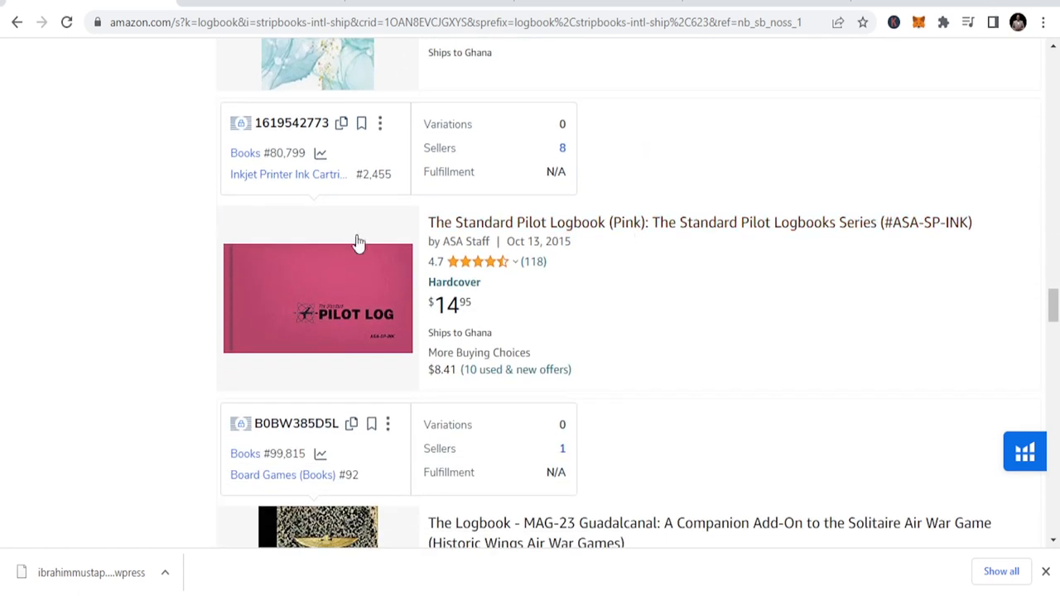
{"action": "scroll", "scroll_direction": "down", "scroll_amount": 3}
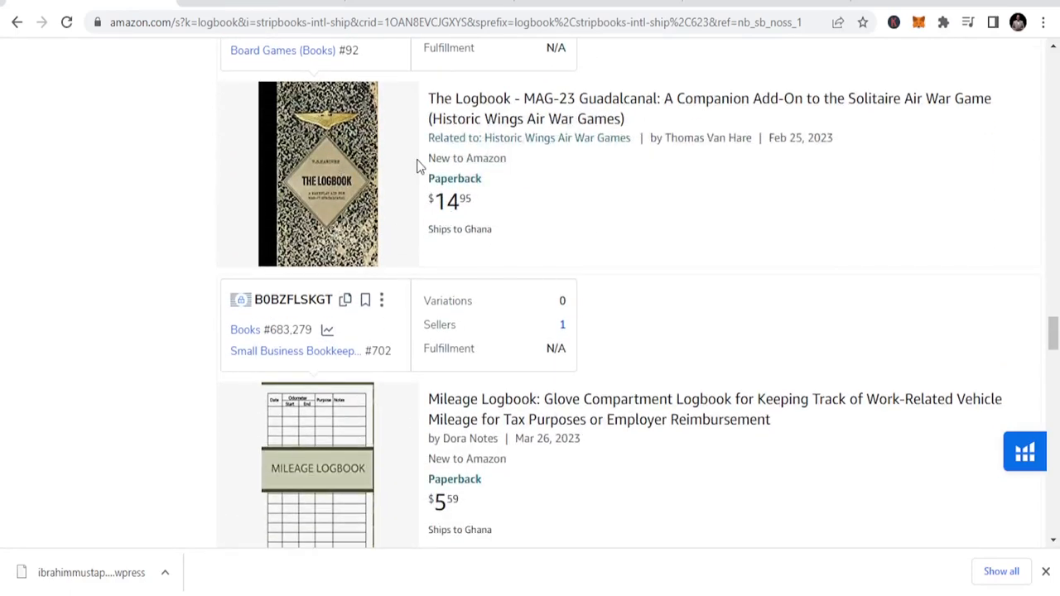
{"action": "scroll", "scroll_direction": "down", "scroll_amount": 3}
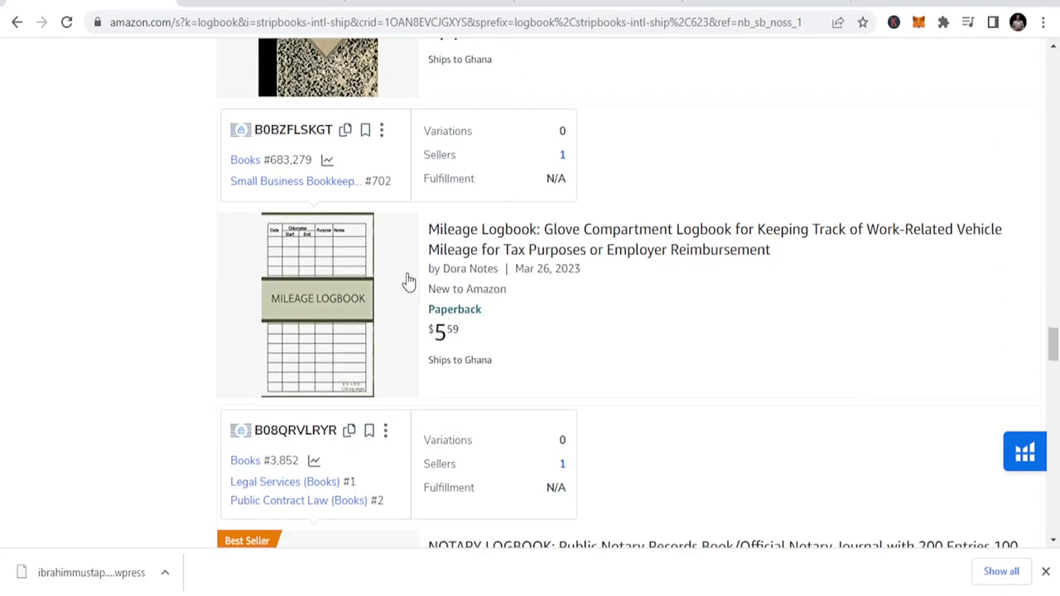
{"action": "scroll", "scroll_direction": "down", "scroll_amount": 3}
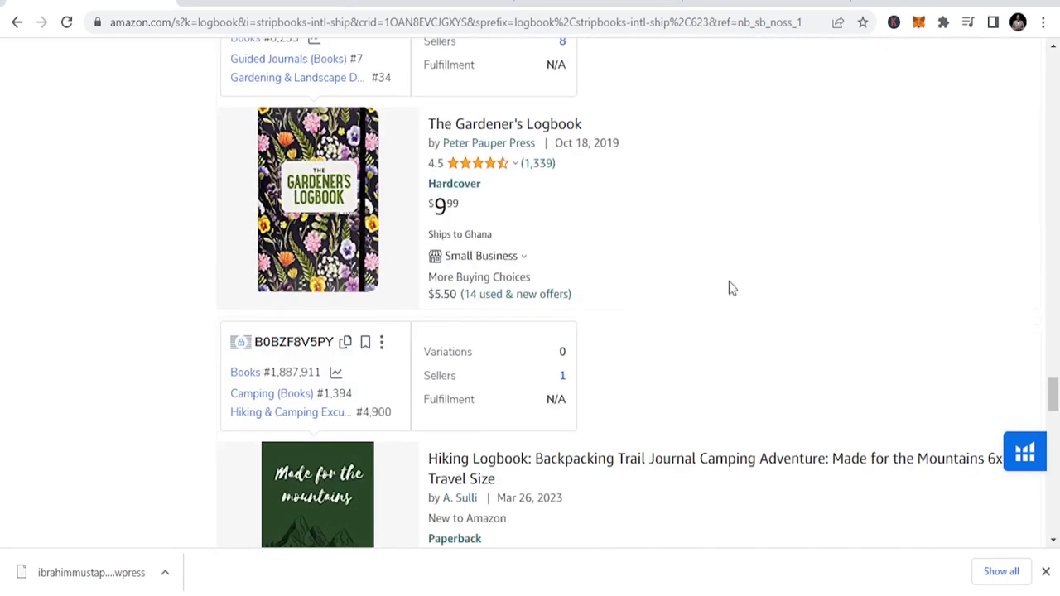
{"action": "mouse_move", "coordinate": [547, 181]}
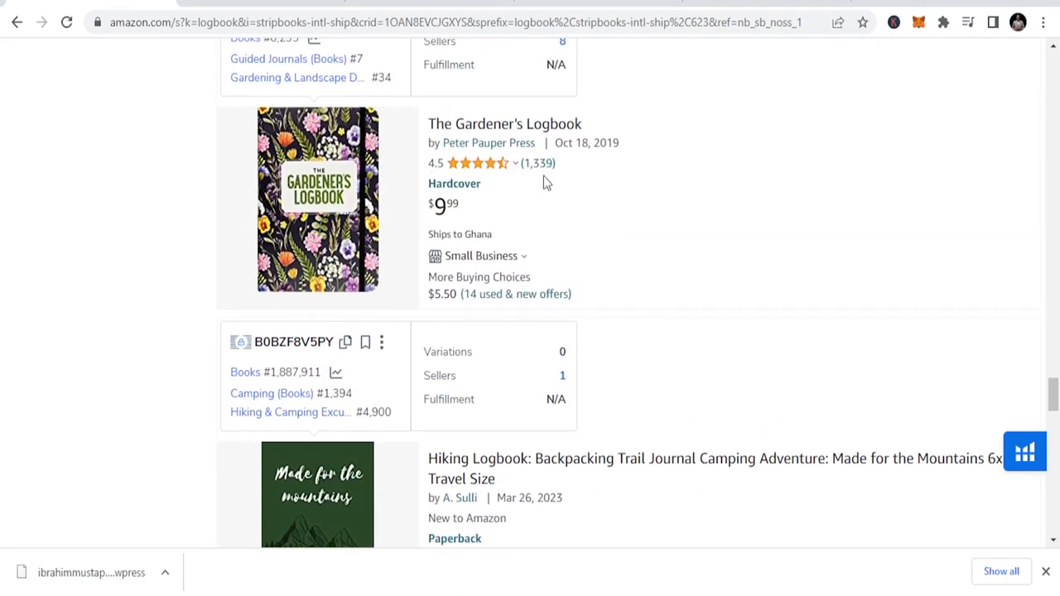
{"action": "scroll", "scroll_direction": "down", "scroll_amount": 3}
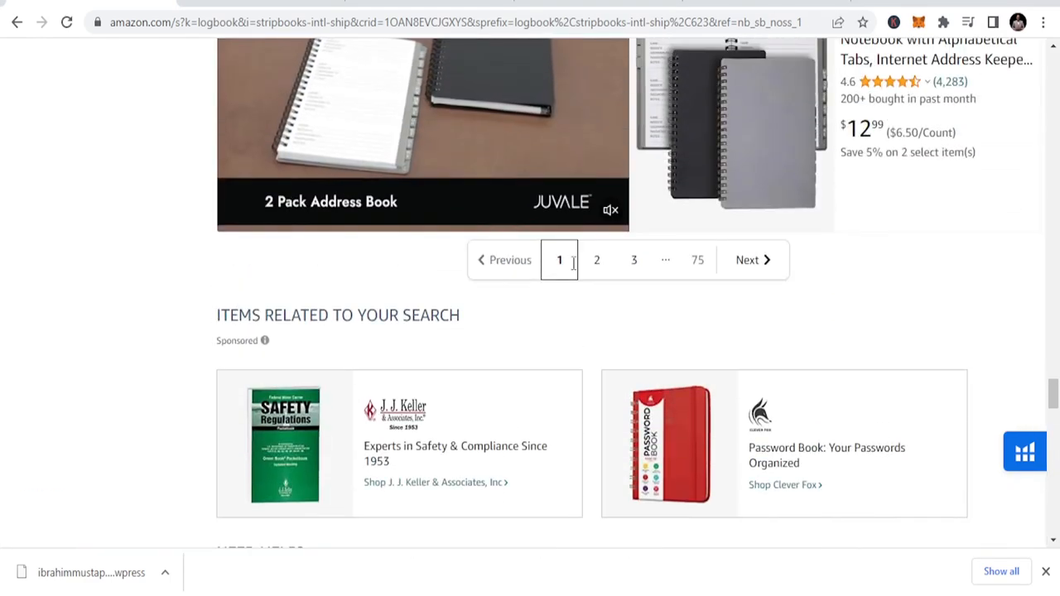
Go to page 2 of the logbook results and scroll down the listings.
{"action": "left_click", "coordinate": [596, 259]}
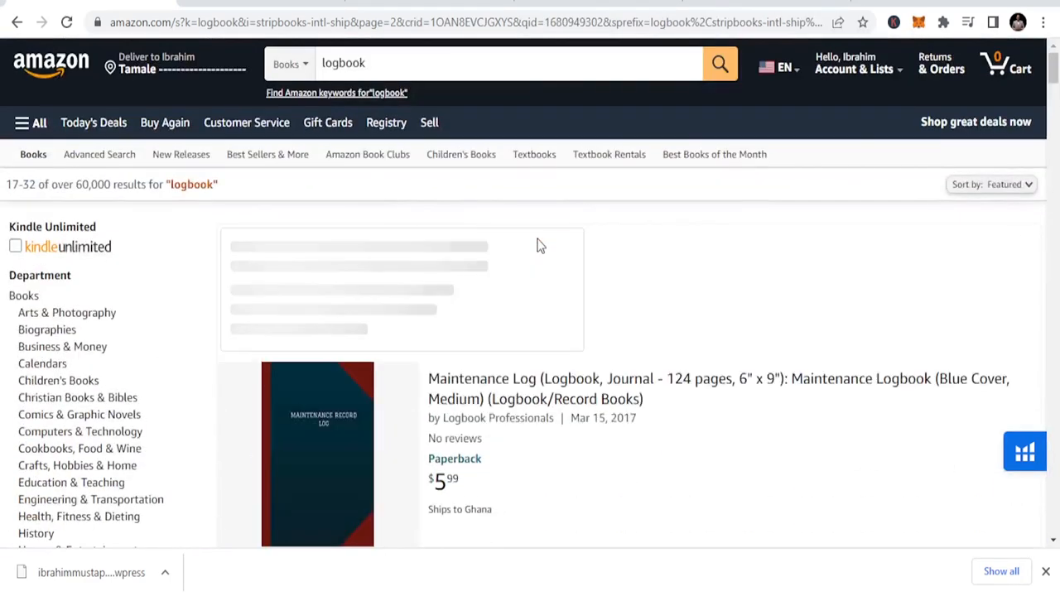
{"action": "scroll", "scroll_direction": "down", "scroll_amount": 3}
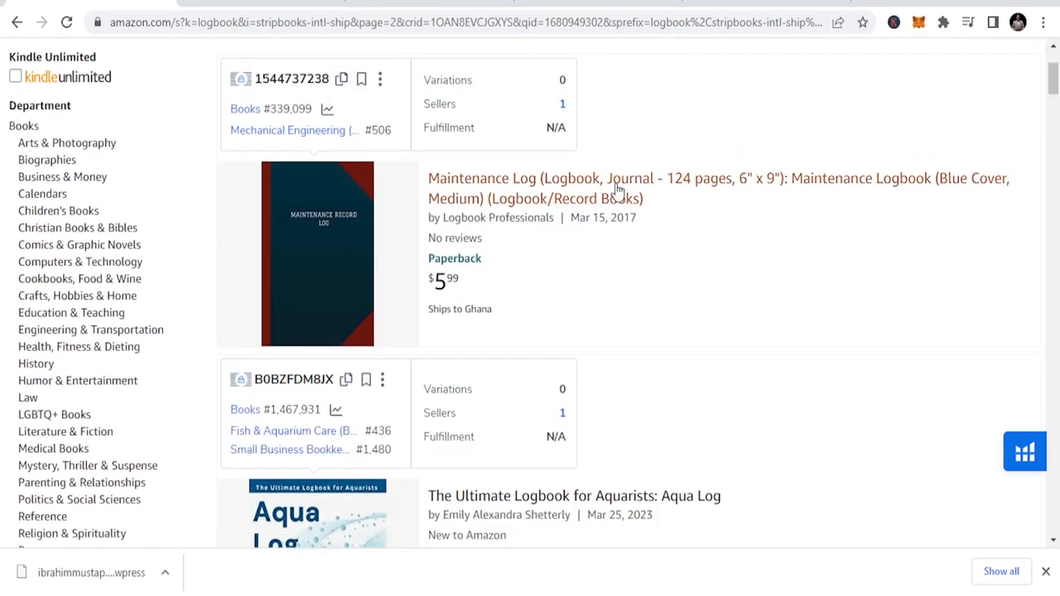
{"action": "scroll", "scroll_direction": "down", "scroll_amount": 3}
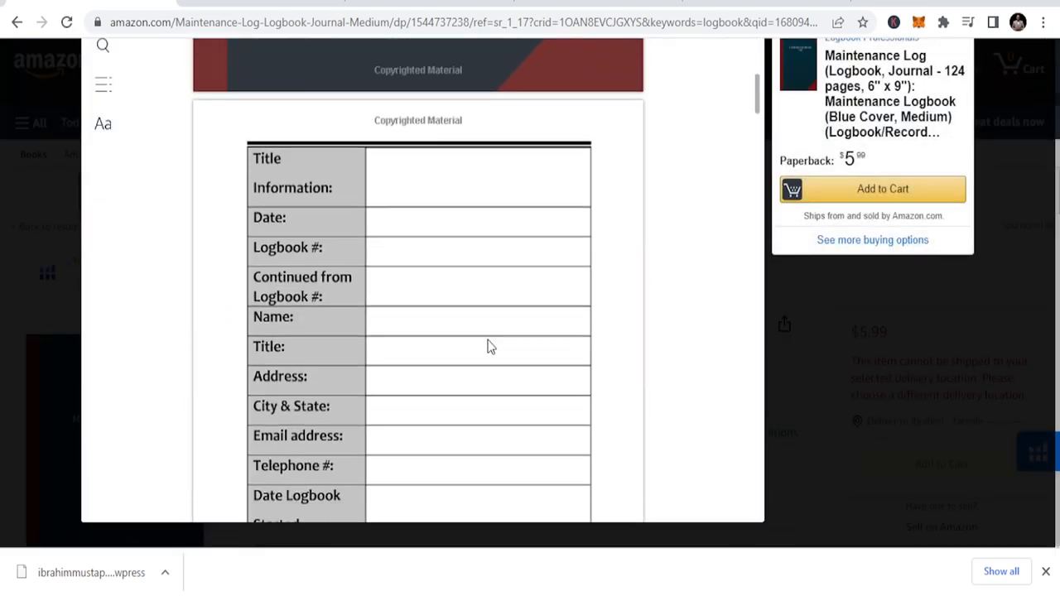
Scroll through the Maintenance Log's Look Inside interior pages and close the preview.
{"action": "scroll", "scroll_direction": "down", "scroll_amount": 3}
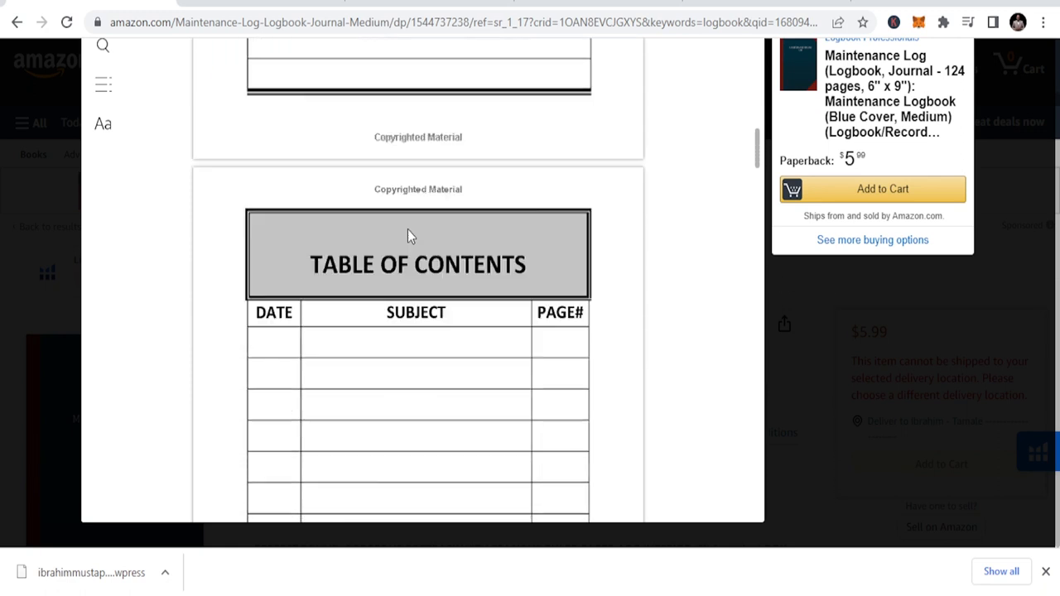
{"action": "scroll", "scroll_direction": "down", "scroll_amount": 3}
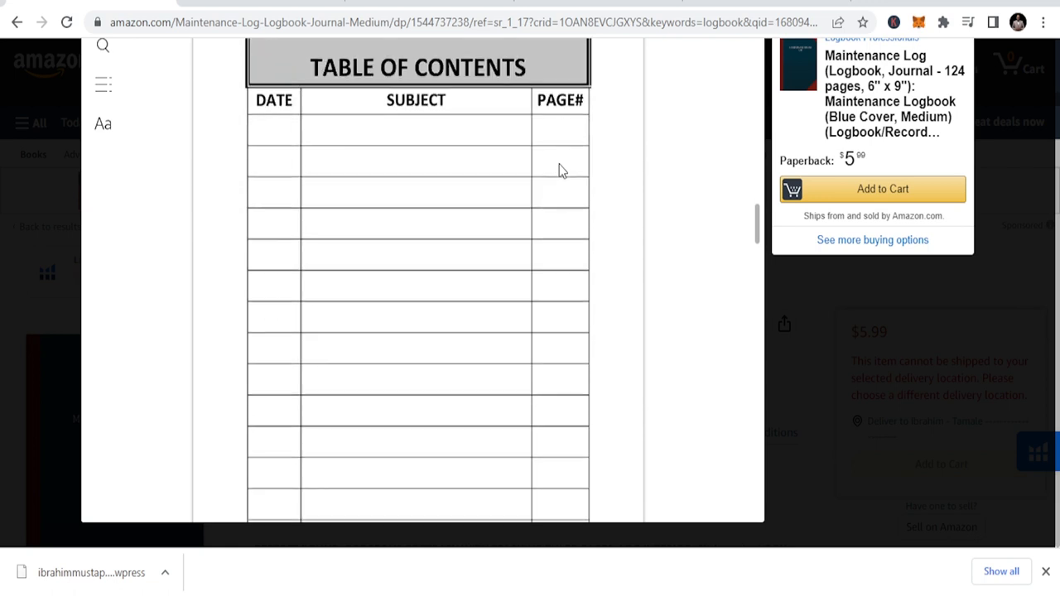
{"action": "scroll", "scroll_direction": "down", "scroll_amount": 3}
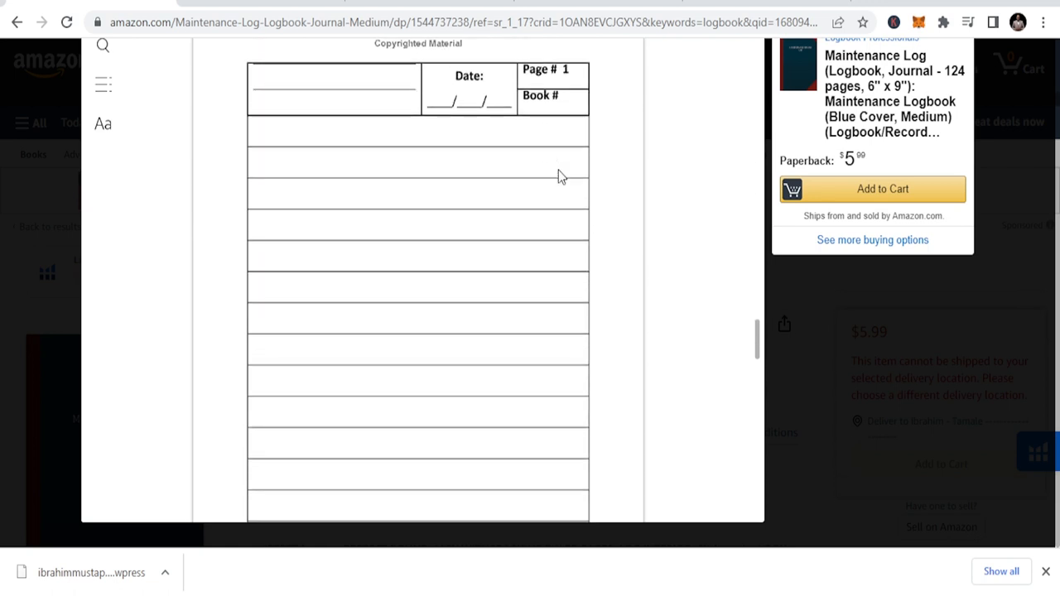
{"action": "scroll", "scroll_direction": "down", "scroll_amount": 3}
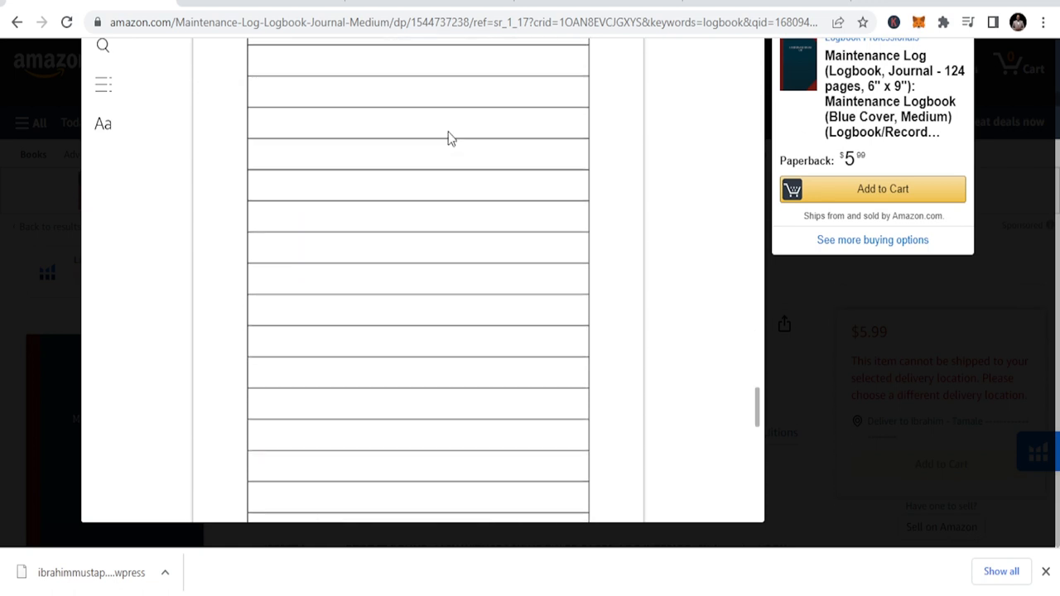
{"action": "scroll", "scroll_direction": "down", "scroll_amount": 3}
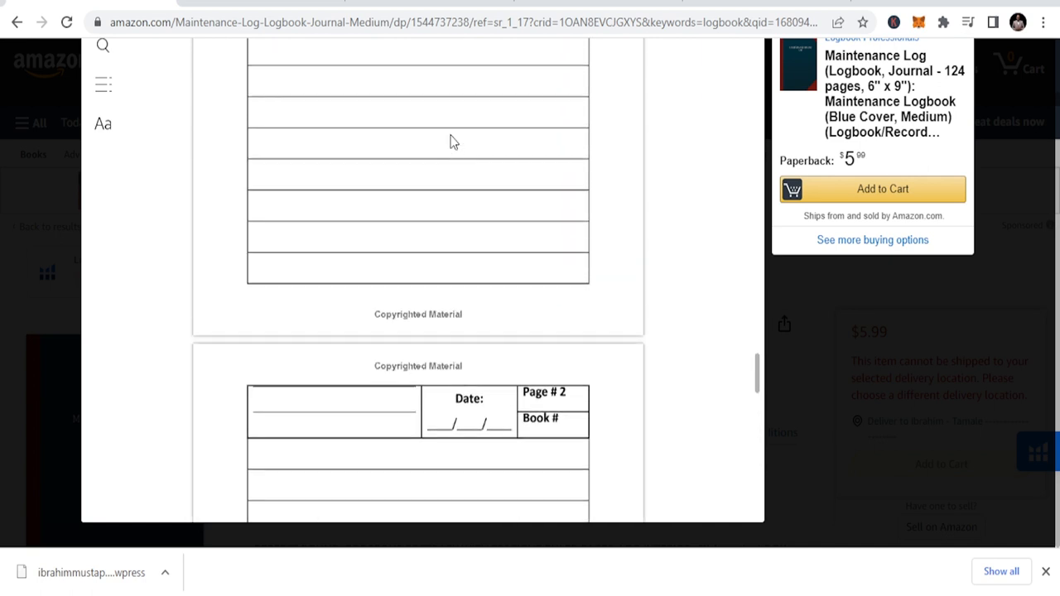
{"action": "scroll", "scroll_direction": "down", "scroll_amount": 3}
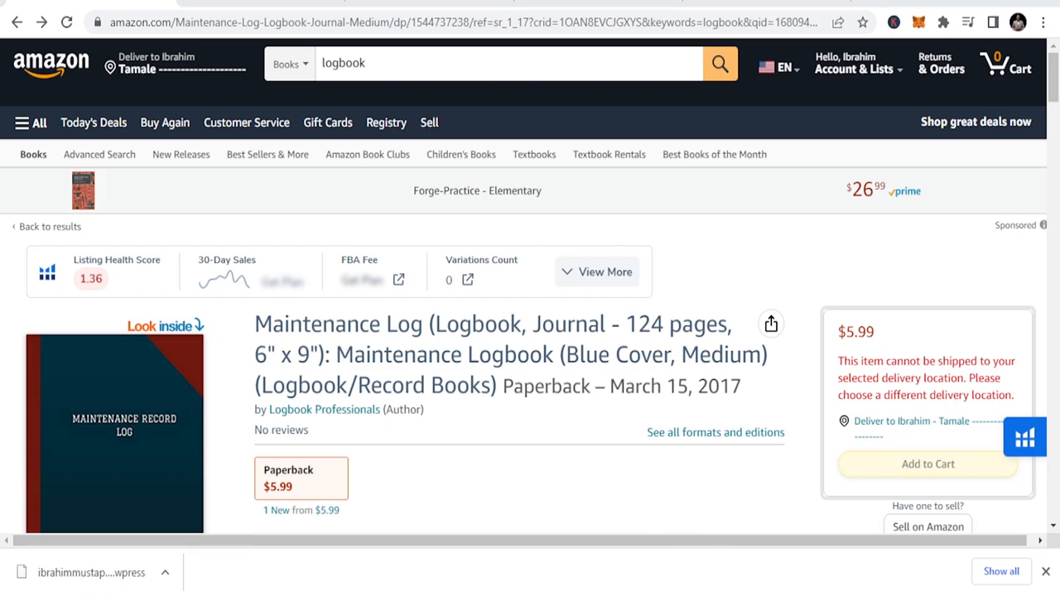
{"action": "mouse_move", "coordinate": [386, 400]}
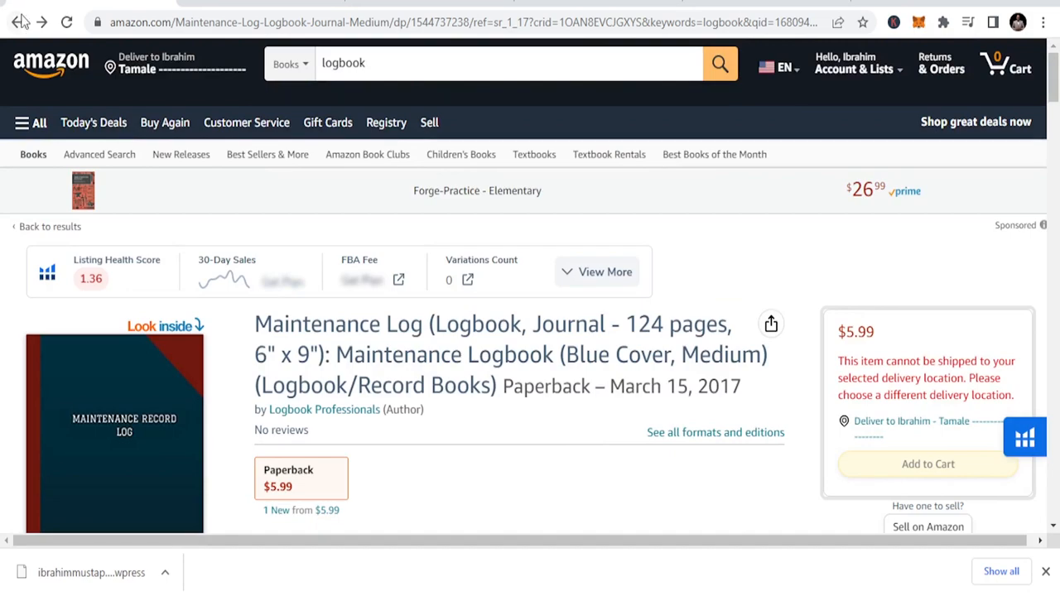
Return to page 2 of logbook results and scroll down to the pagination and sponsored items.
{"action": "left_click", "coordinate": [47, 226]}
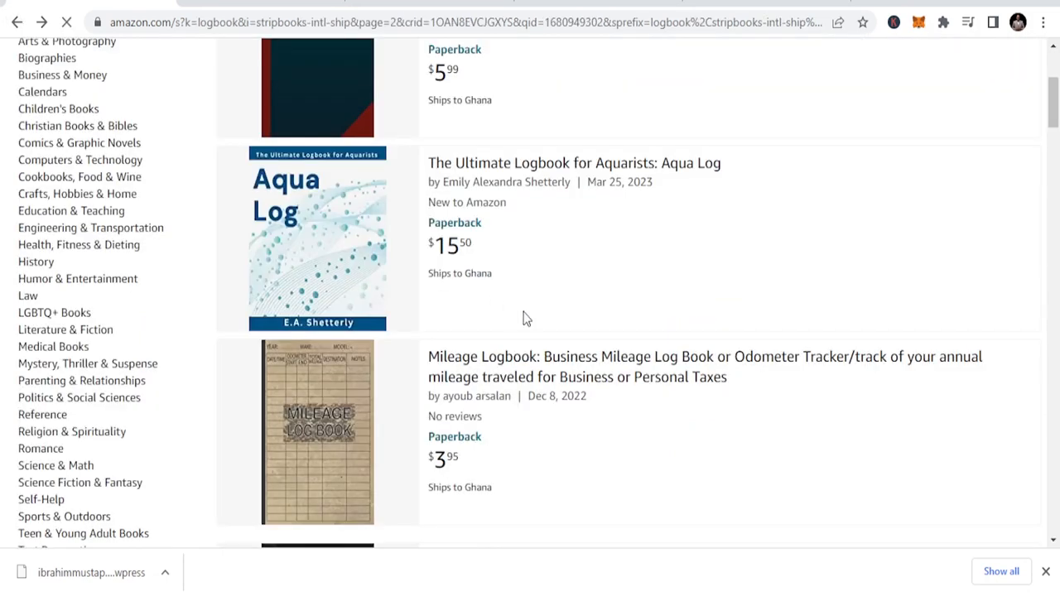
{"action": "scroll", "scroll_direction": "down", "scroll_amount": 3}
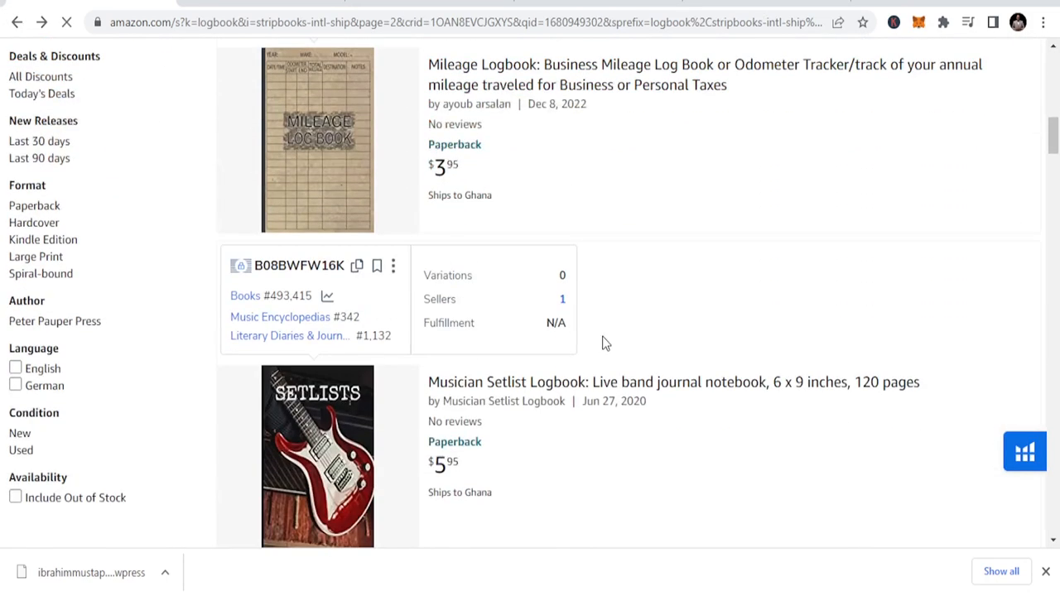
{"action": "scroll", "scroll_direction": "down", "scroll_amount": 3}
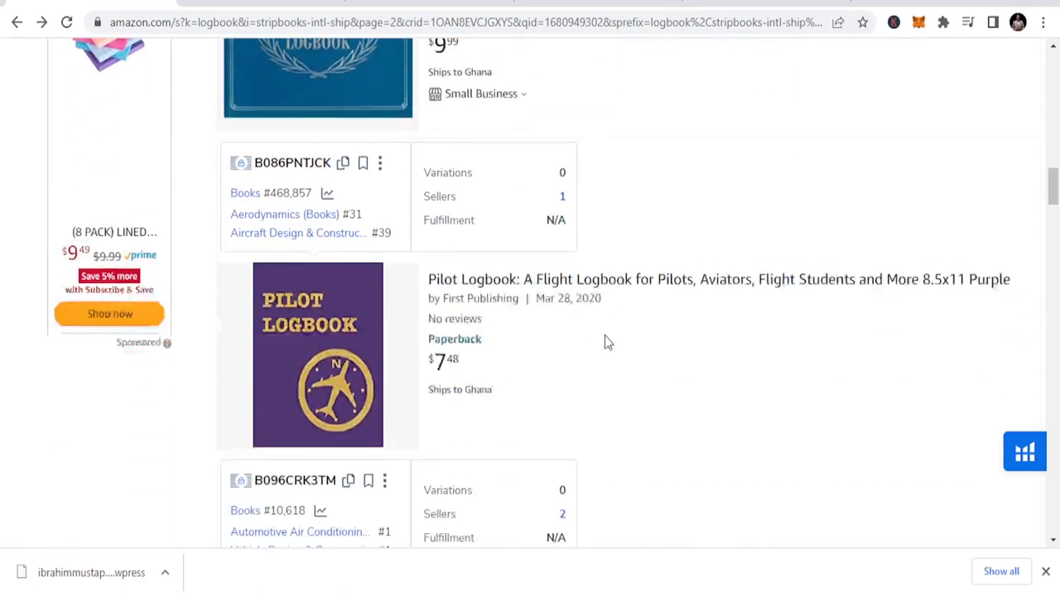
{"action": "scroll", "scroll_direction": "down", "scroll_amount": 3}
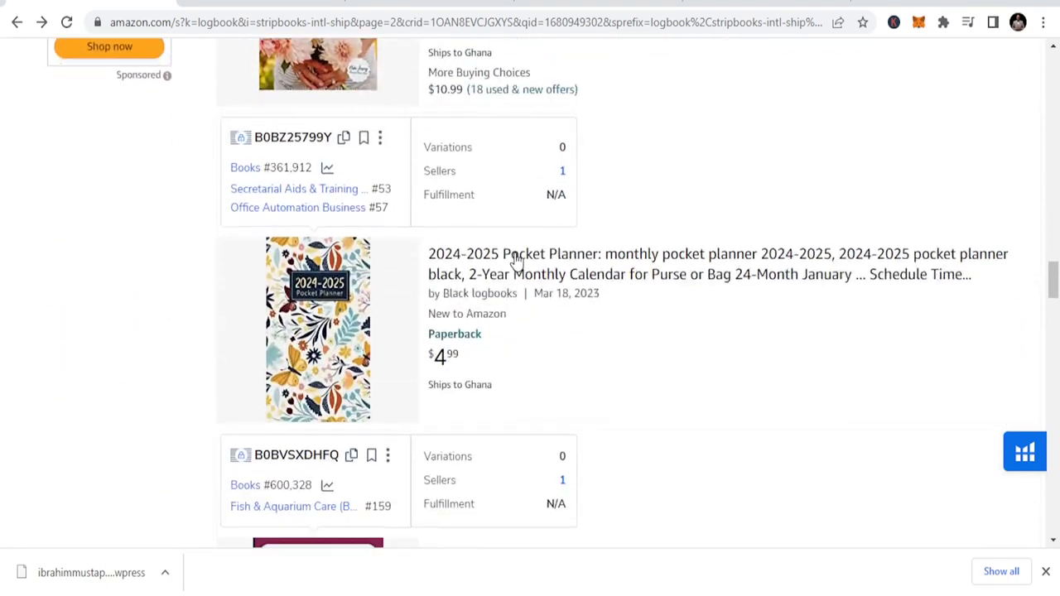
{"action": "scroll", "scroll_direction": "down", "scroll_amount": 3}
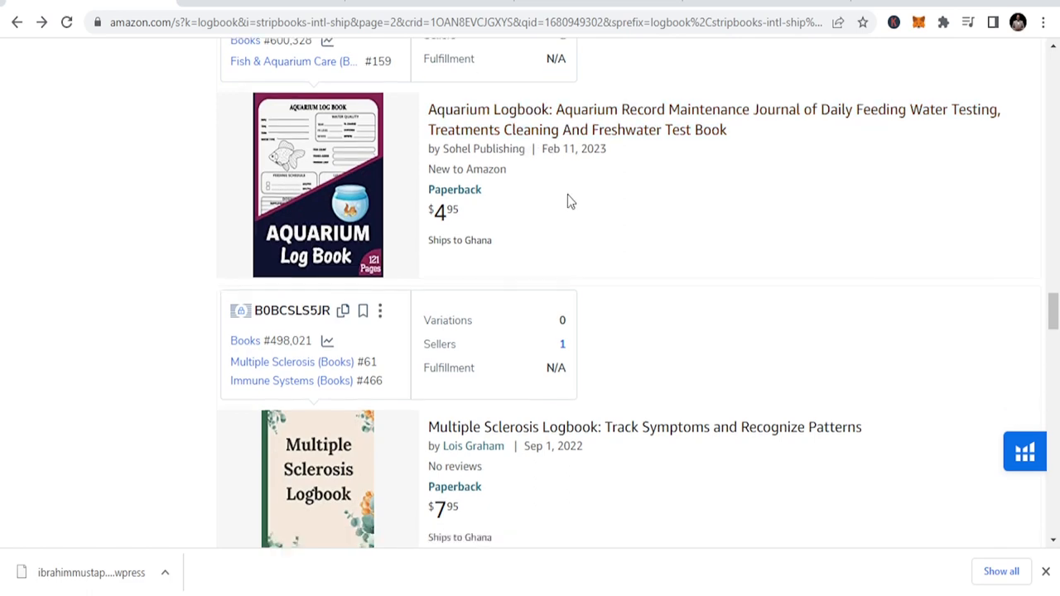
{"action": "scroll", "scroll_direction": "down", "scroll_amount": 3}
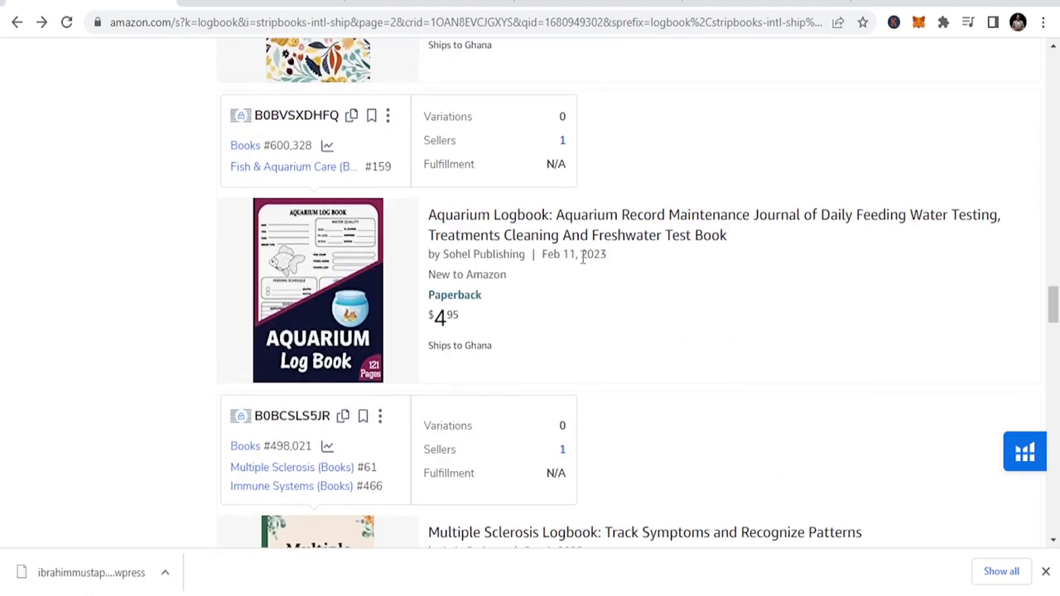
{"action": "scroll", "scroll_direction": "down", "scroll_amount": 3}
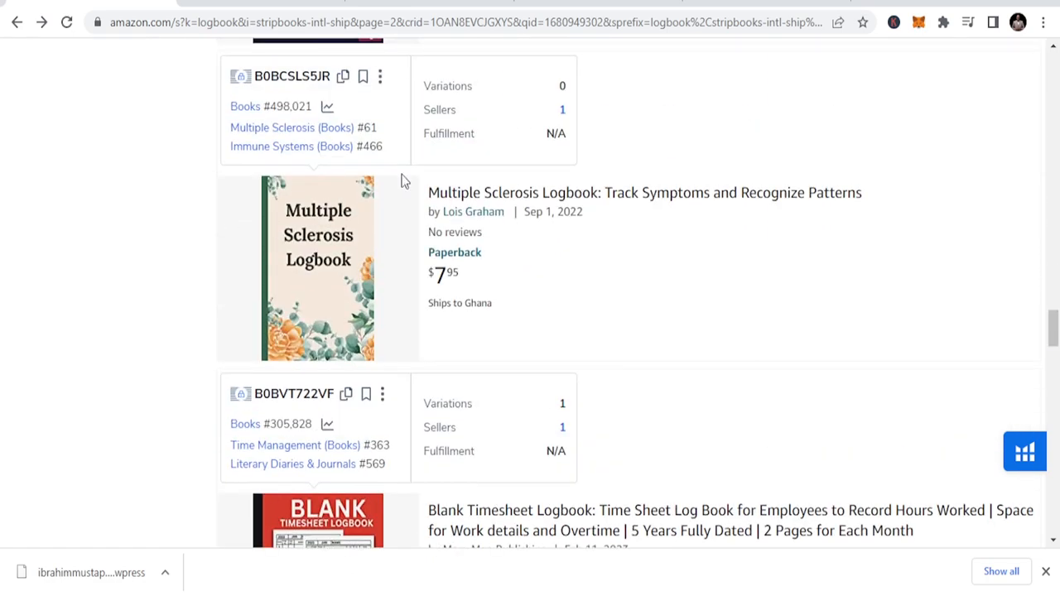
{"action": "scroll", "scroll_direction": "down", "scroll_amount": 3}
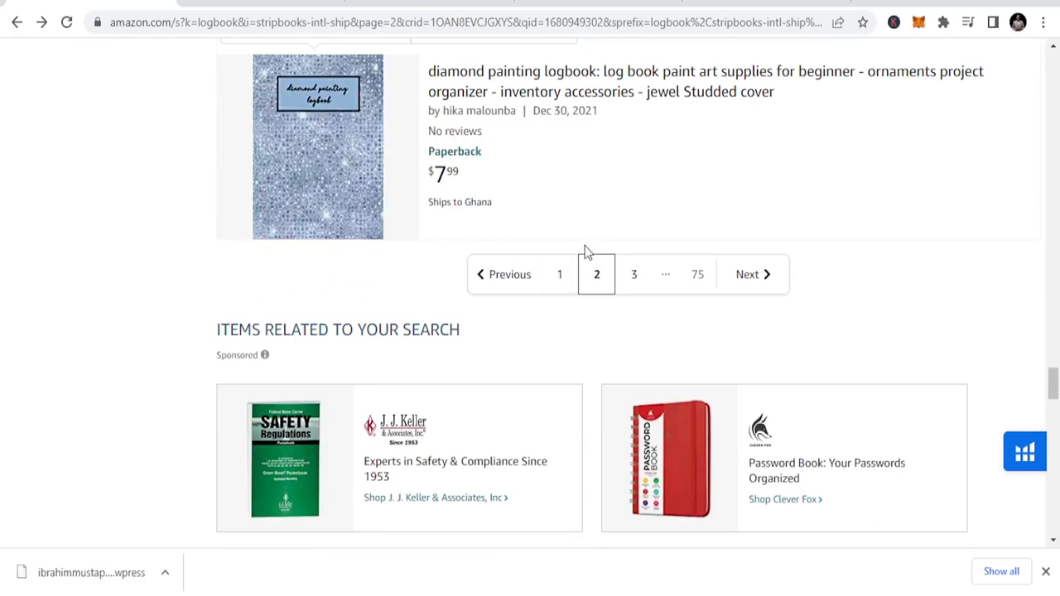
{"action": "mouse_move", "coordinate": [580, 232]}
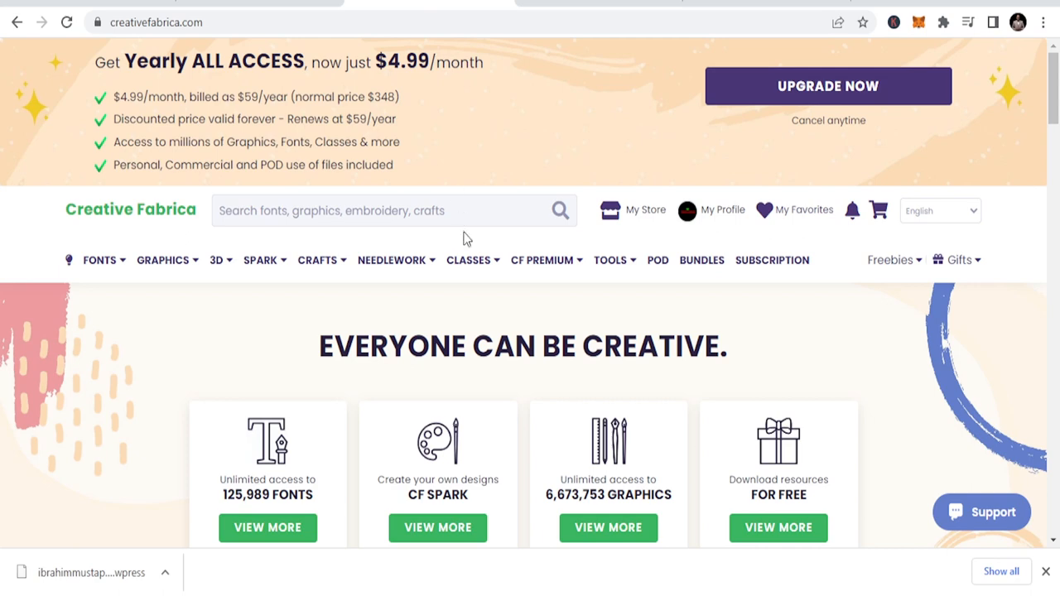
Open the Graphics dropdown and scroll down to the KDP Interiors category.
{"action": "left_click", "coordinate": [99, 259]}
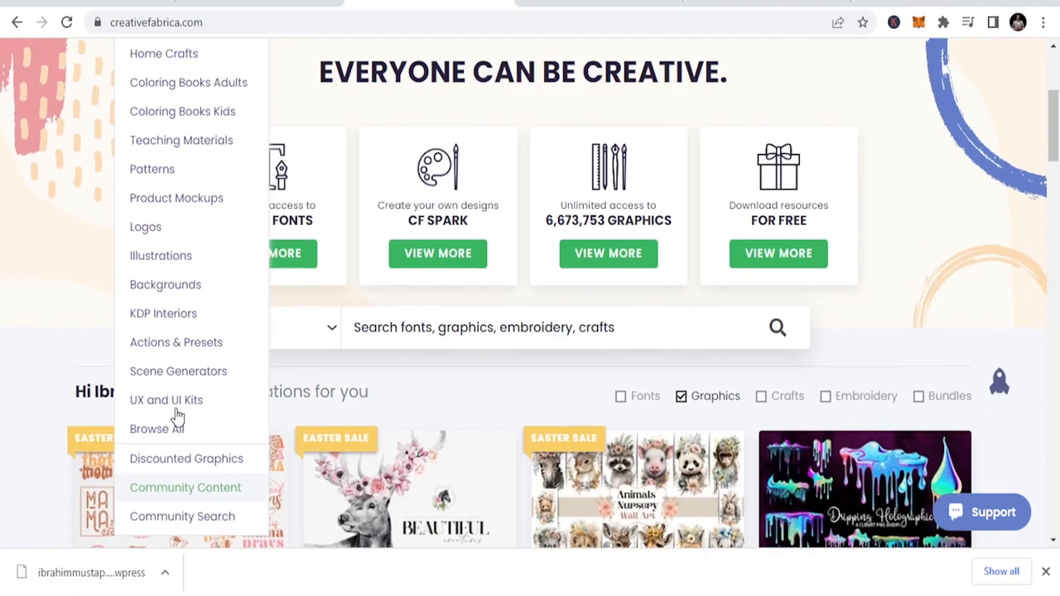
{"action": "scroll", "scroll_direction": "down", "scroll_amount": 3}
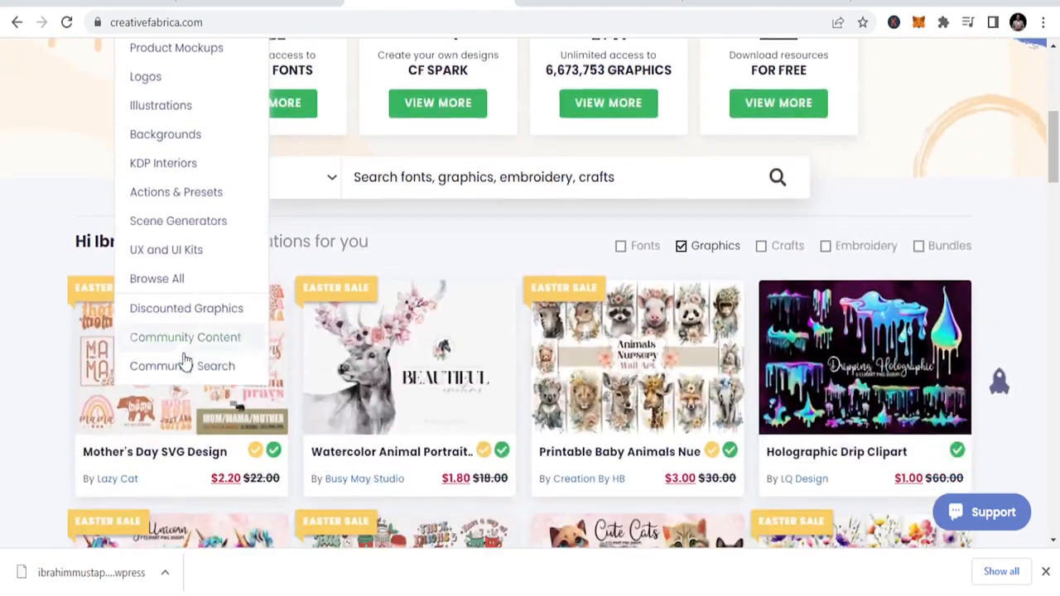
{"action": "mouse_move", "coordinate": [166, 249]}
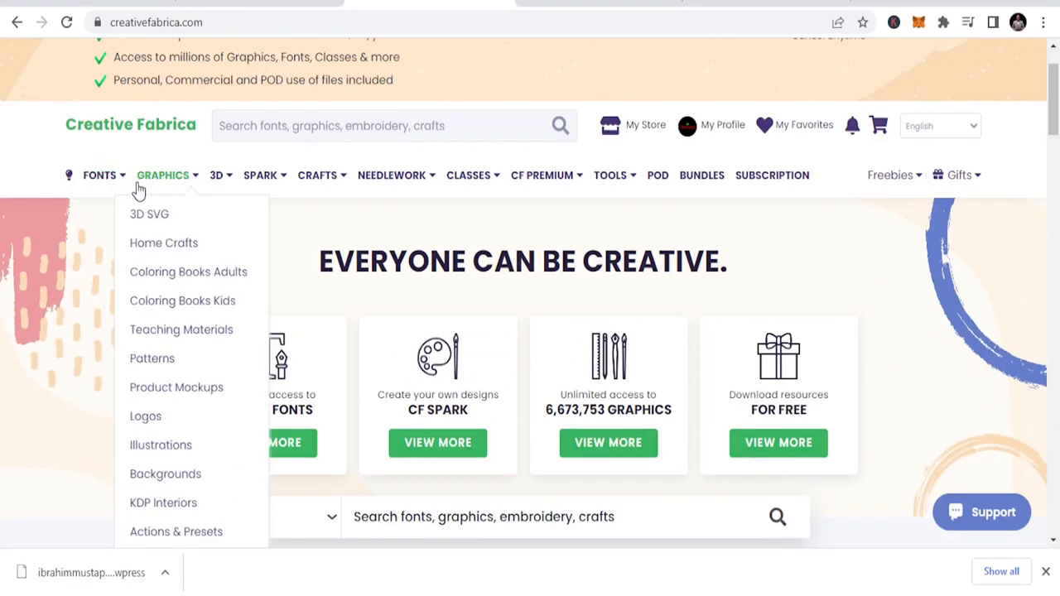
{"action": "scroll", "scroll_direction": "down", "scroll_amount": 3}
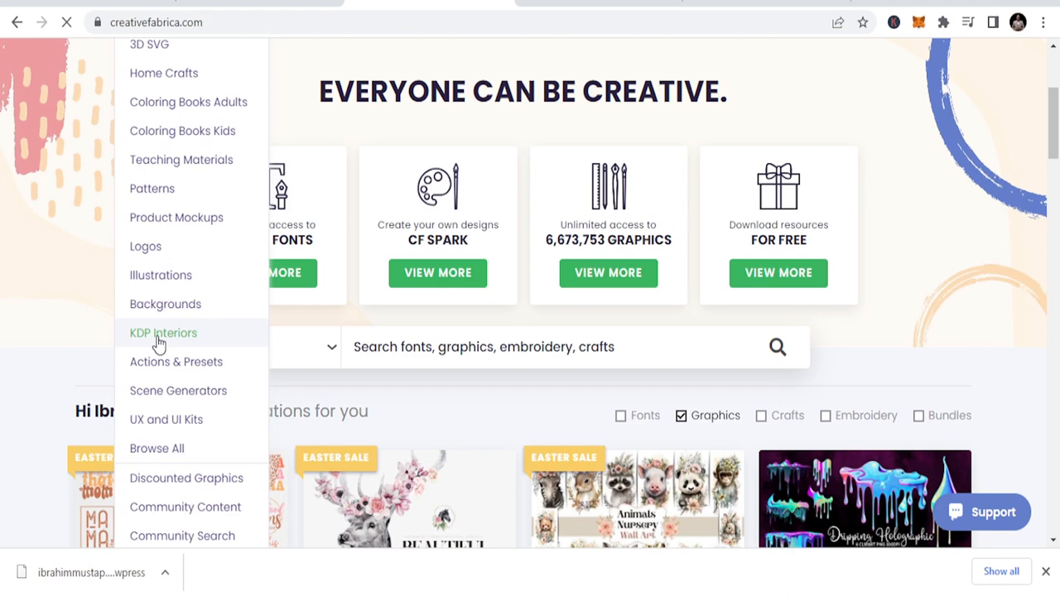
Open KDP Interiors, showing 177,660 results sorted by popularity.
{"action": "left_click", "coordinate": [164, 332]}
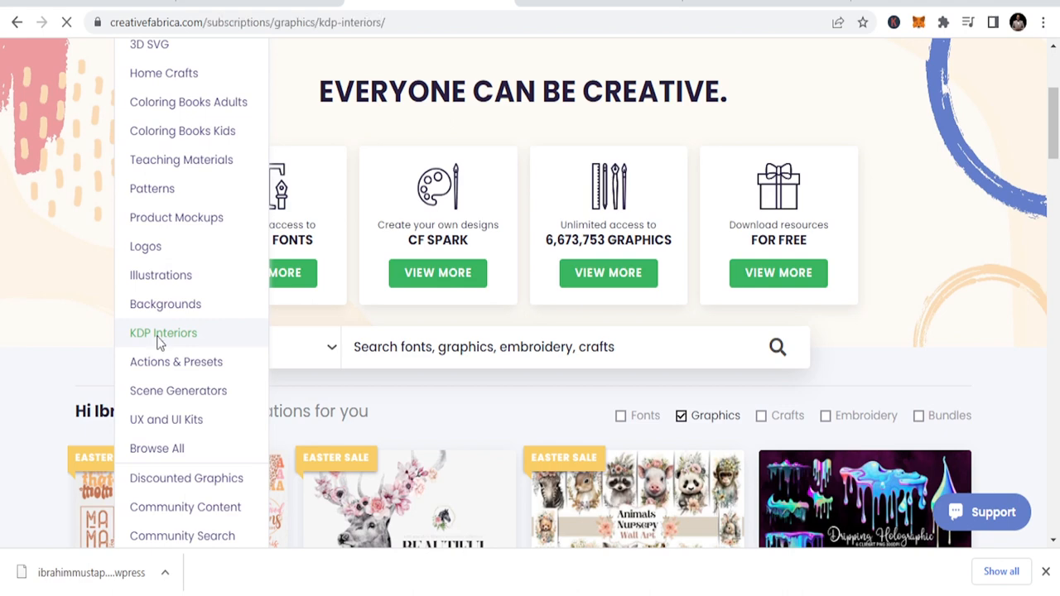
{"action": "left_click", "coordinate": [163, 332]}
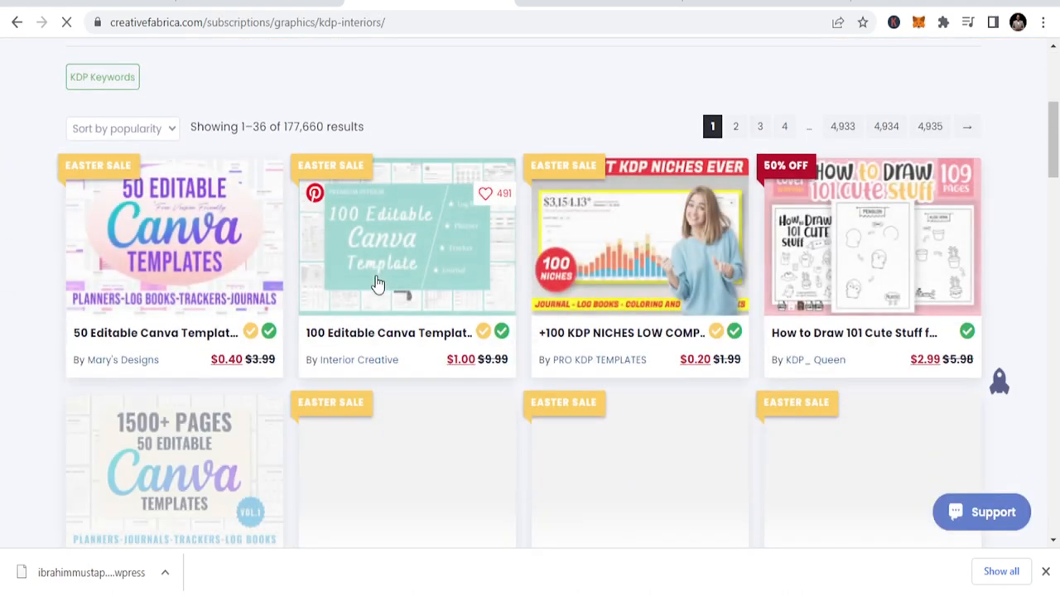
{"action": "scroll", "scroll_direction": "down", "scroll_amount": 3}
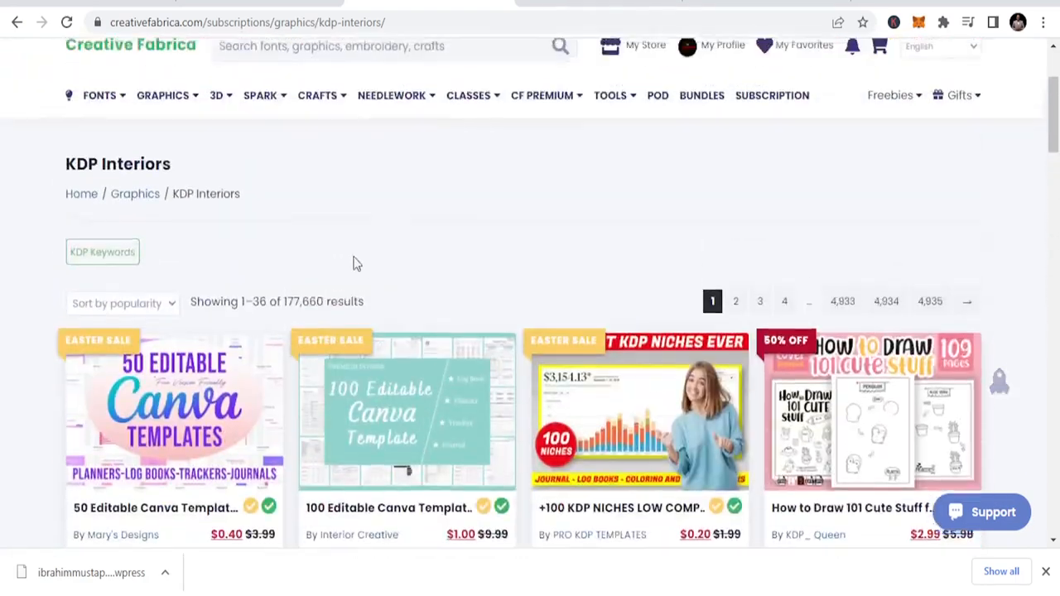
{"action": "scroll", "scroll_direction": "up", "scroll_amount": 3}
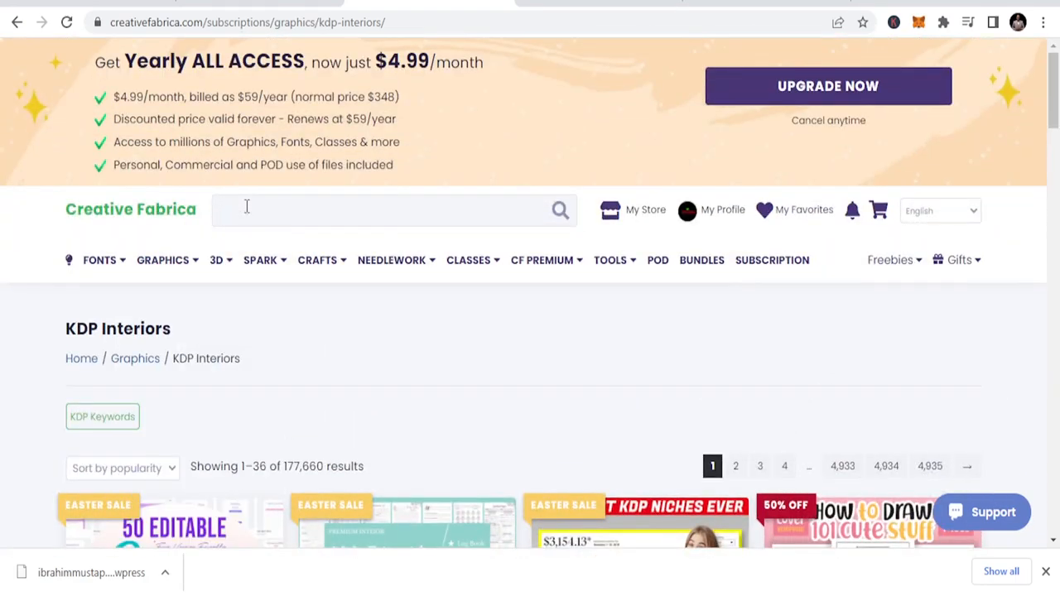
Search Creative Fabrica for 'logbook', returning 66,906 results.
{"action": "type", "text": "logbook"}
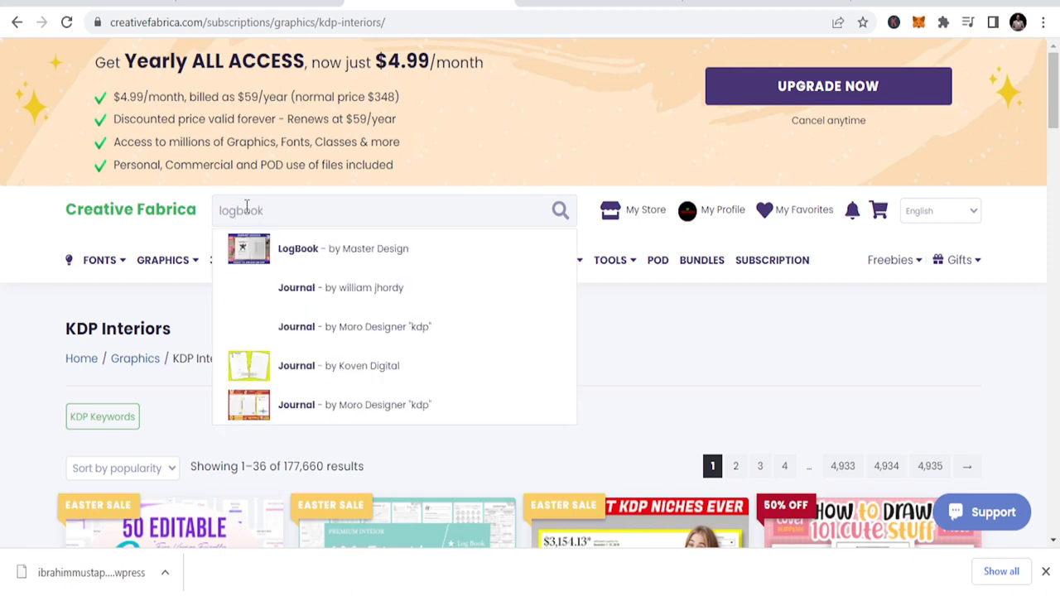
{"action": "key", "text": "Enter"}
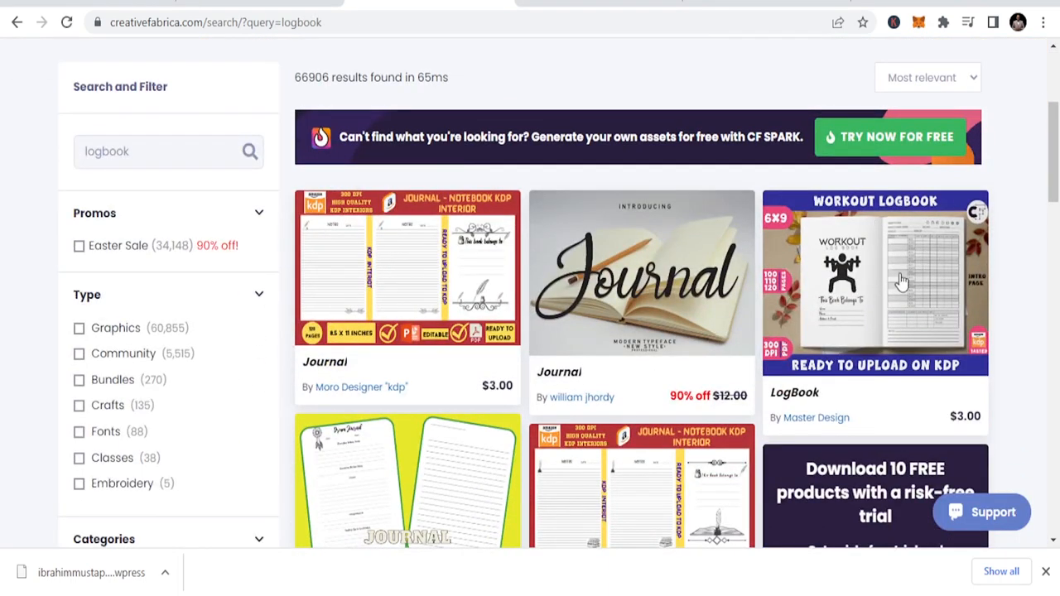
Scroll through page 2 of the logbook results and continue to page 3.
{"action": "scroll", "scroll_direction": "down", "scroll_amount": 3}
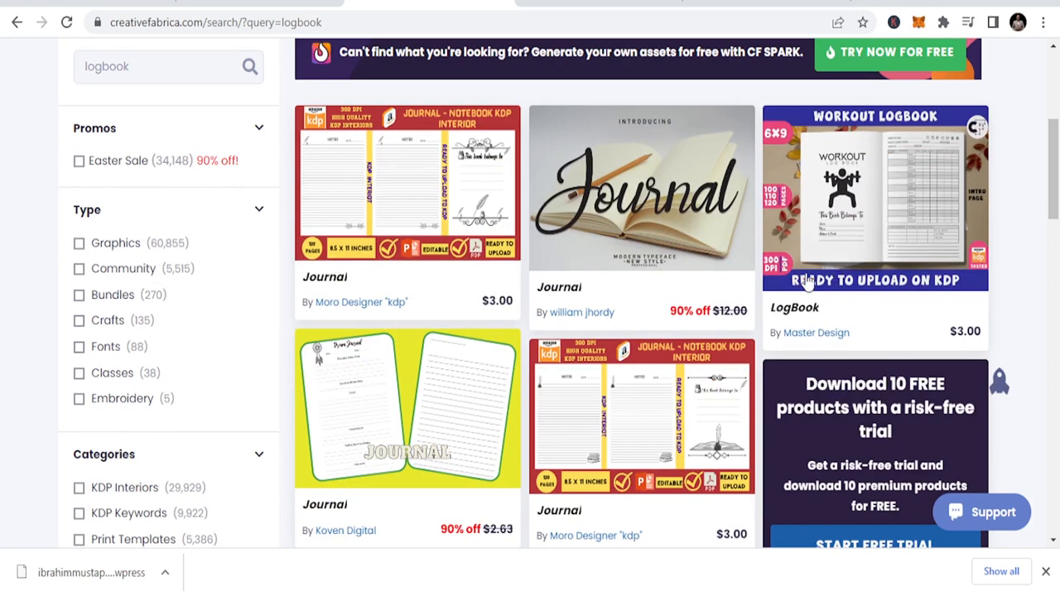
{"action": "mouse_move", "coordinate": [903, 138]}
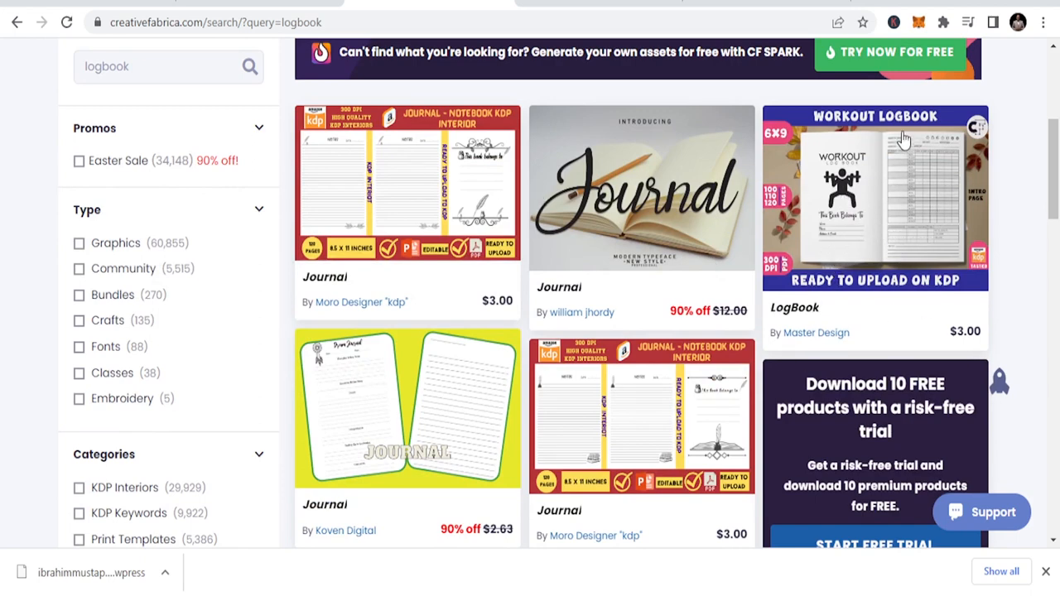
{"action": "scroll", "scroll_direction": "down", "scroll_amount": 3}
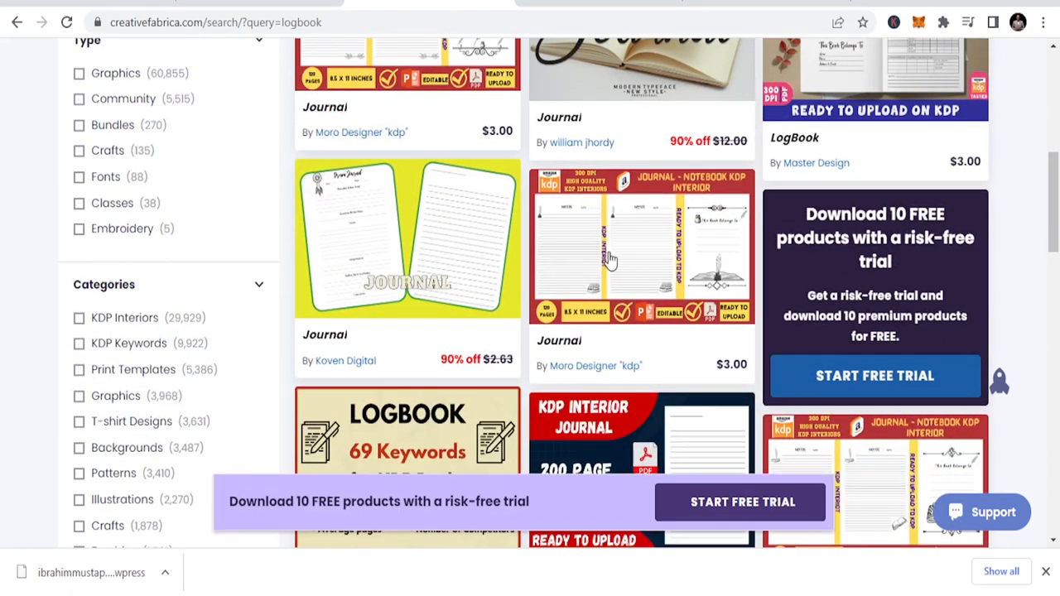
{"action": "scroll", "scroll_direction": "down", "scroll_amount": 3}
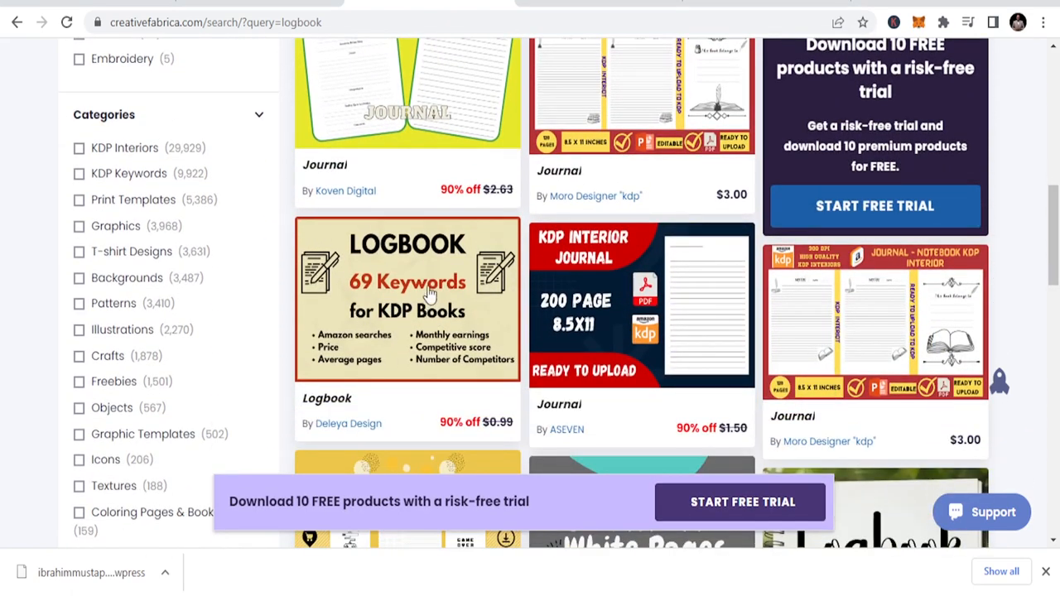
{"action": "scroll", "scroll_direction": "down", "scroll_amount": 3}
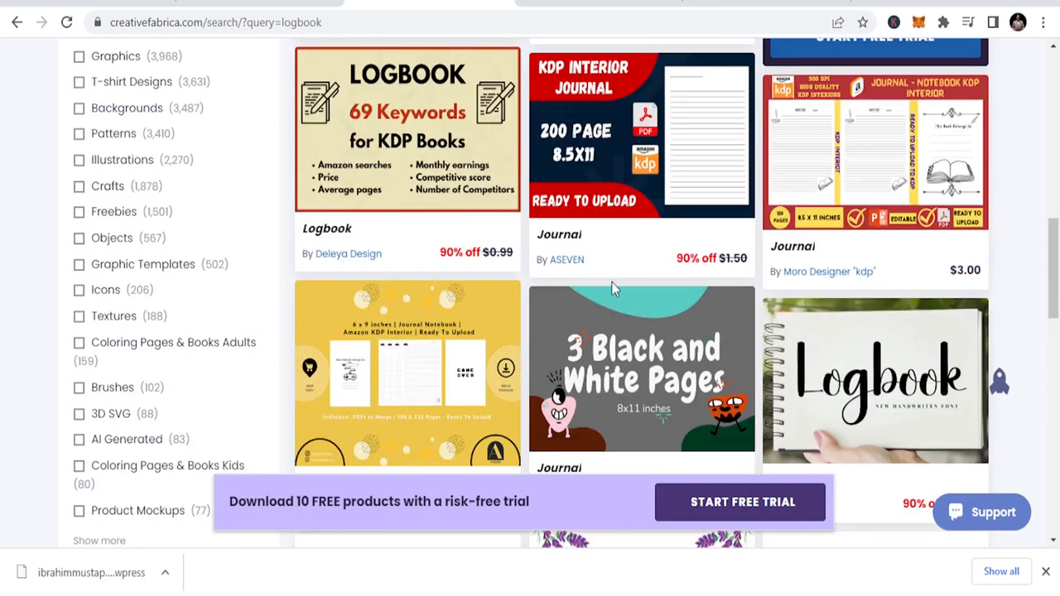
{"action": "scroll", "scroll_direction": "down", "scroll_amount": 3}
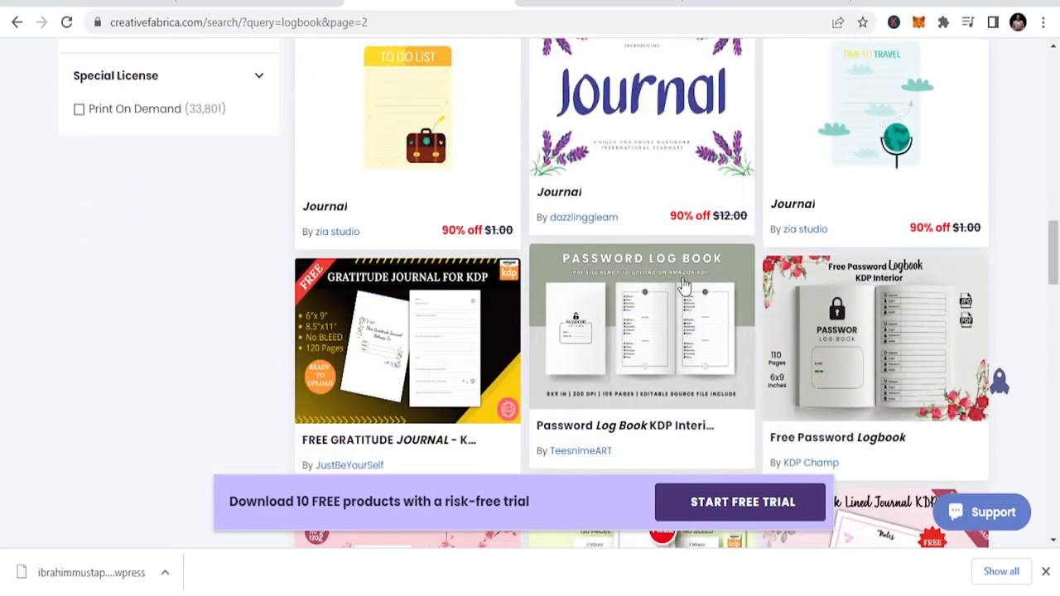
{"action": "scroll", "scroll_direction": "down", "scroll_amount": 3}
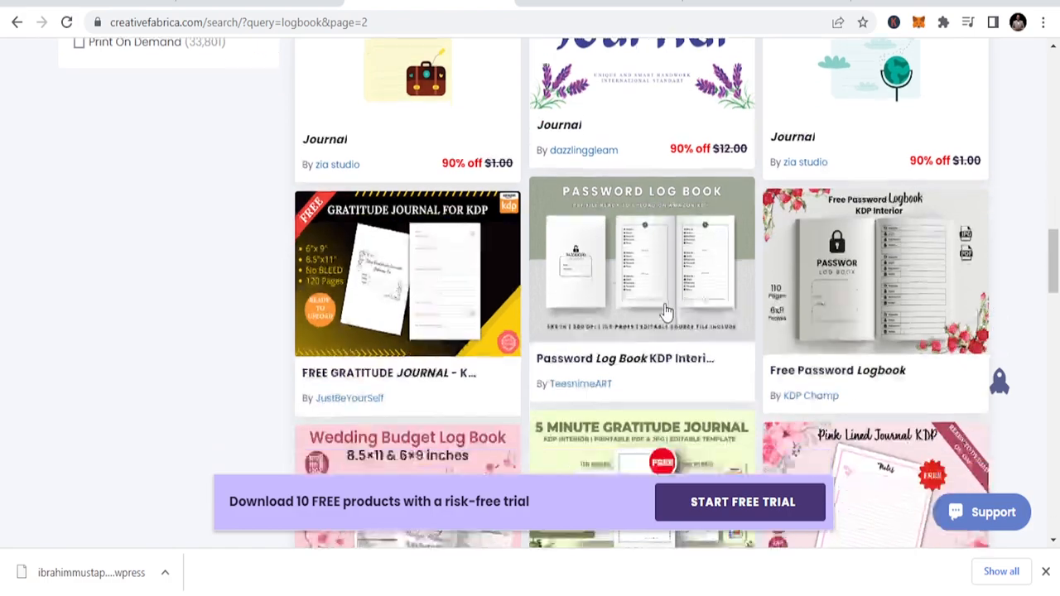
{"action": "scroll", "scroll_direction": "down", "scroll_amount": 3}
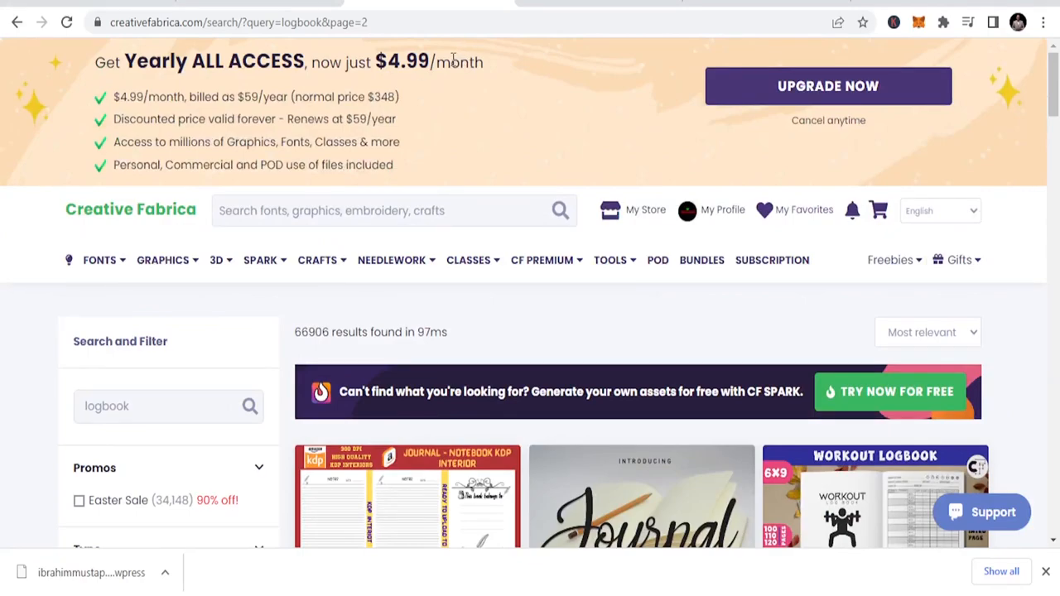
{"action": "scroll", "scroll_direction": "down", "scroll_amount": 3}
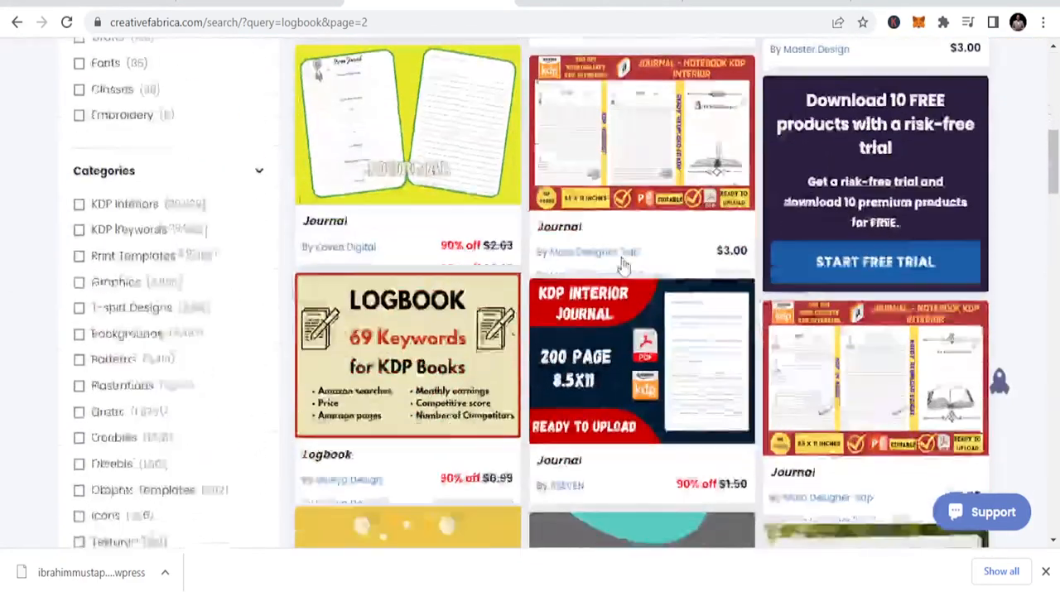
{"action": "scroll", "scroll_direction": "down", "scroll_amount": 3}
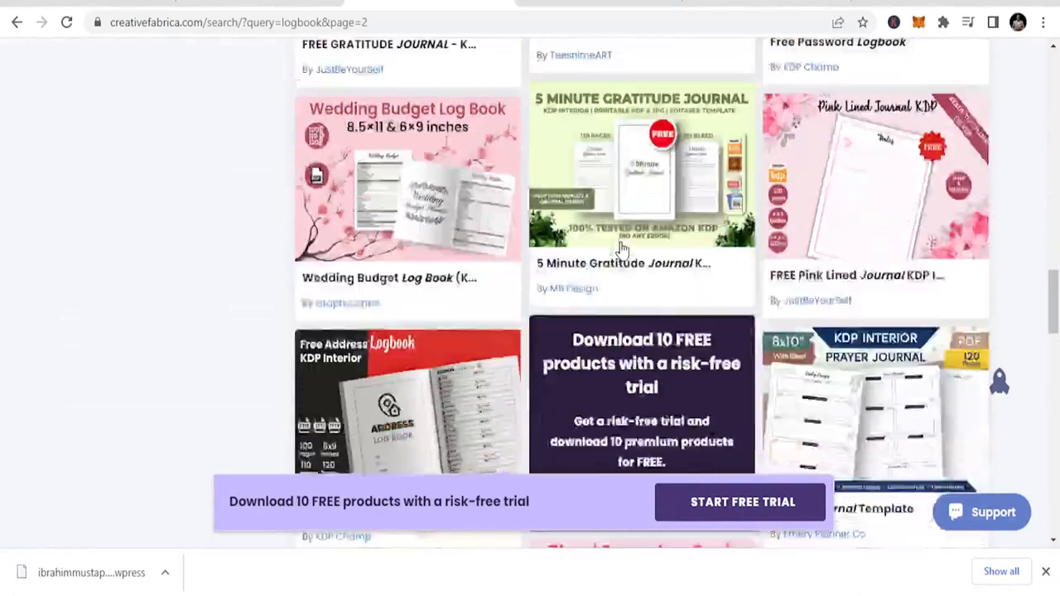
{"action": "scroll", "scroll_direction": "down", "scroll_amount": 3}
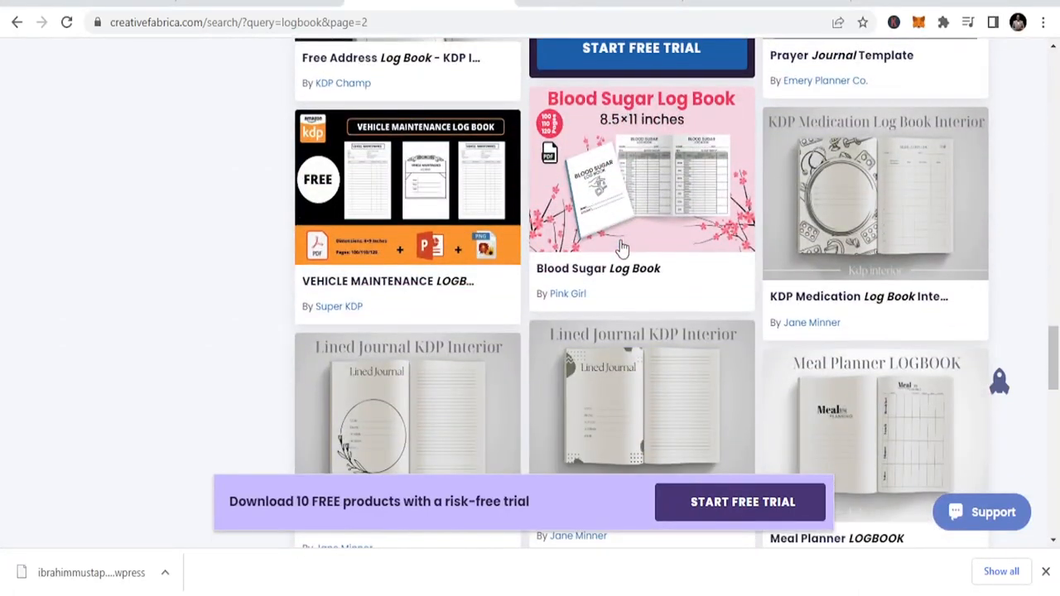
{"action": "scroll", "scroll_direction": "down", "scroll_amount": 3}
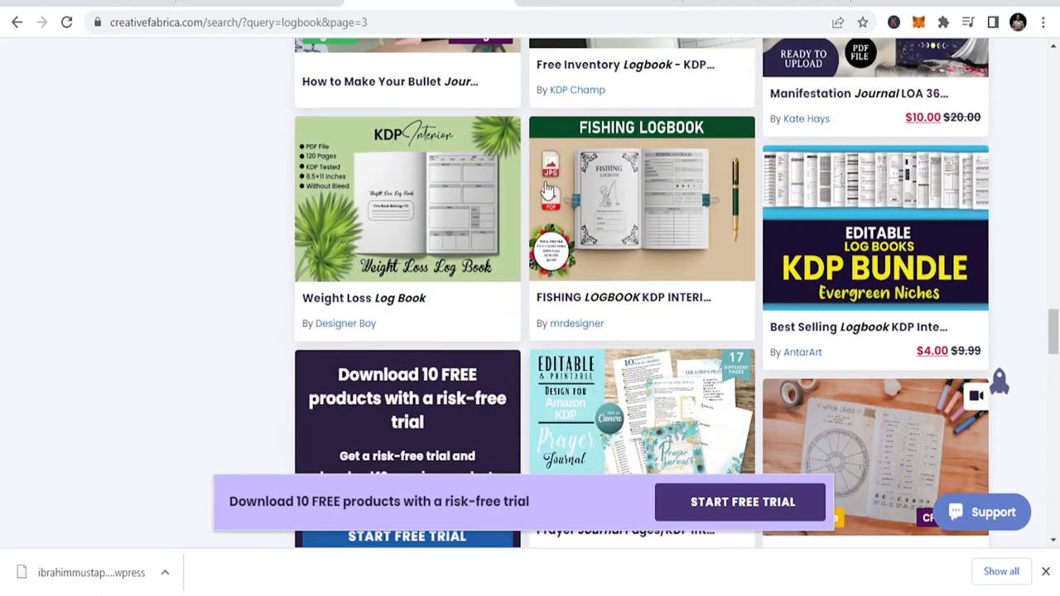
{"action": "mouse_move", "coordinate": [679, 224]}
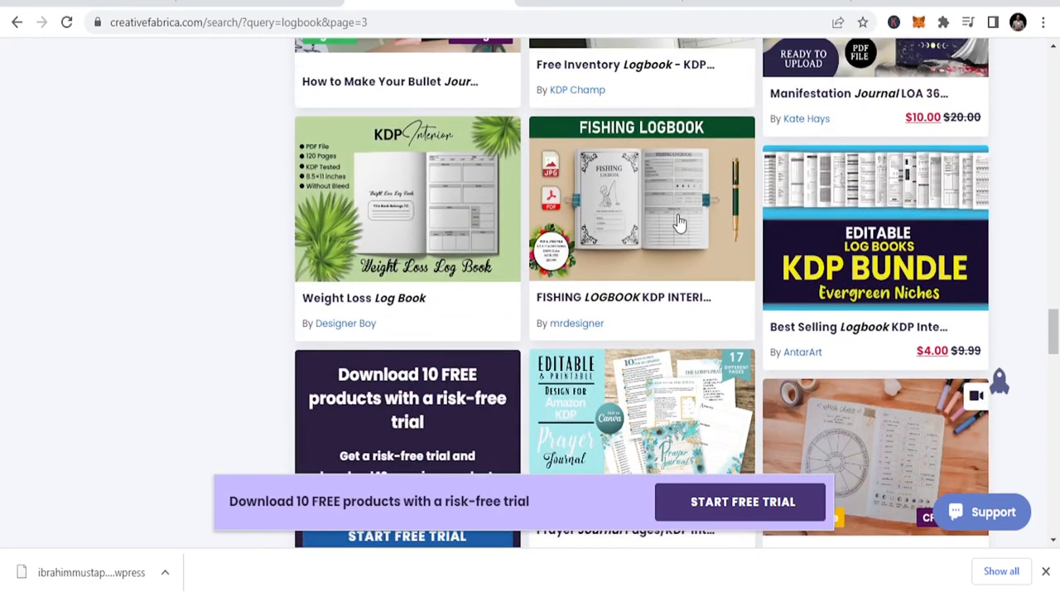
Scroll through page 3 of the logbook results and continue to page 4.
{"action": "scroll", "scroll_direction": "down", "scroll_amount": 3}
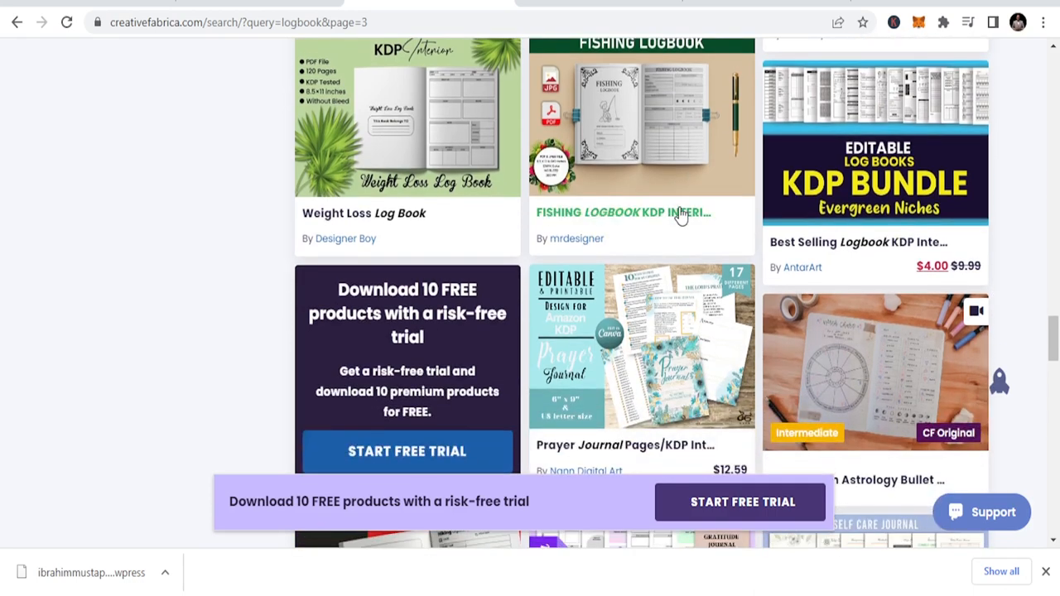
{"action": "scroll", "scroll_direction": "down", "scroll_amount": 3}
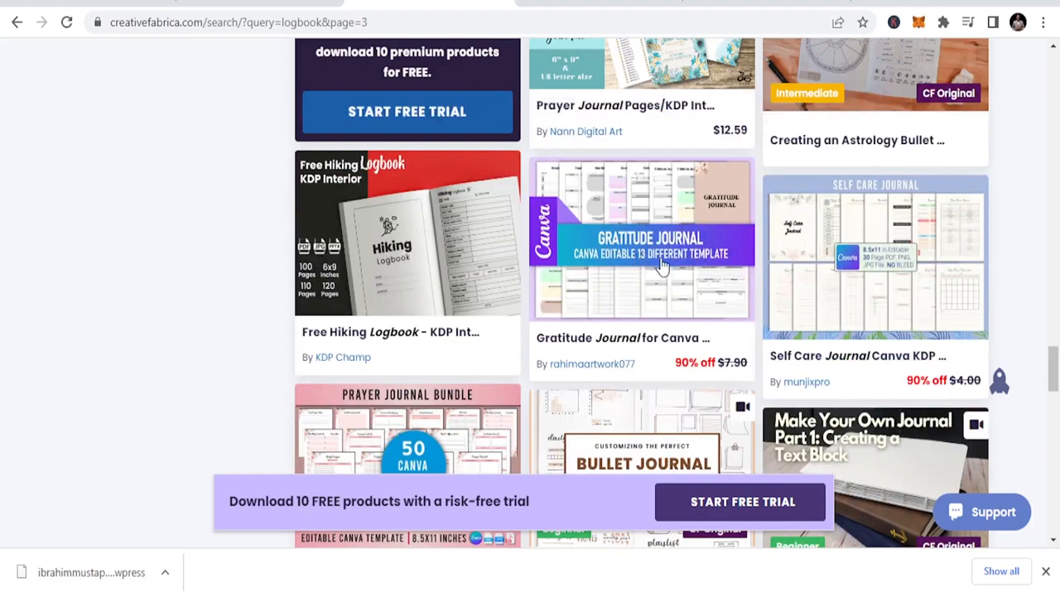
{"action": "scroll", "scroll_direction": "down", "scroll_amount": 3}
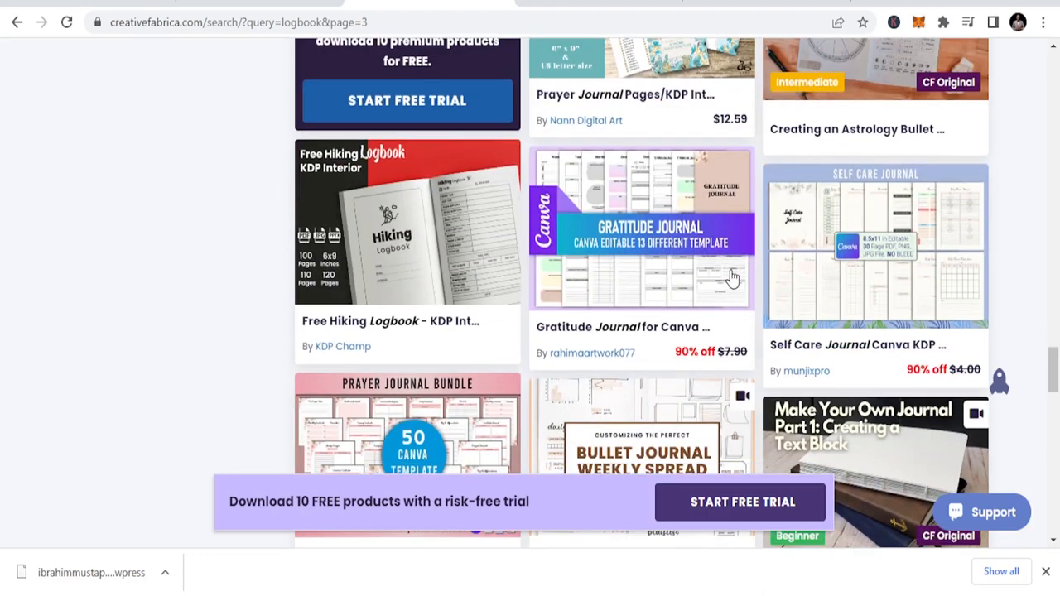
{"action": "scroll", "scroll_direction": "down", "scroll_amount": 3}
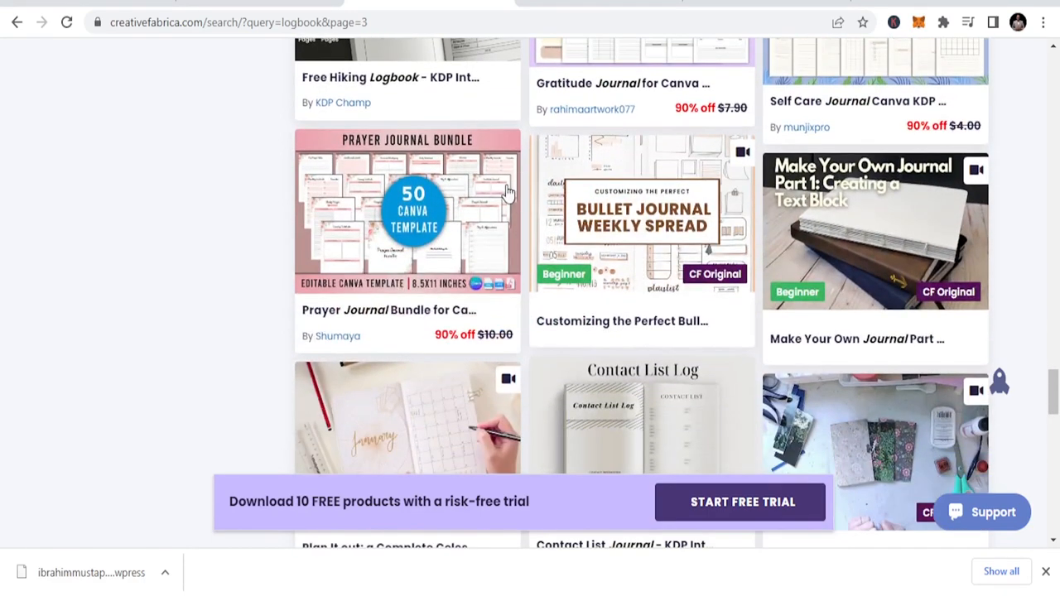
{"action": "scroll", "scroll_direction": "down", "scroll_amount": 3}
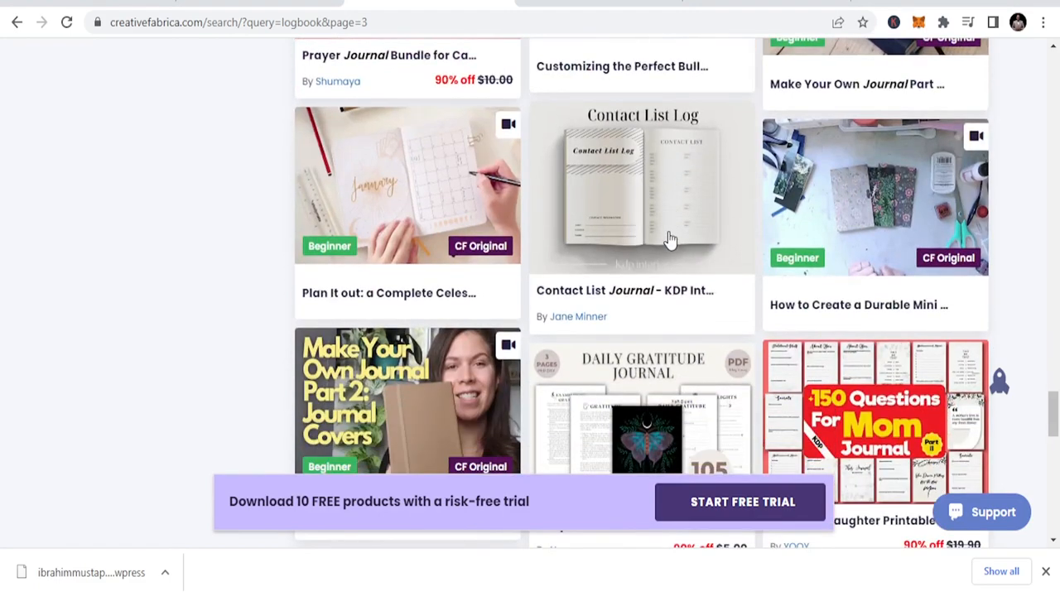
{"action": "scroll", "scroll_direction": "down", "scroll_amount": 3}
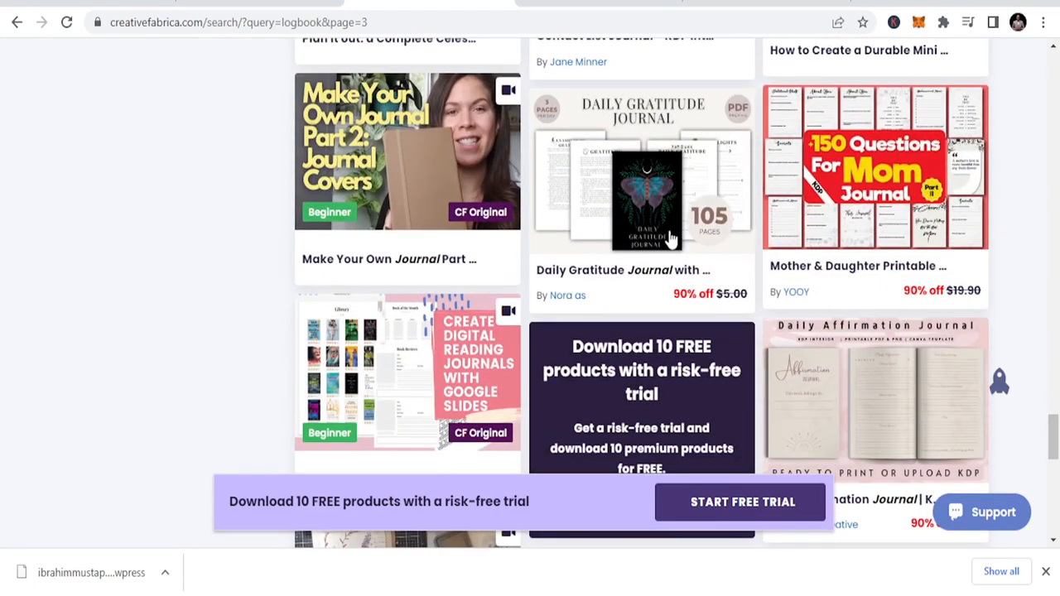
{"action": "scroll", "scroll_direction": "down", "scroll_amount": 3}
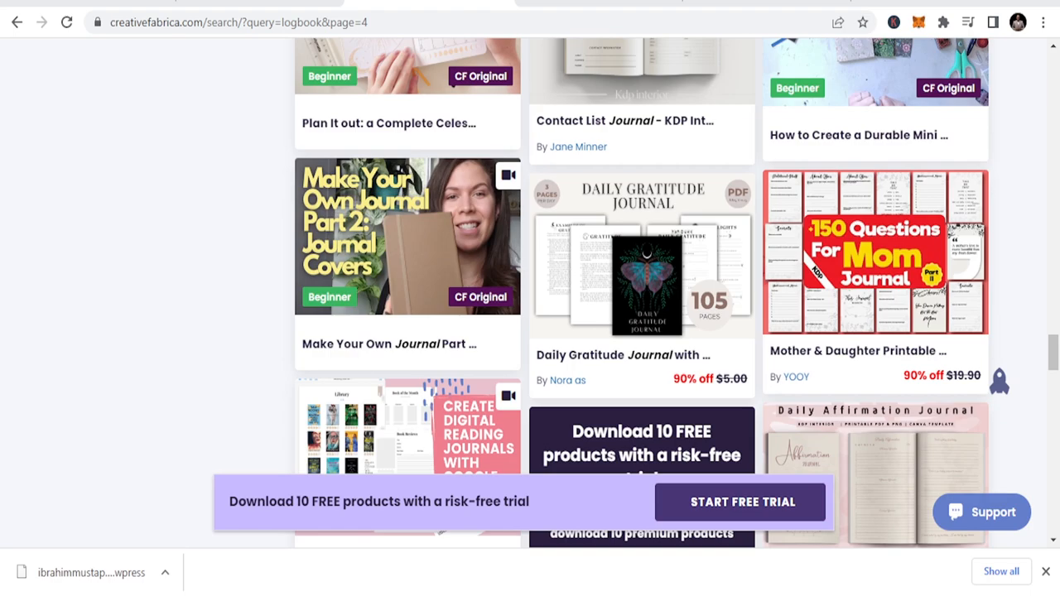
{"action": "scroll", "scroll_direction": "down", "scroll_amount": 3}
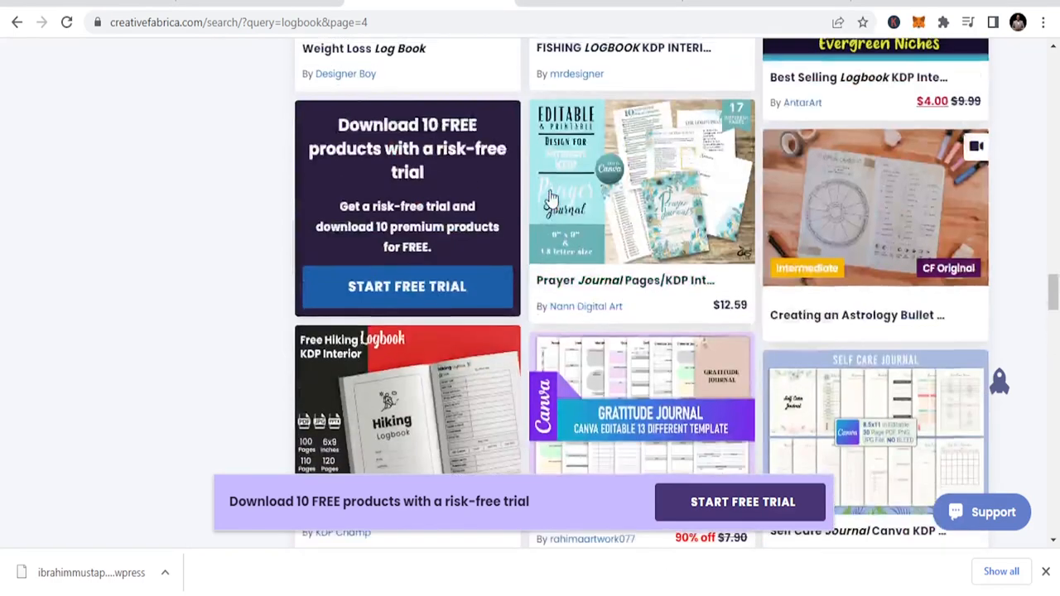
{"action": "scroll", "scroll_direction": "down", "scroll_amount": 3}
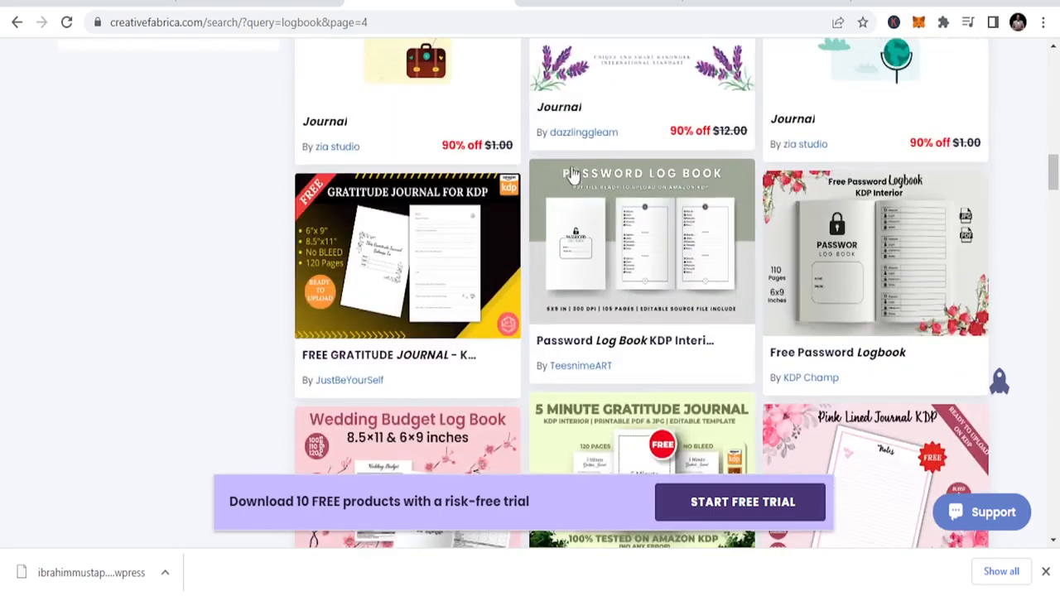
{"action": "scroll", "scroll_direction": "up", "scroll_amount": 3}
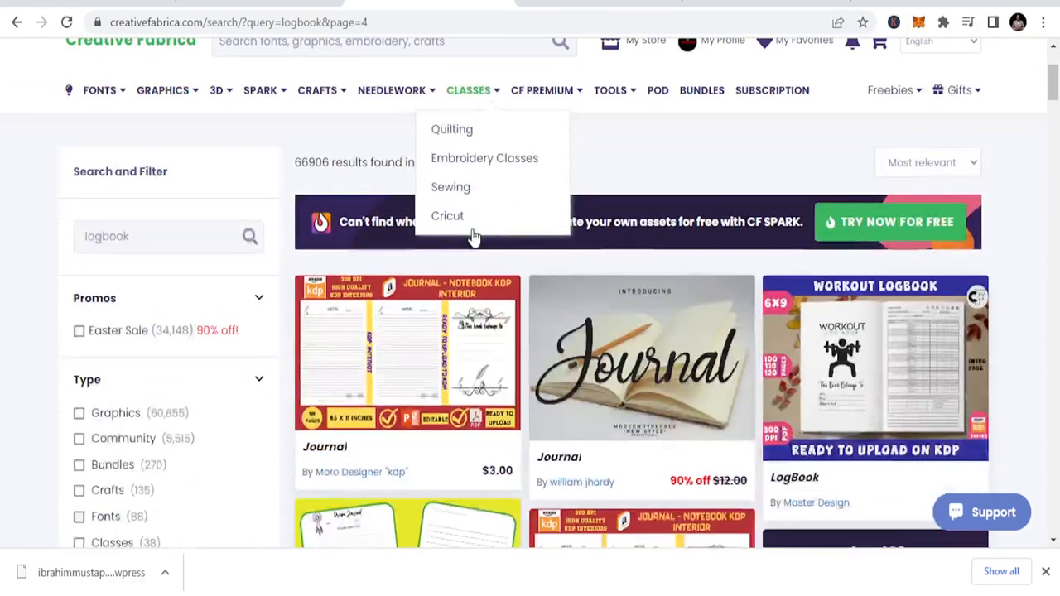
{"action": "scroll", "scroll_direction": "down", "scroll_amount": 3}
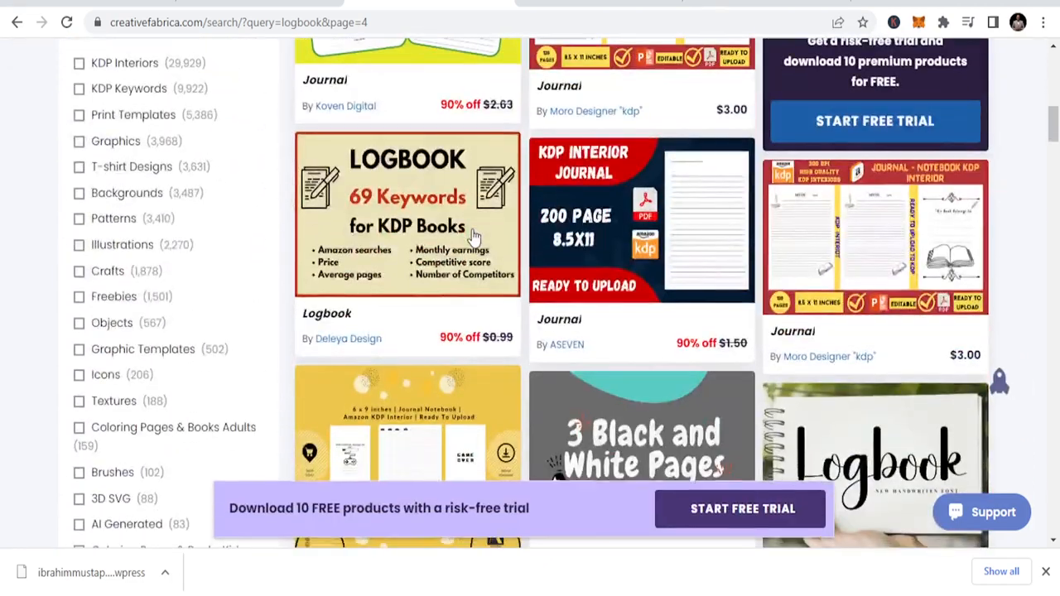
{"action": "scroll", "scroll_direction": "down", "scroll_amount": 3}
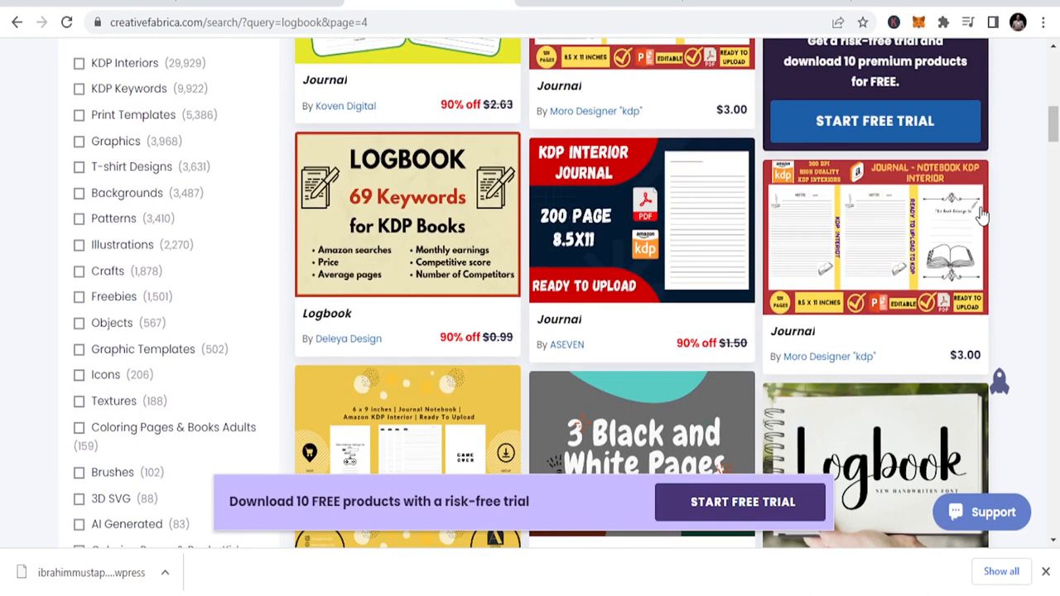
{"action": "scroll", "scroll_direction": "down", "scroll_amount": 3}
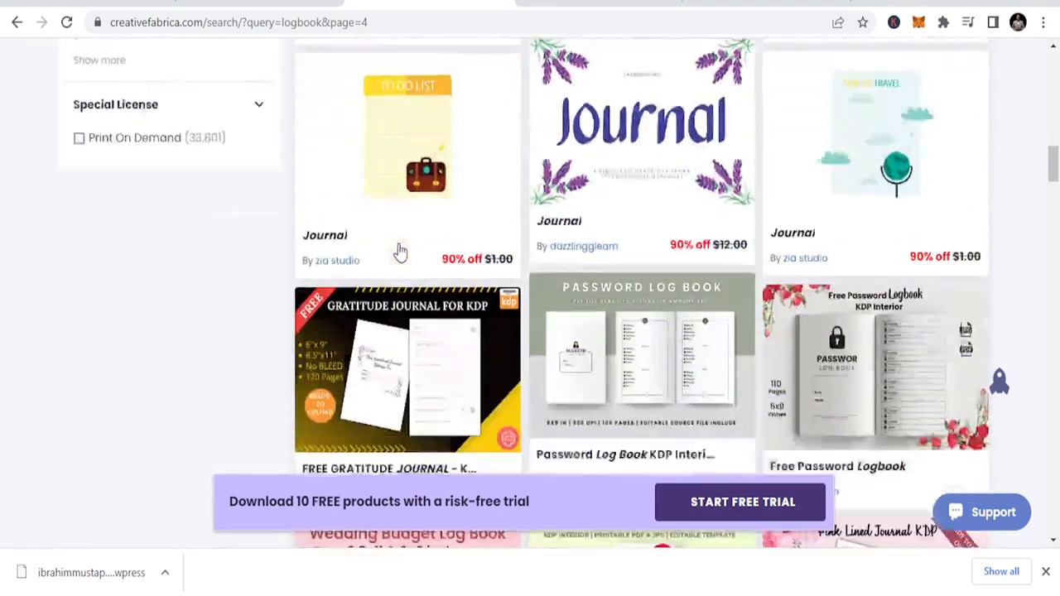
{"action": "scroll", "scroll_direction": "down", "scroll_amount": 3}
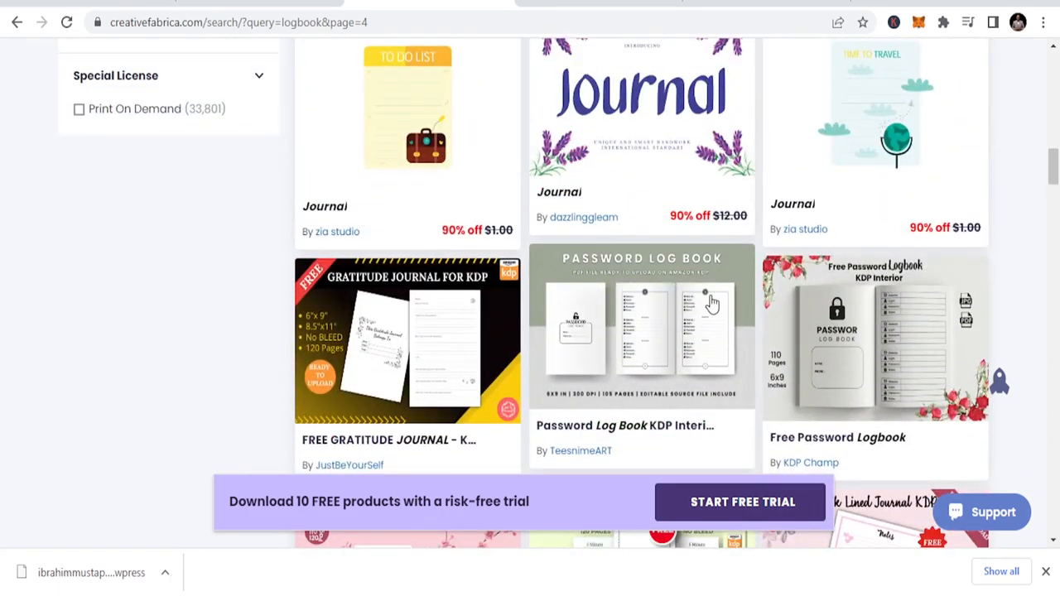
{"action": "scroll", "scroll_direction": "down", "scroll_amount": 3}
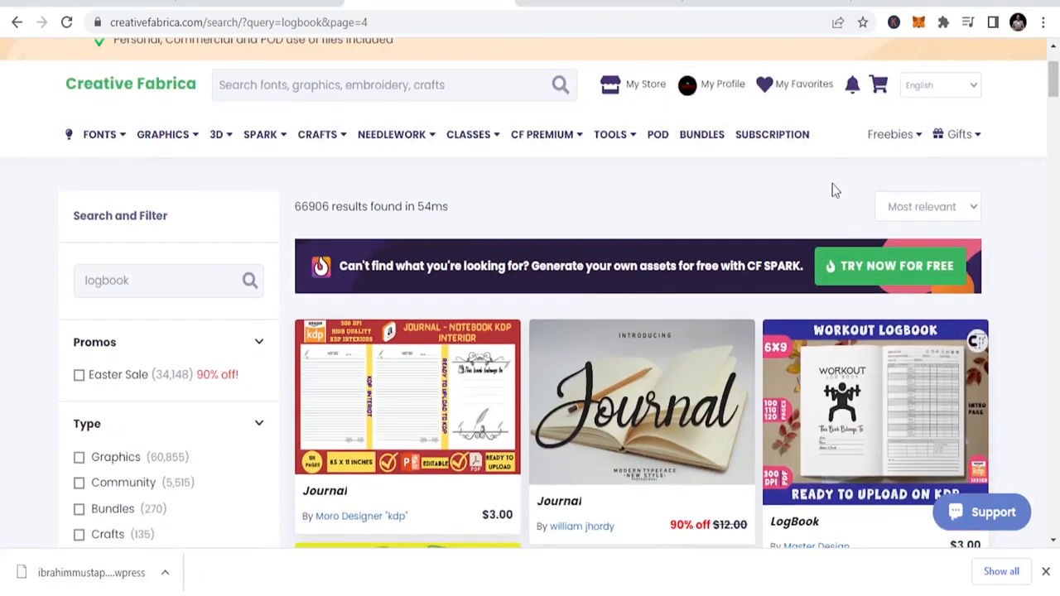
{"action": "scroll", "scroll_direction": "down", "scroll_amount": 3}
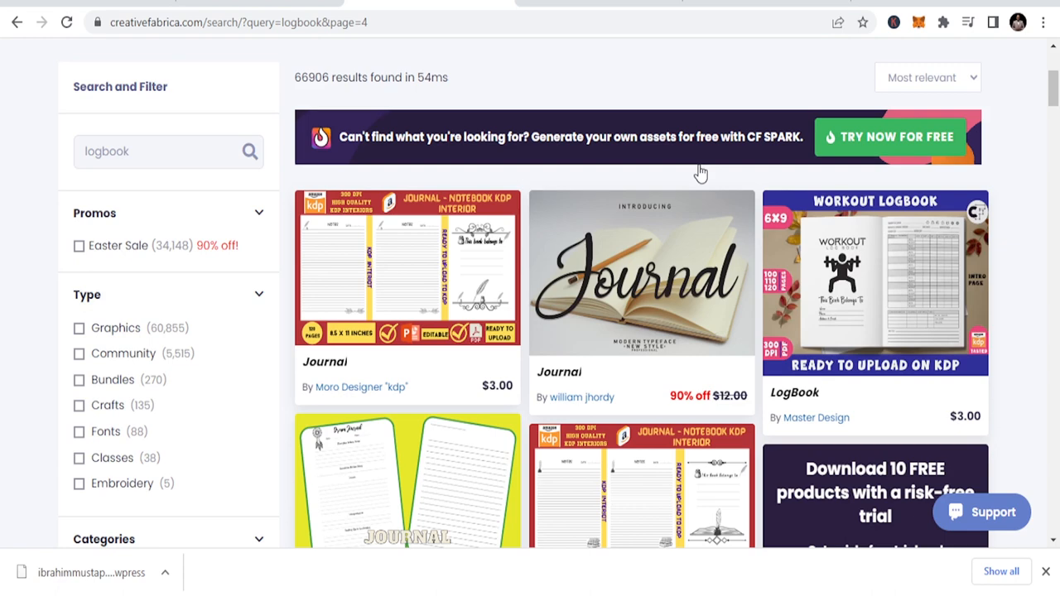
{"action": "mouse_move", "coordinate": [696, 174]}
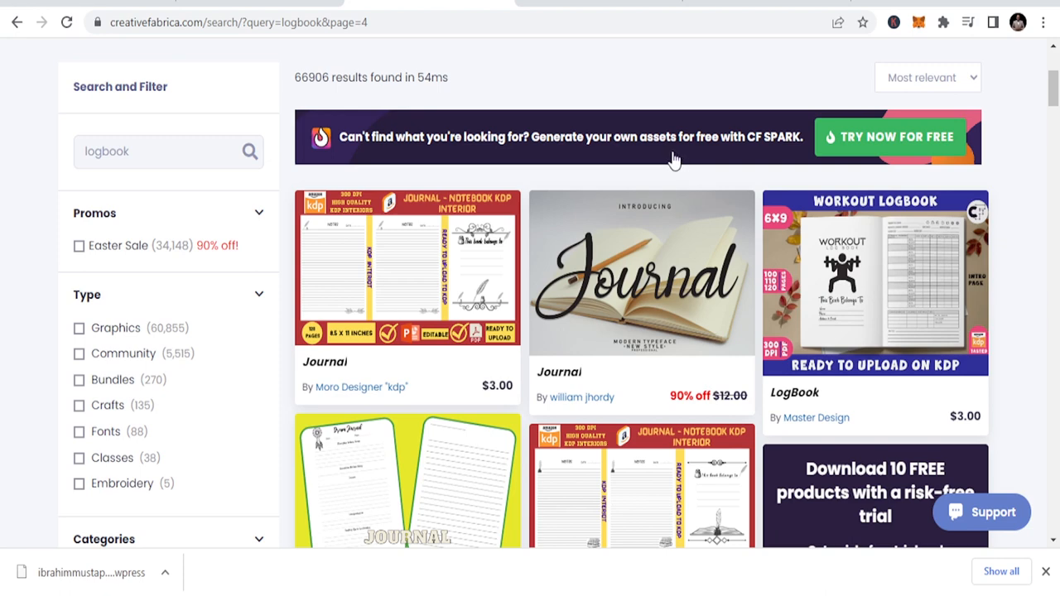
{"action": "mouse_move", "coordinate": [656, 238]}
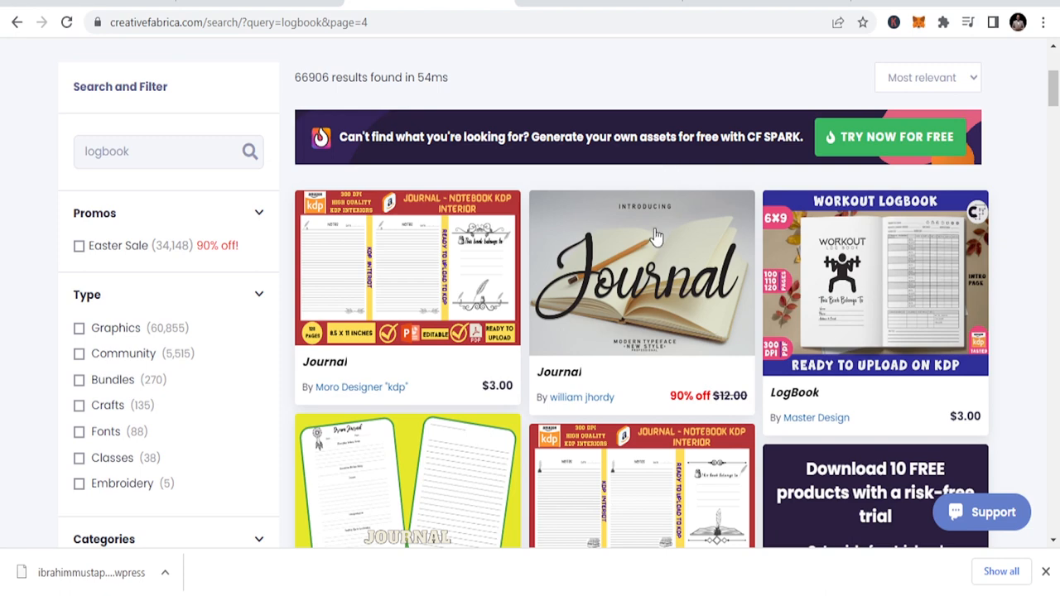
{"action": "mouse_move", "coordinate": [661, 253]}
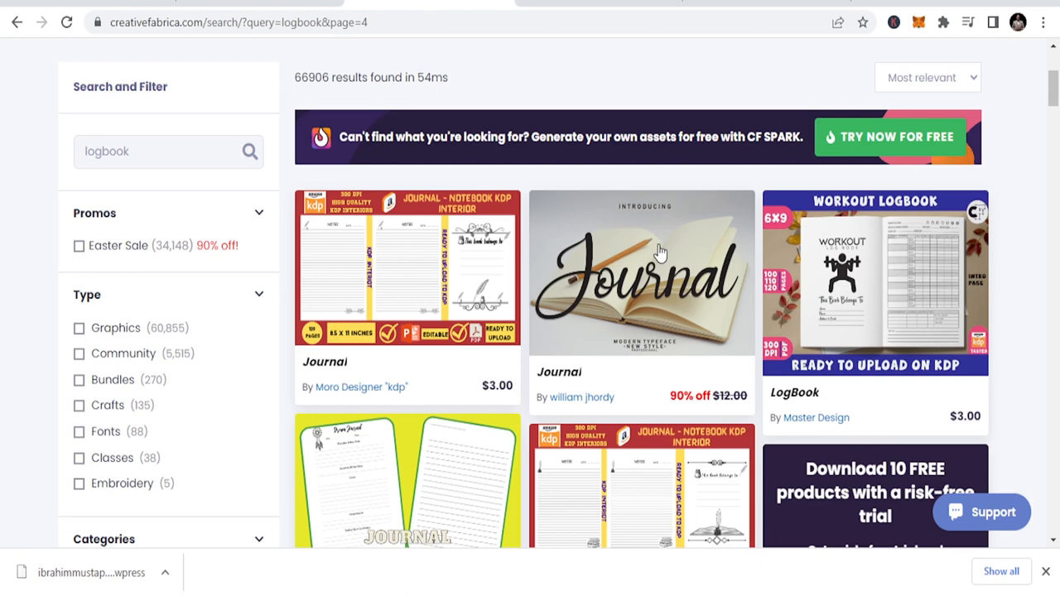
{"action": "scroll", "scroll_direction": "down", "scroll_amount": 3}
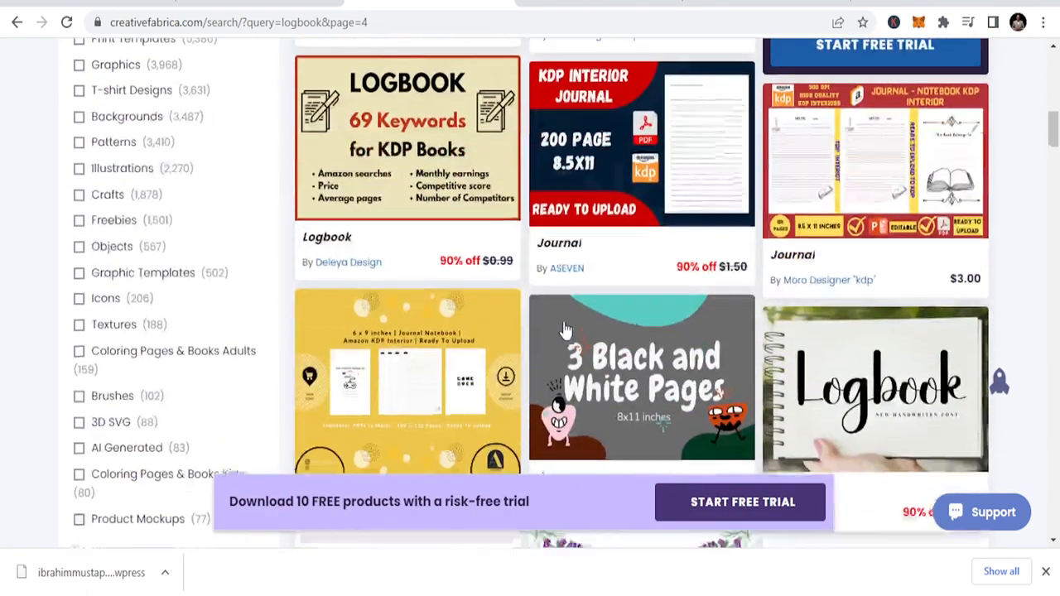
{"action": "scroll", "scroll_direction": "down", "scroll_amount": 3}
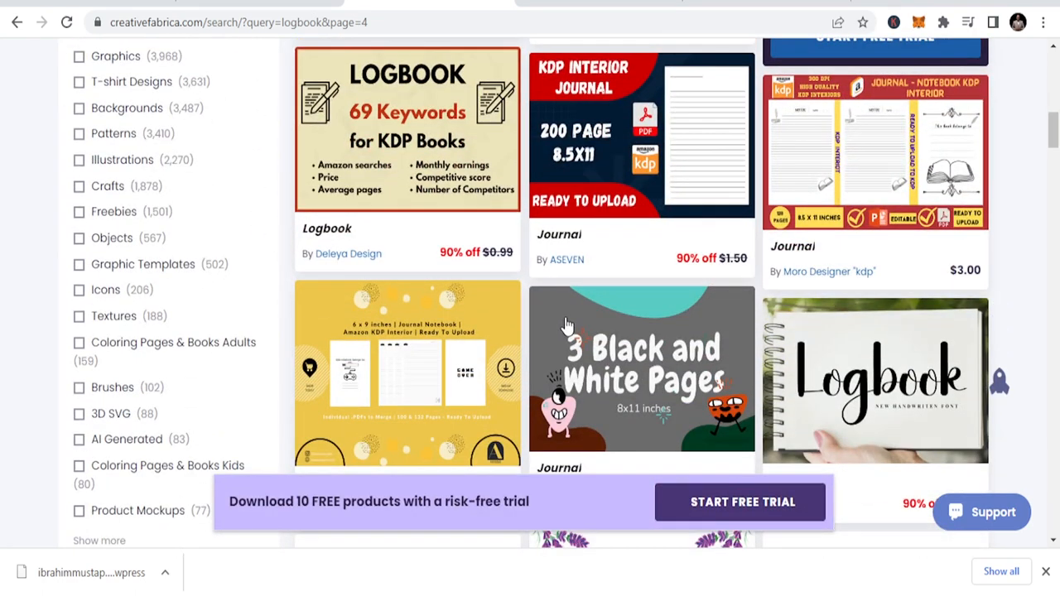
{"action": "mouse_move", "coordinate": [513, 194]}
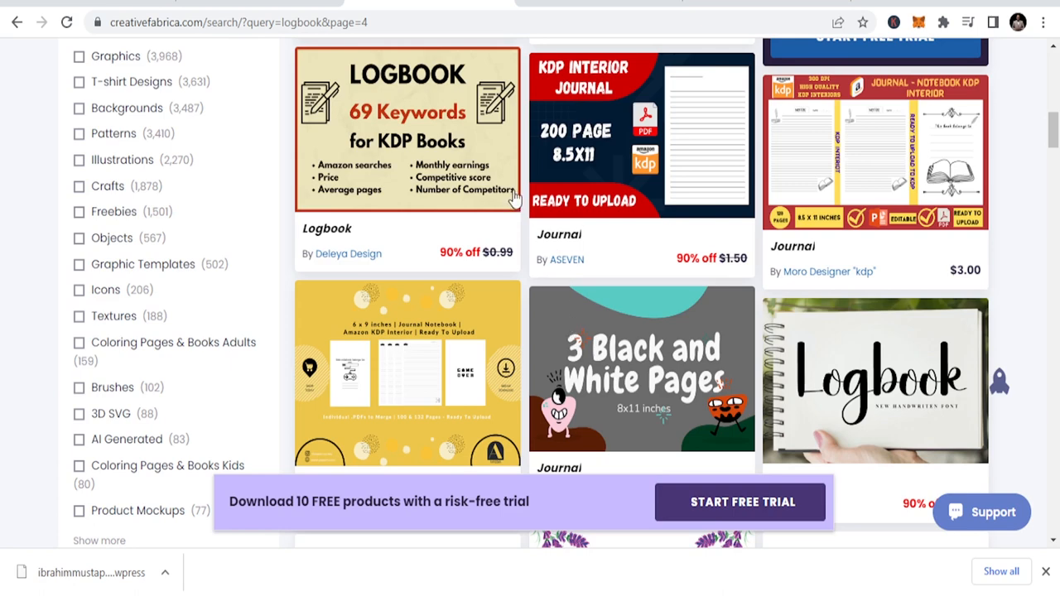
{"action": "mouse_move", "coordinate": [514, 199]}
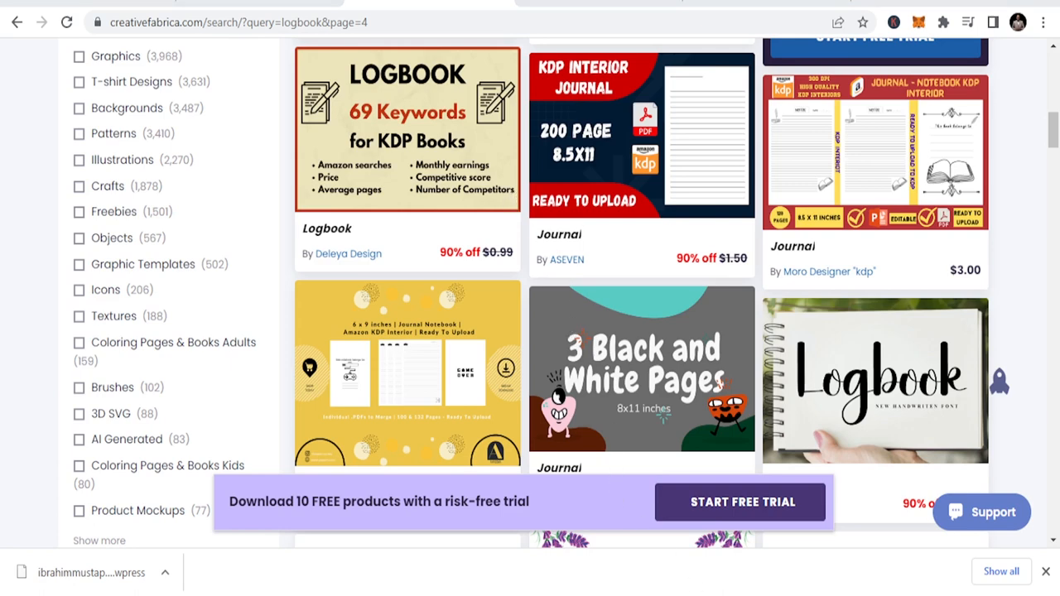